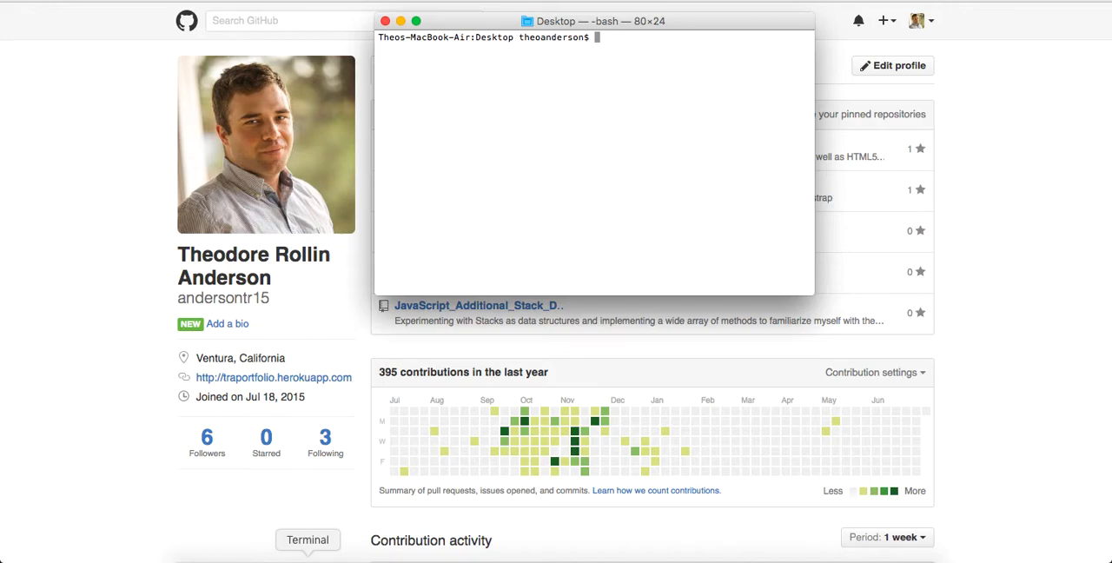
# From inside pacman_game, touch styles.css and game.js to create the empty files
pyautogui.write('cd pacman_game/')
pyautogui.write('touch index.html')
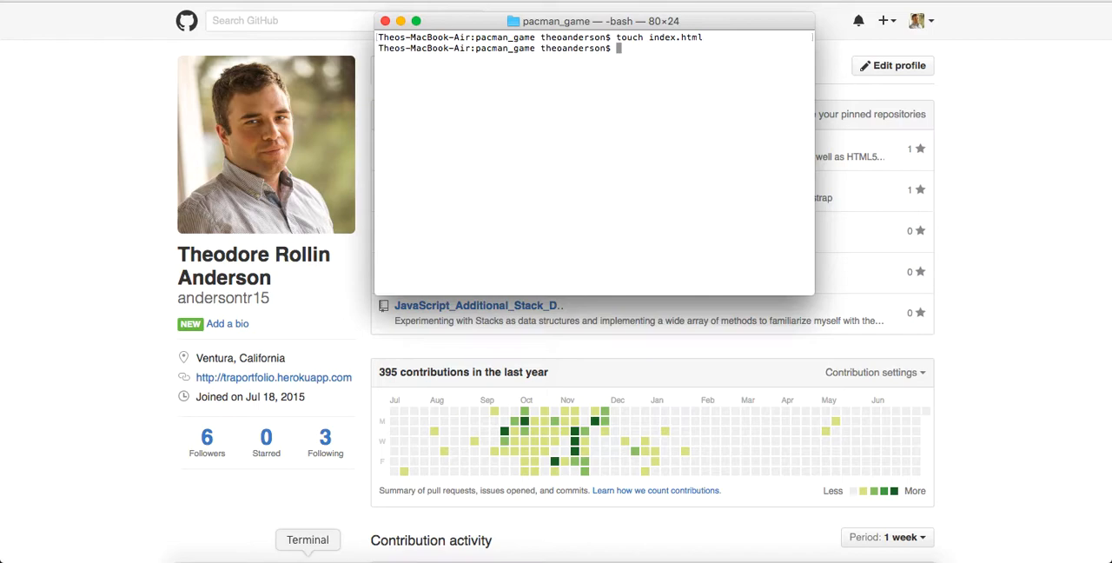
pyautogui.write('touch styles.css')
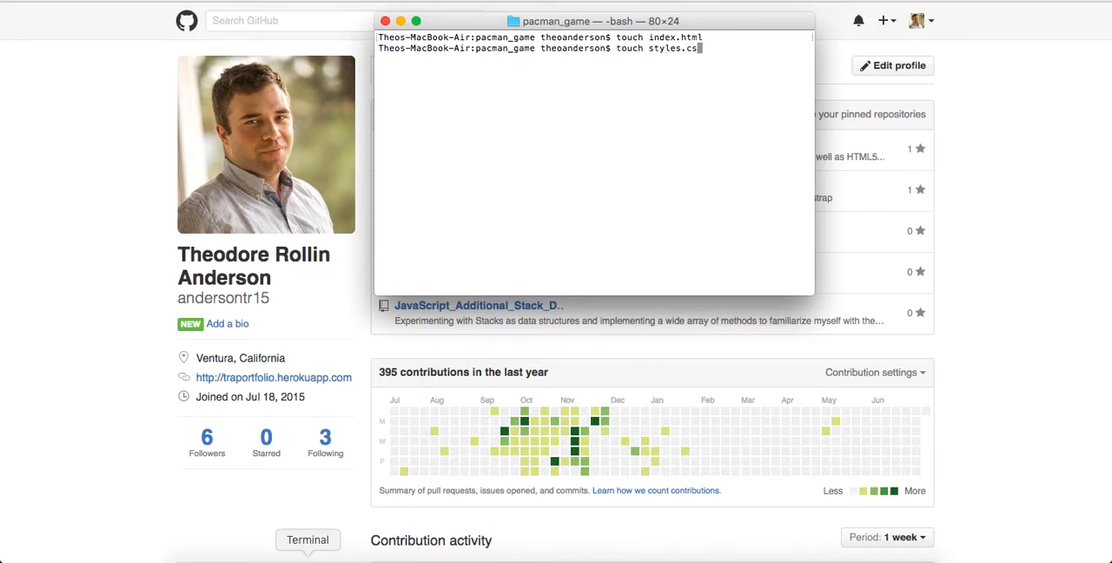
pyautogui.write('touch')
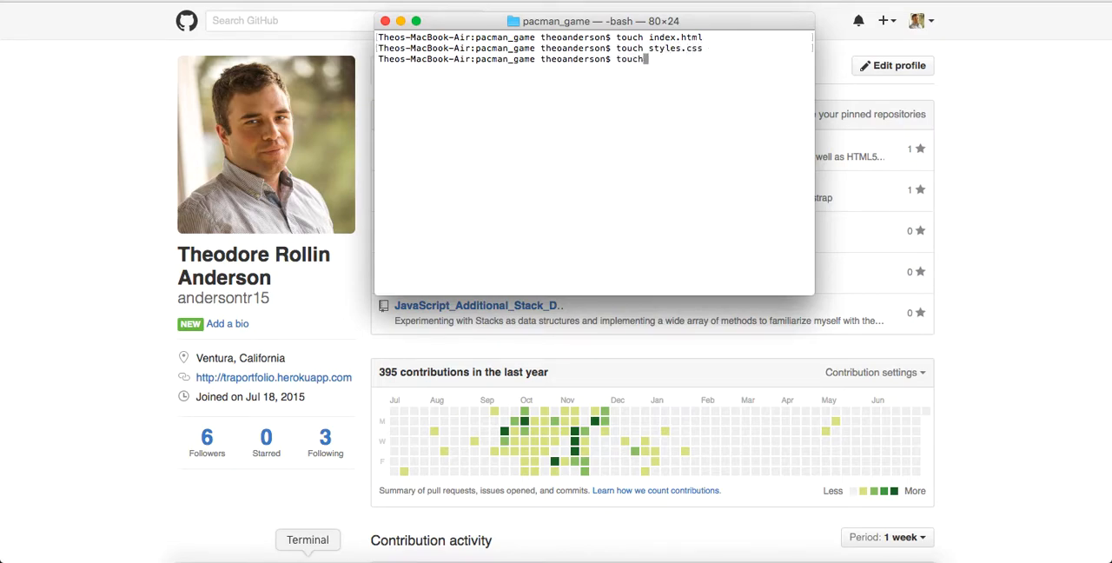
pyautogui.write('game.j')
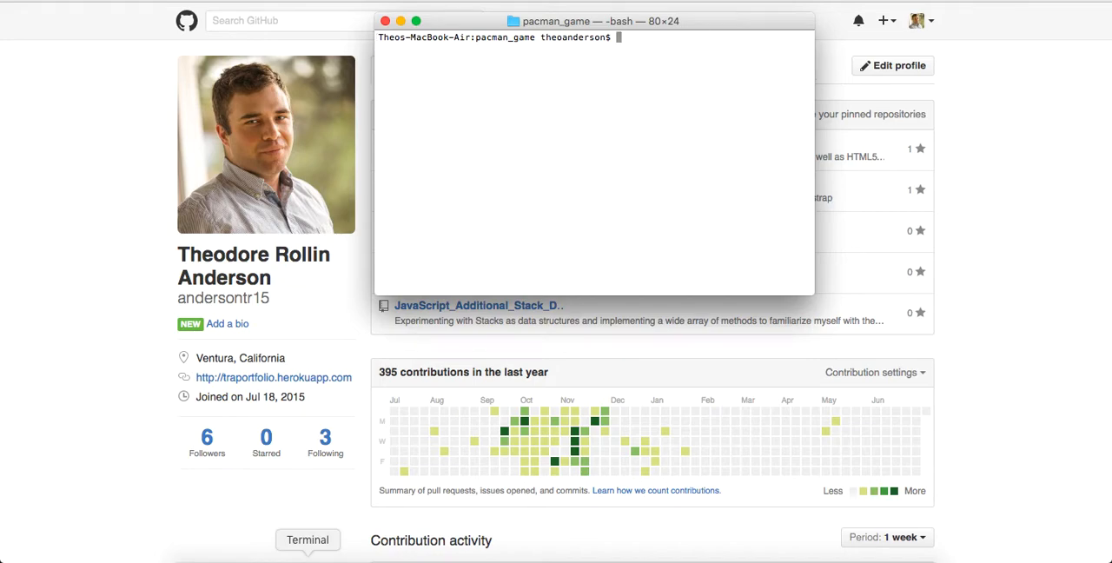
pyautogui.write('o')
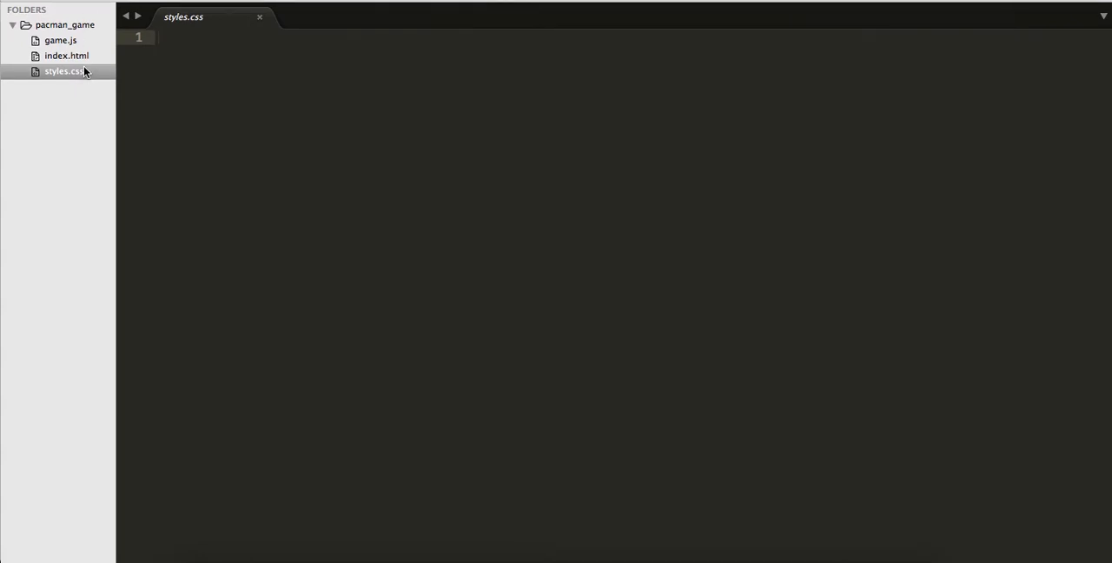
# Expand an html skeleton and title the page 'Pacman Game Part 1'
pyautogui.write('html>')
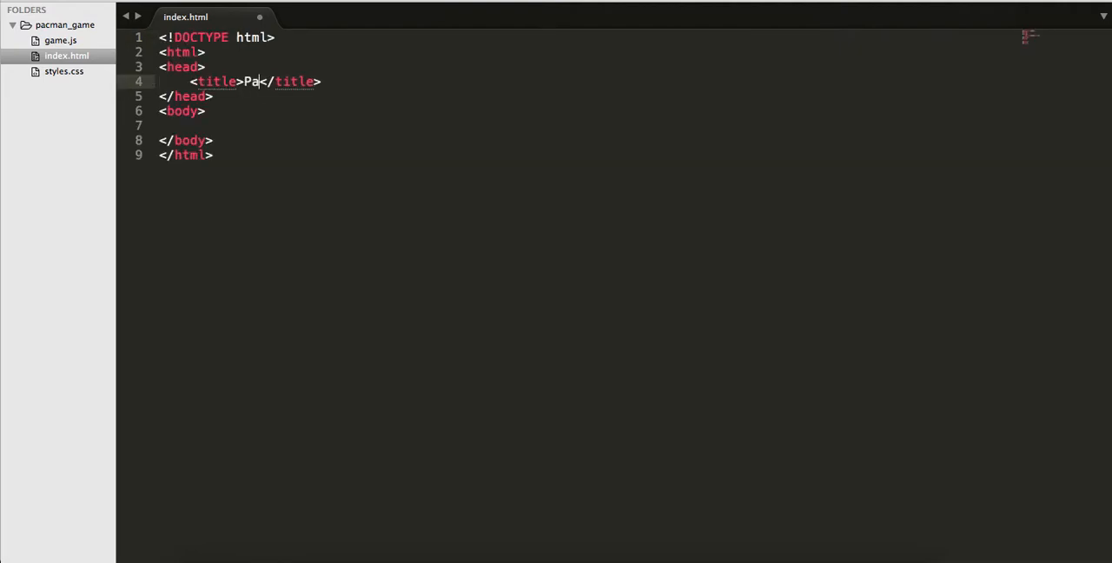
pyautogui.write('cman Game')
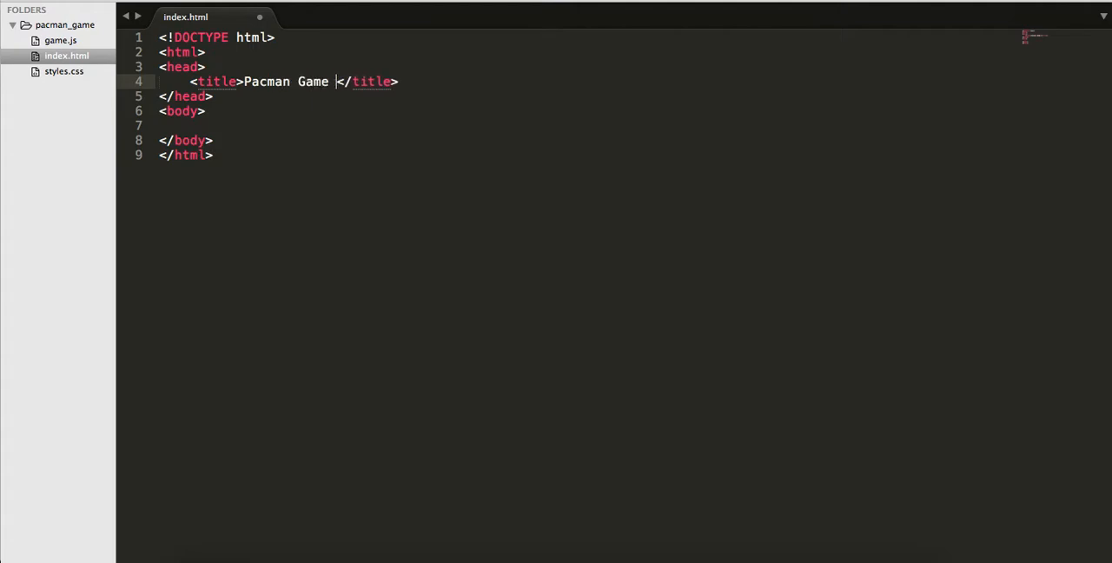
pyautogui.write('Part 1')
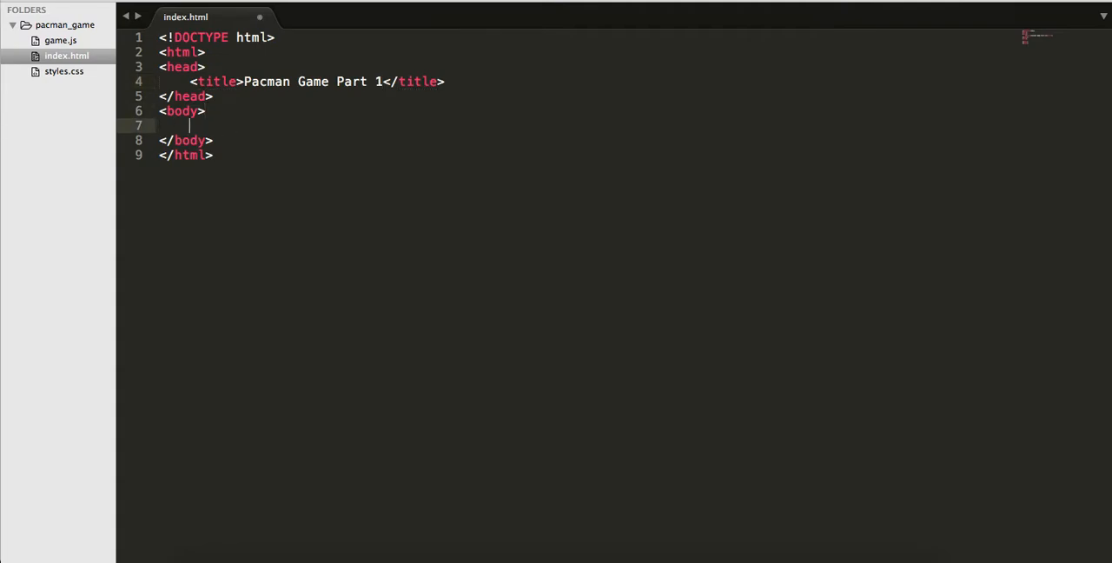
# Add a div with class realm in the body and start an img tag inside it
pyautogui.write('div.')
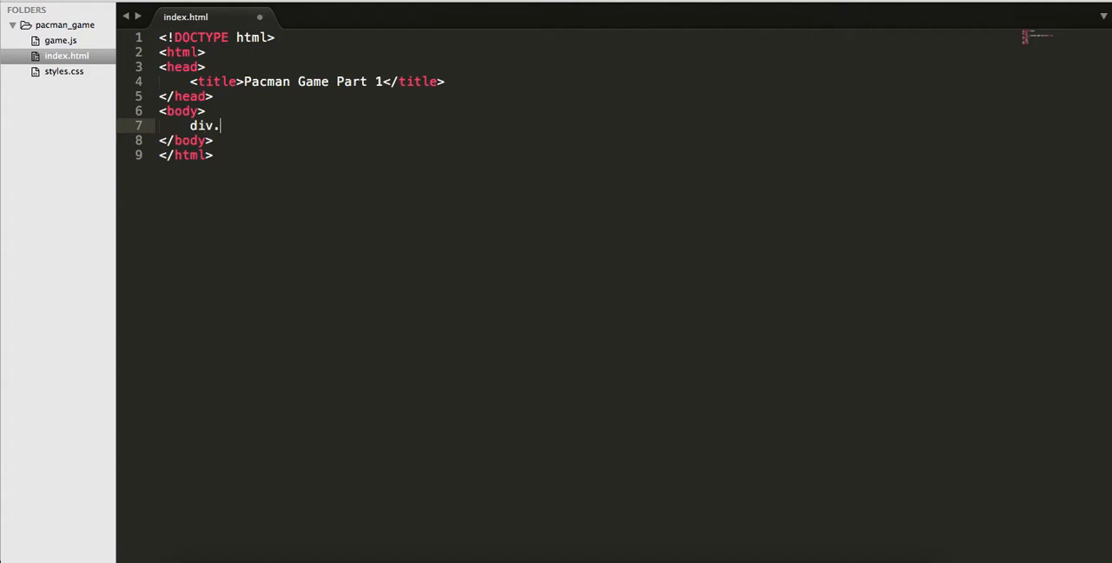
pyautogui.write('realm')
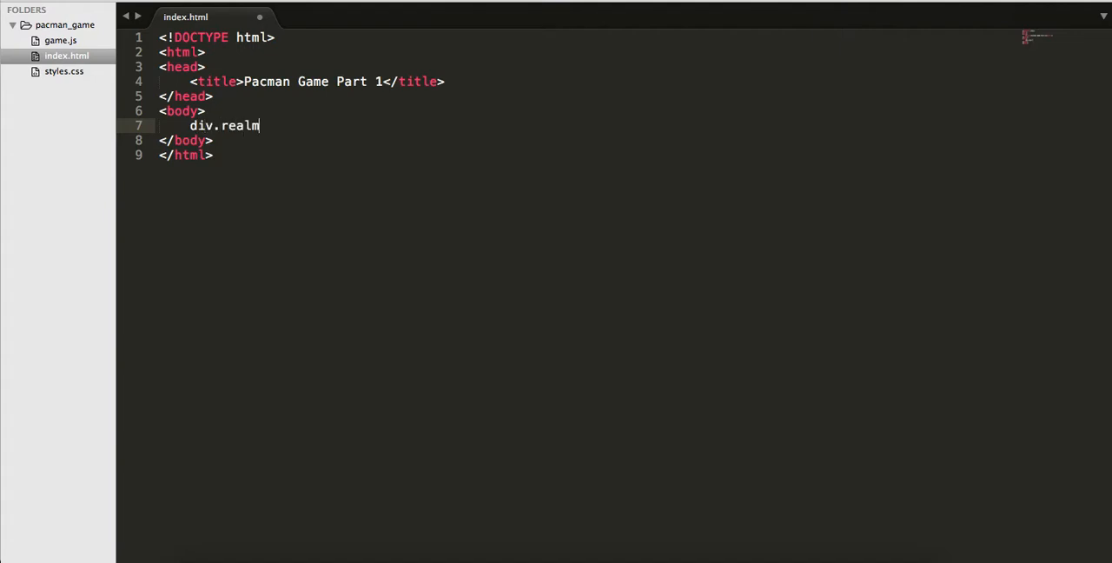
pyautogui.press('Tab')
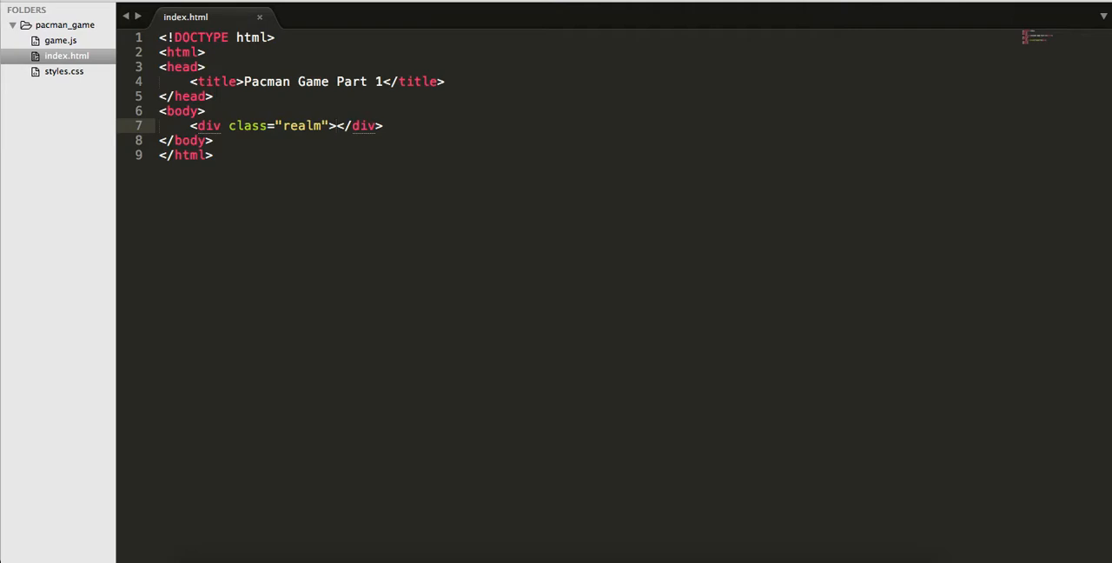
pyautogui.press('Enter')
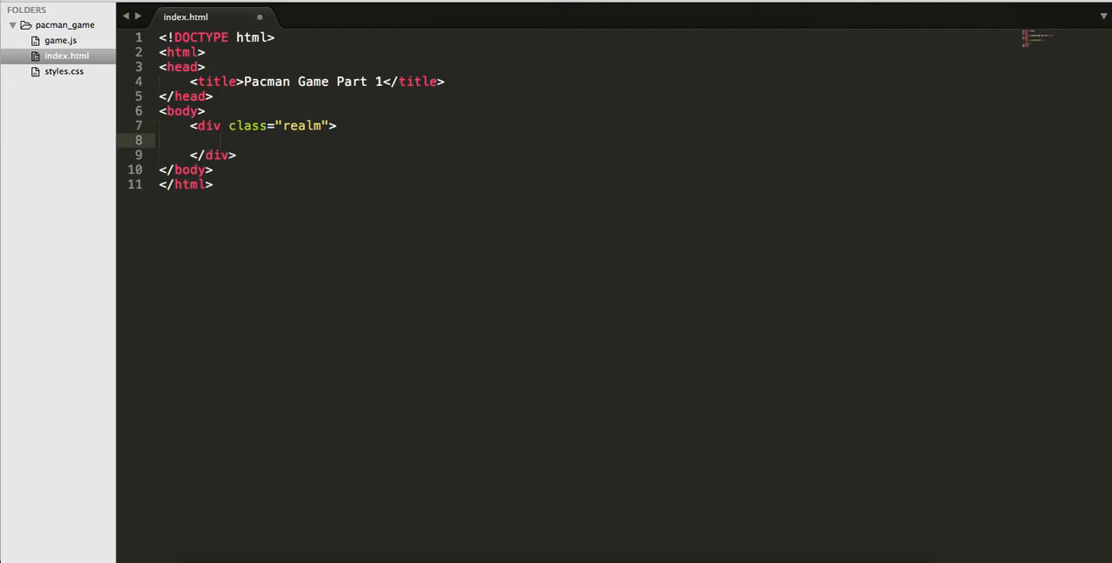
pyautogui.write('img src="">')
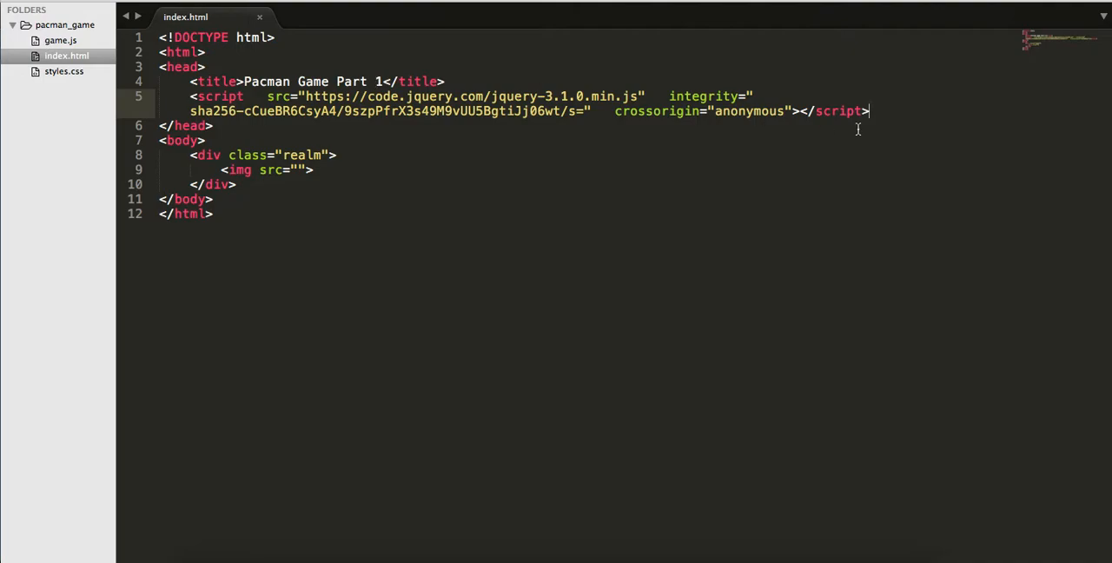
# Add a text/javascript script tag in the head with src pointing to game.js
pyautogui.write('script')
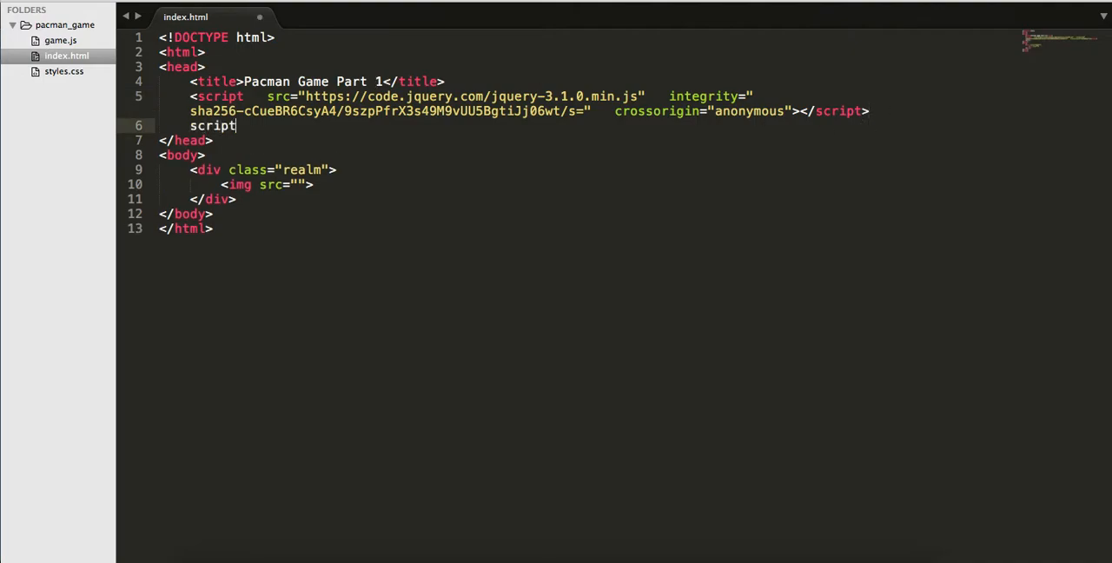
pyautogui.write('type="text/javascript"></script>')
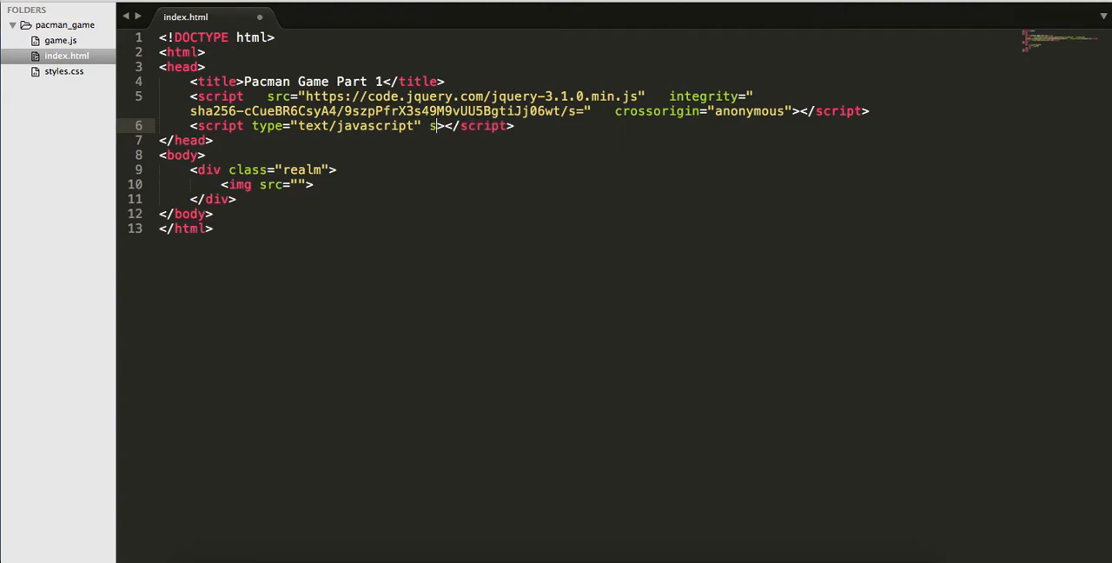
pyautogui.write('src="game.js')
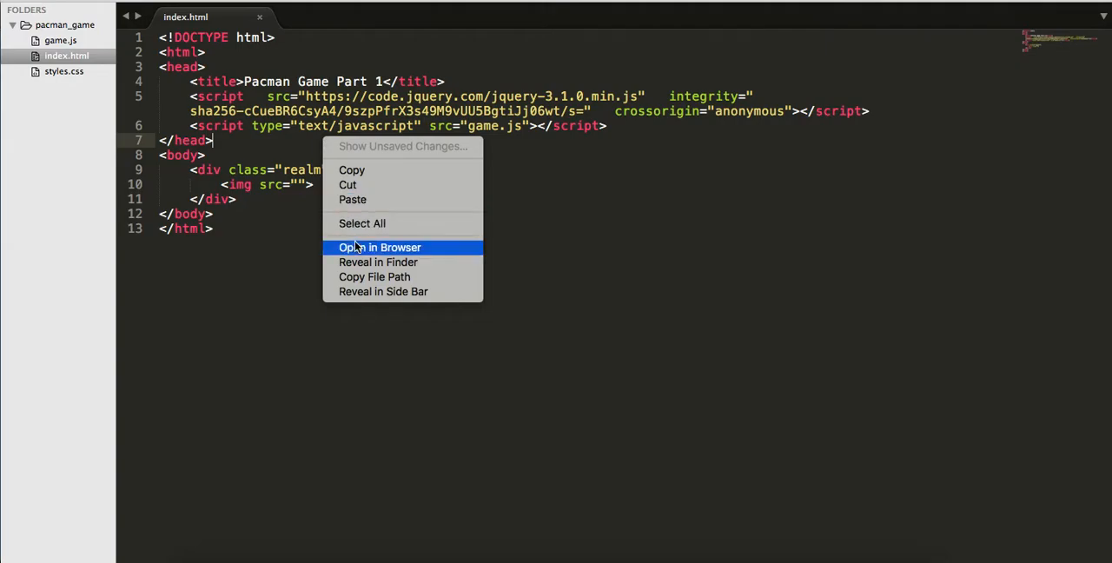
# View the page in Chrome and check the Network panel shows game.js and jQuery requests loading
pyautogui.click(379, 247)
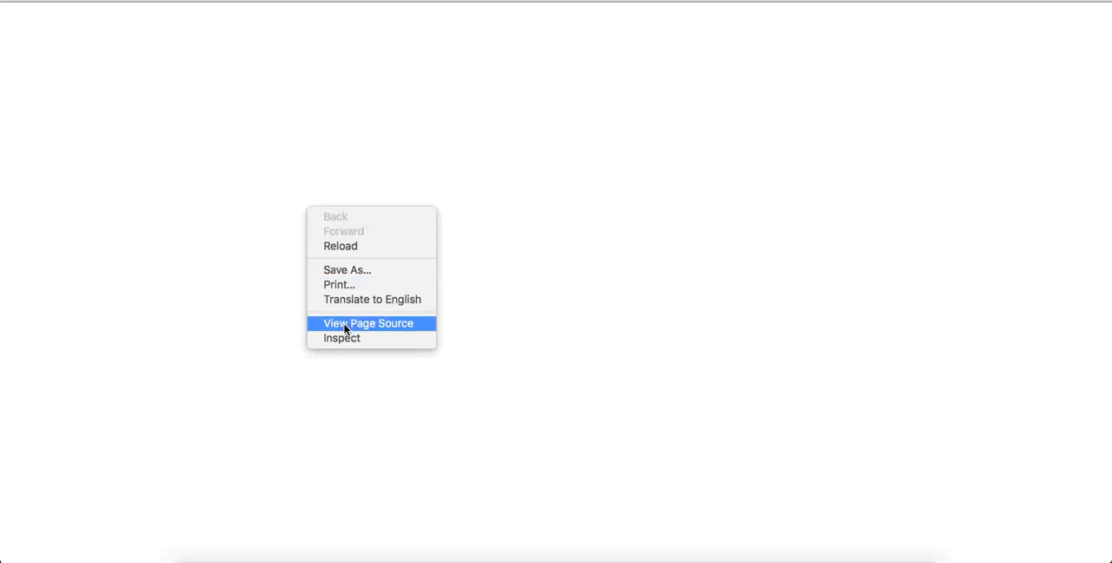
pyautogui.click(342, 338)
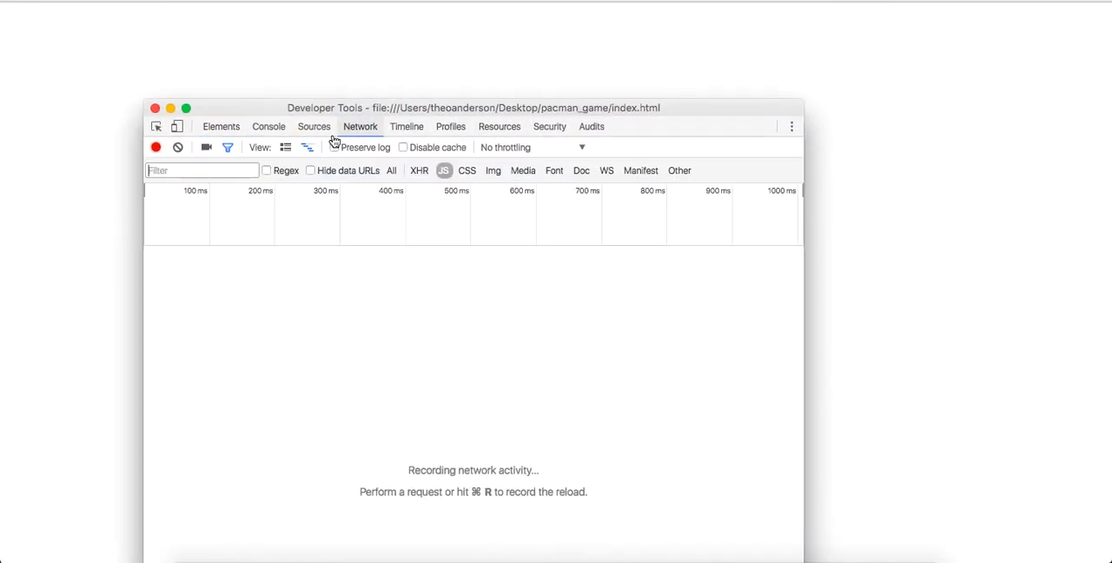
pyautogui.click(313, 126)
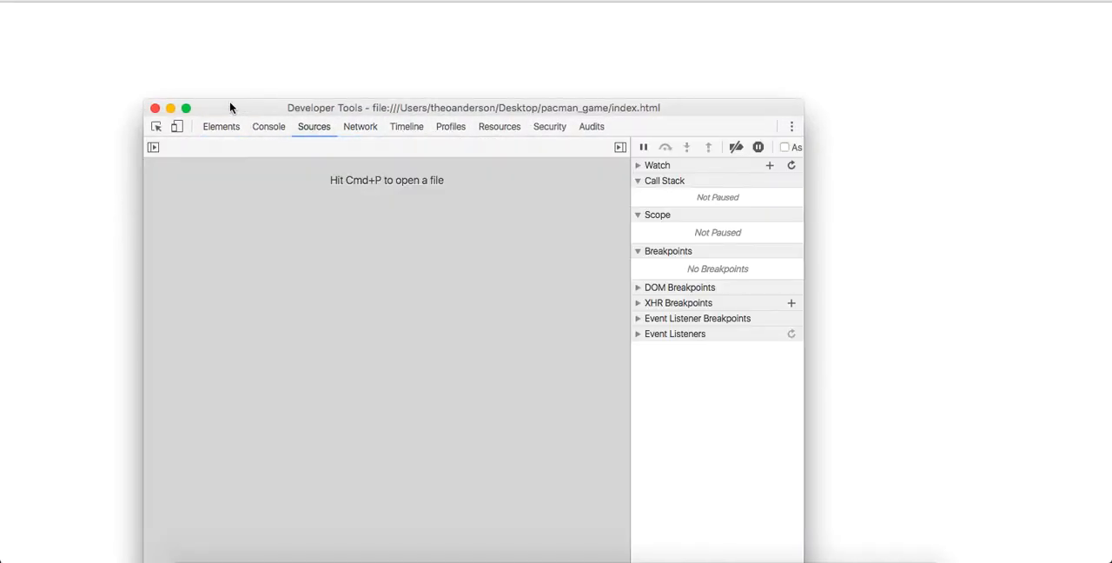
pyautogui.click(359, 126)
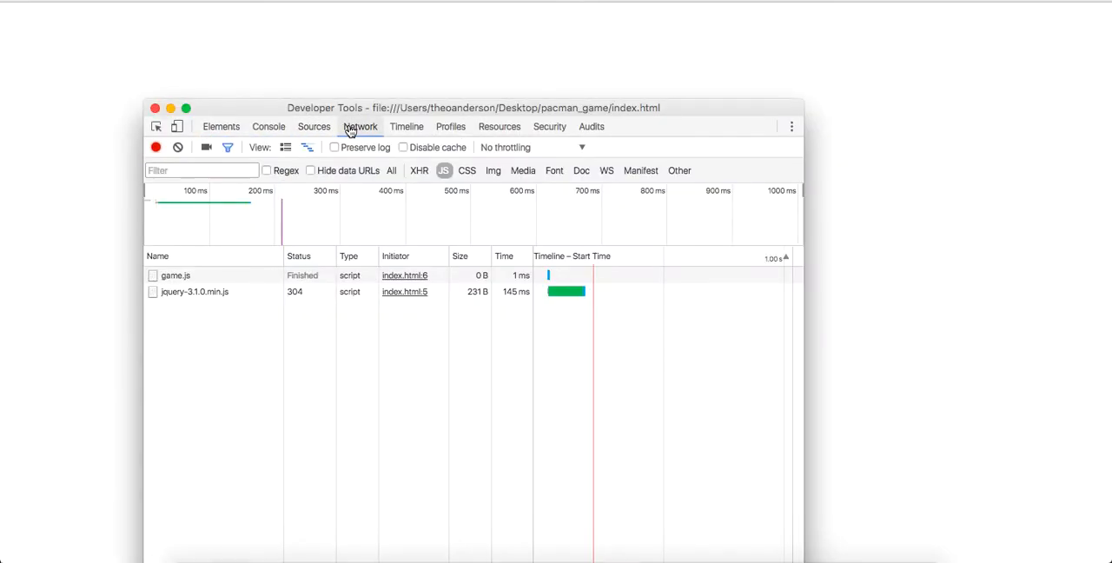
pyautogui.click(175, 276)
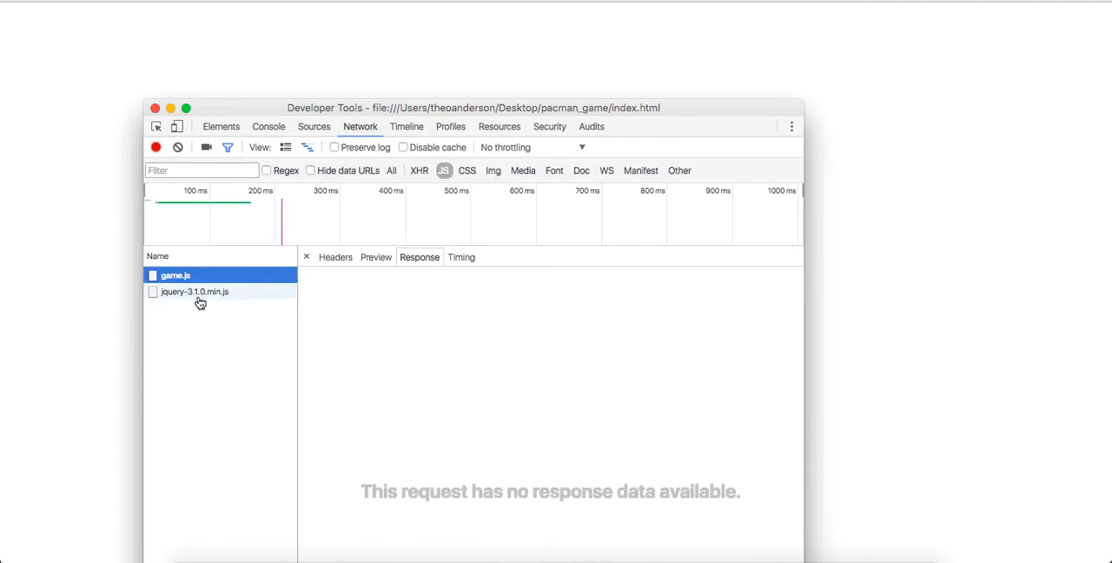
pyautogui.click(194, 291)
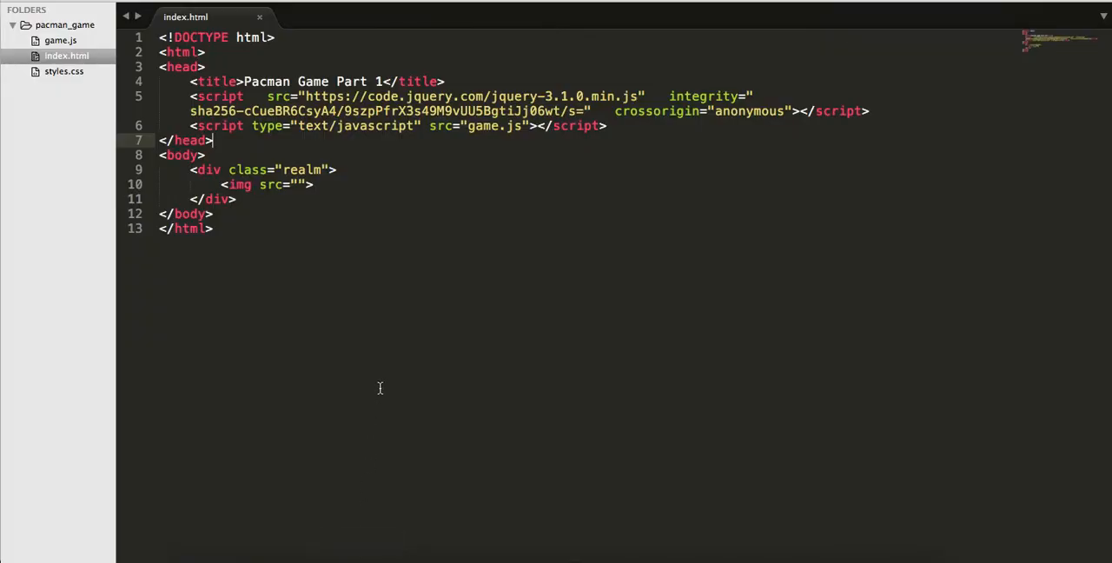
pyautogui.moveTo(96, 83)
pyautogui.write('.realm {')
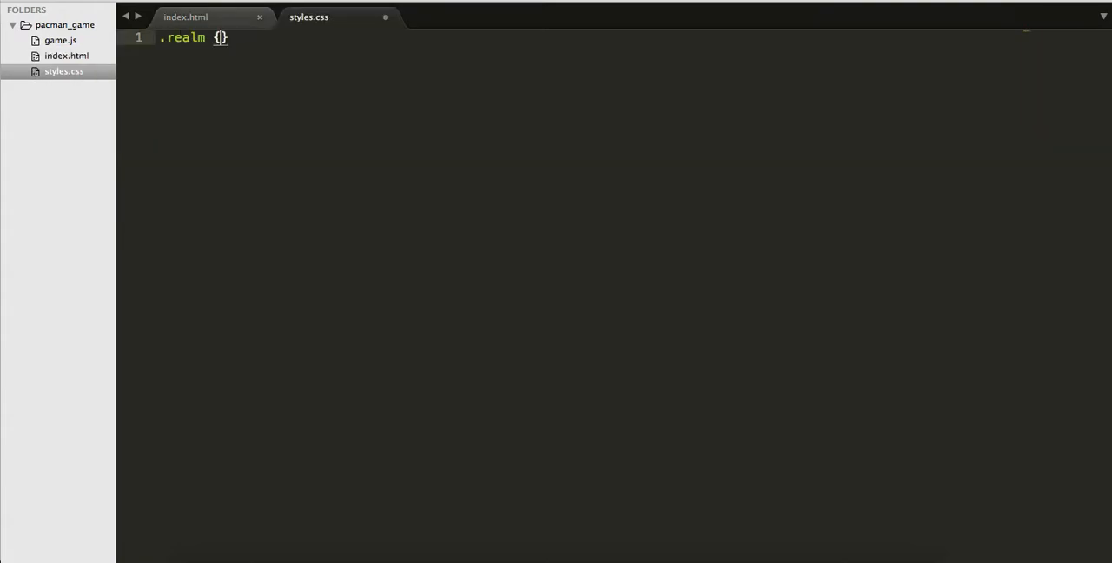
# Write the .realm rule: red background, 2px solid black border, 300px by 600px, margin 0 auto
pyautogui.write('background-color: red;')
pyautogui.write('border: 2px s;')
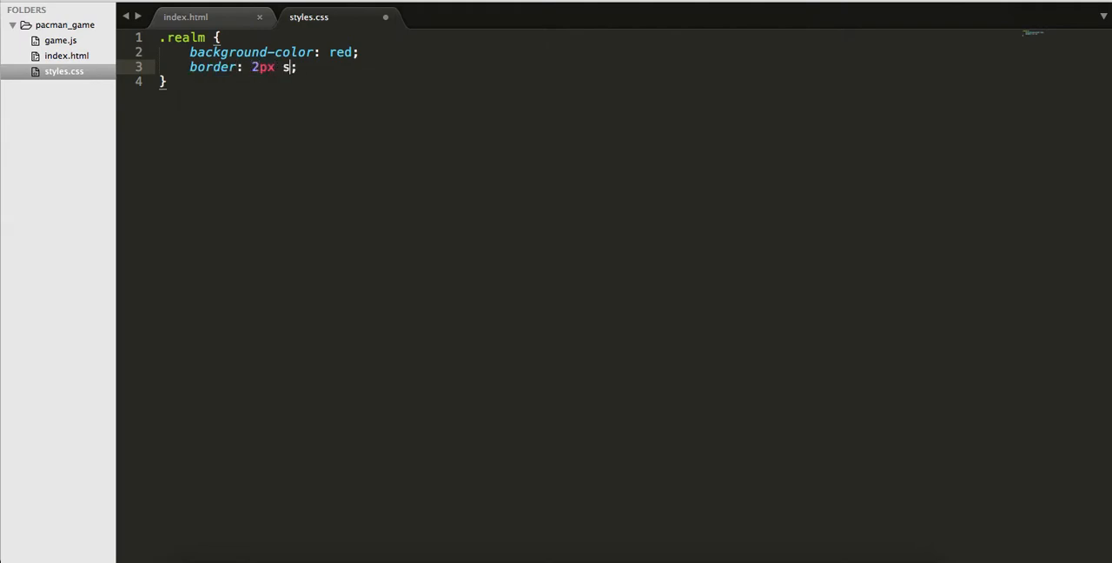
pyautogui.write('olid black')
pyautogui.write('height: 6;')
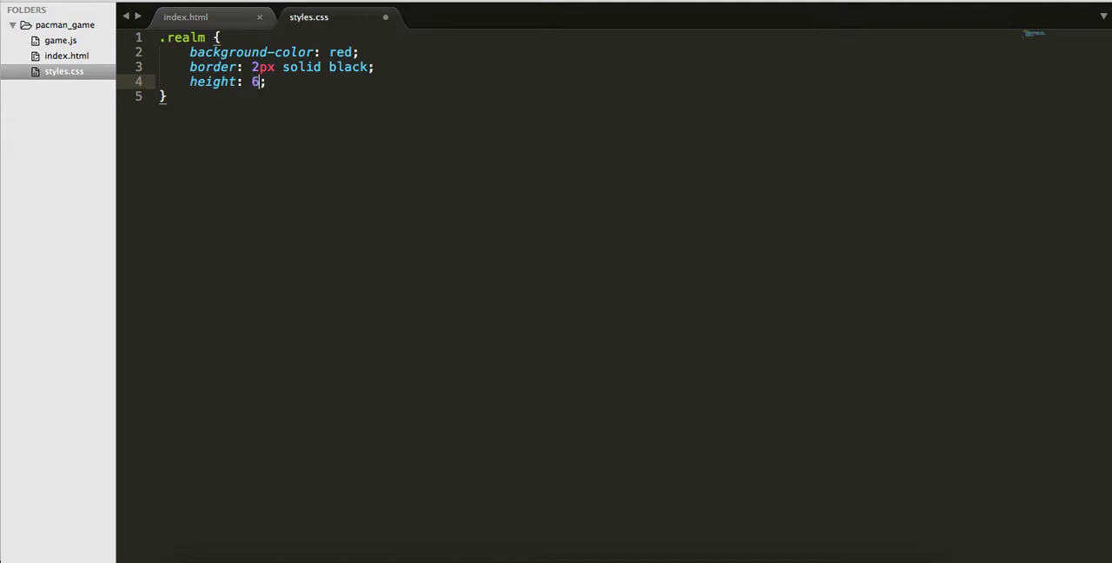
pyautogui.write('00px')
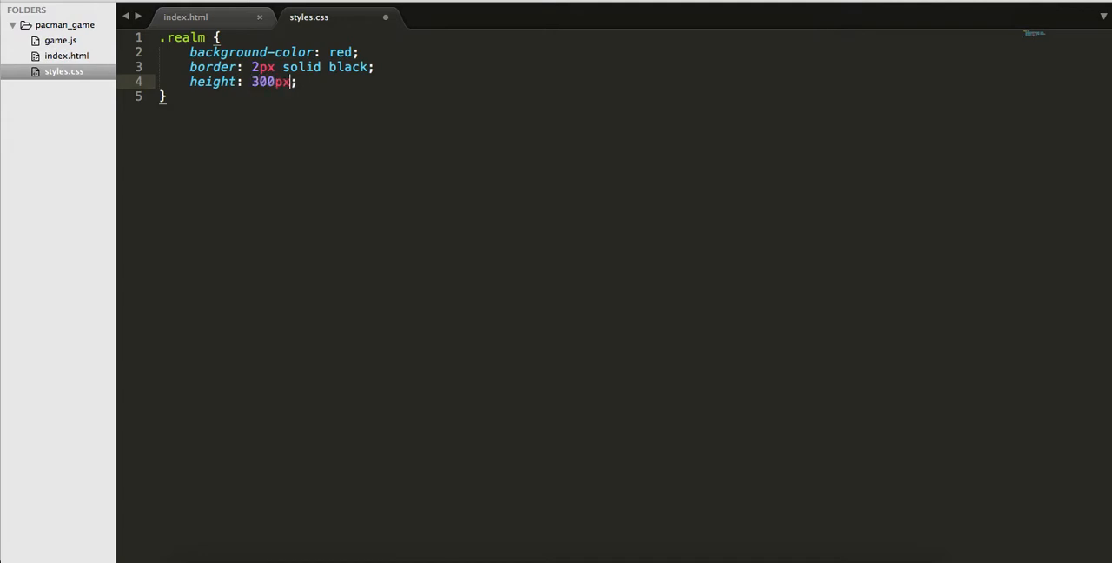
pyautogui.write('width: 600px;')
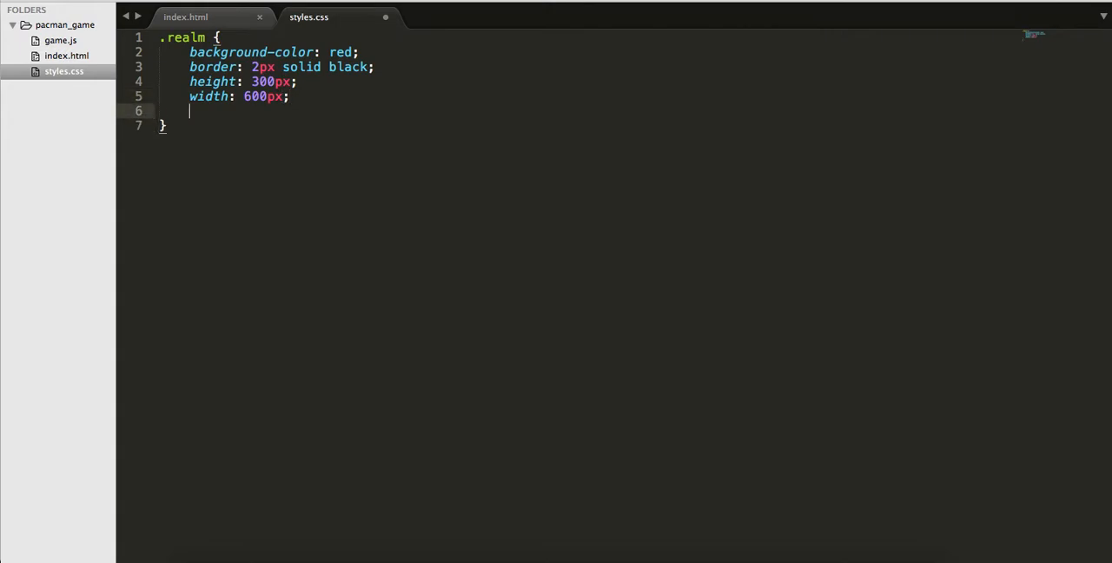
pyautogui.write('margin: 0 auto;')
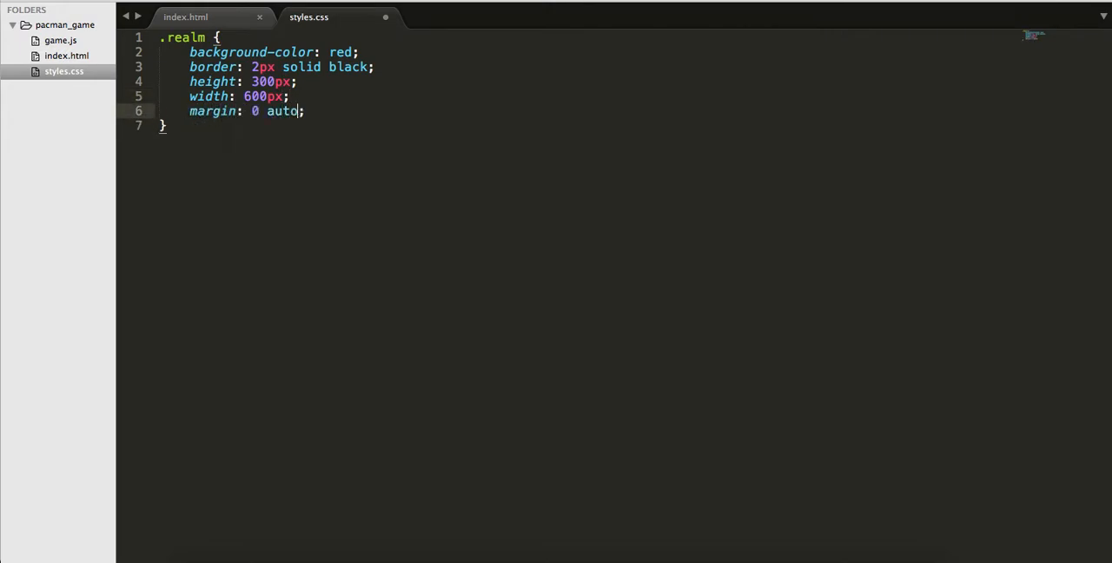
pyautogui.click(185, 17)
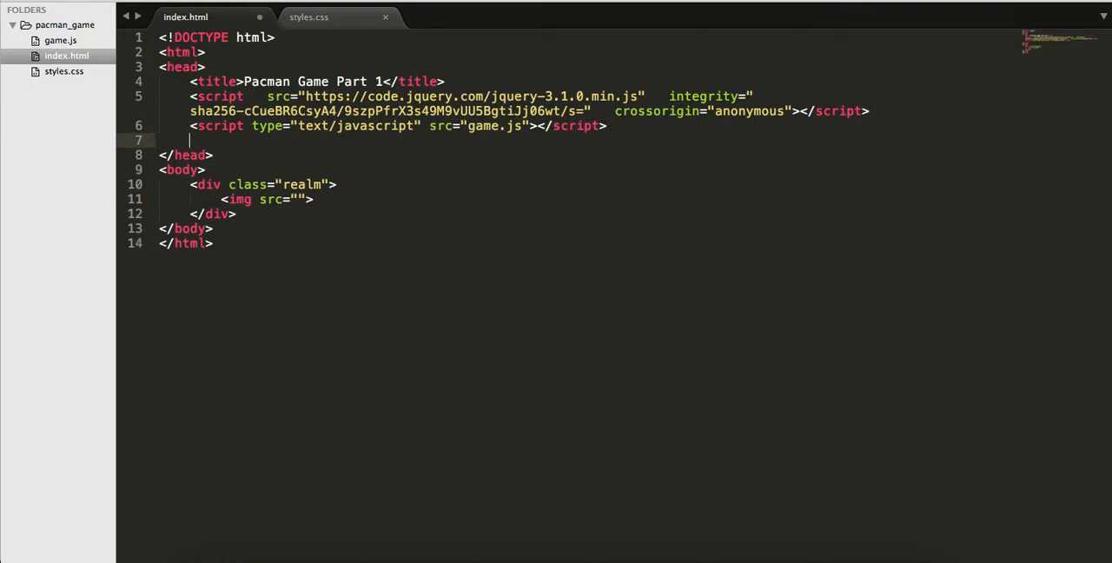
# Add a link rel="stylesheet" tag with href styles.css to the head of index.html
pyautogui.write('<link rel="stylesheet" type="text/css" href="st">')
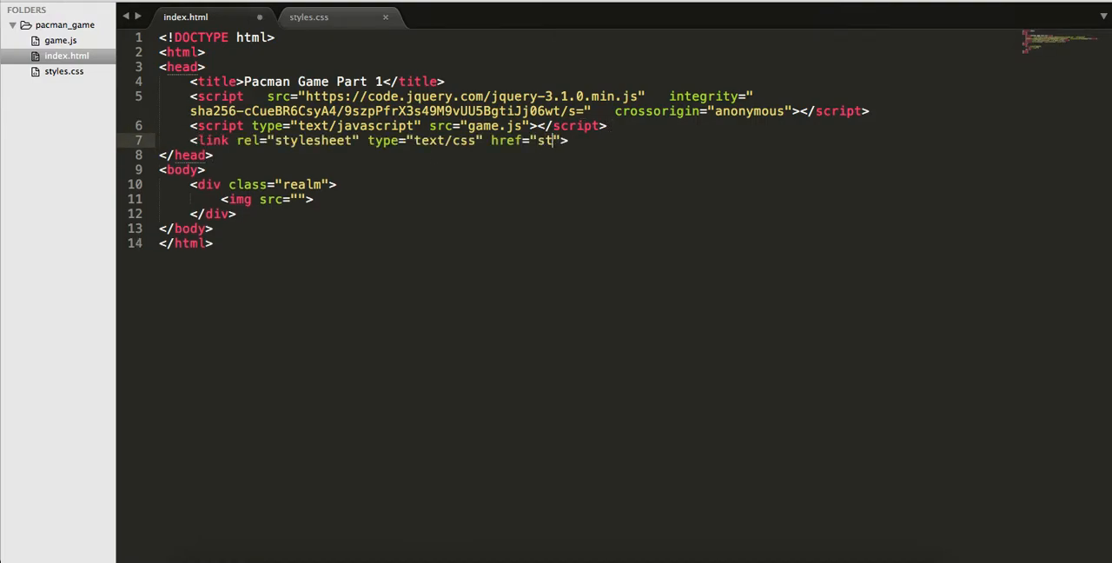
pyautogui.write('yles.css')
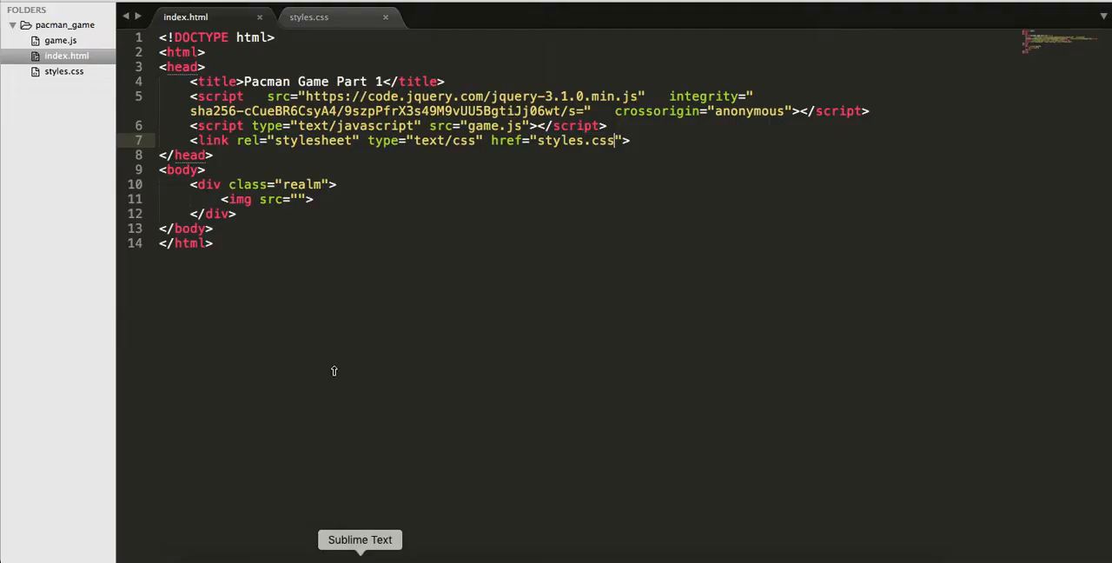
pyautogui.click(308, 17)
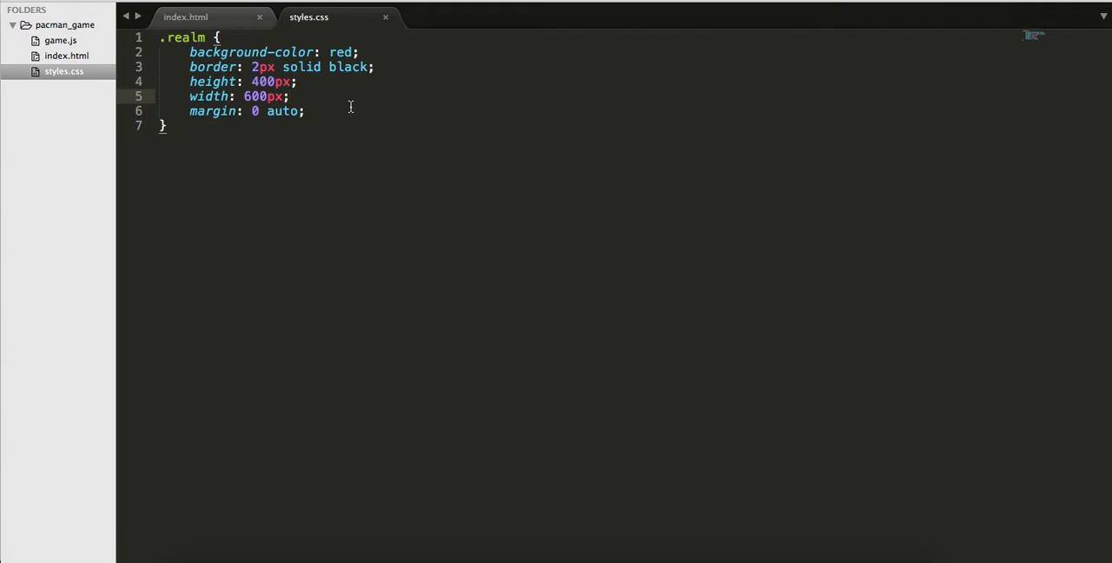
# Add a border-radius declaration to the .realm rule for rounded corners
pyautogui.write('border-radi')
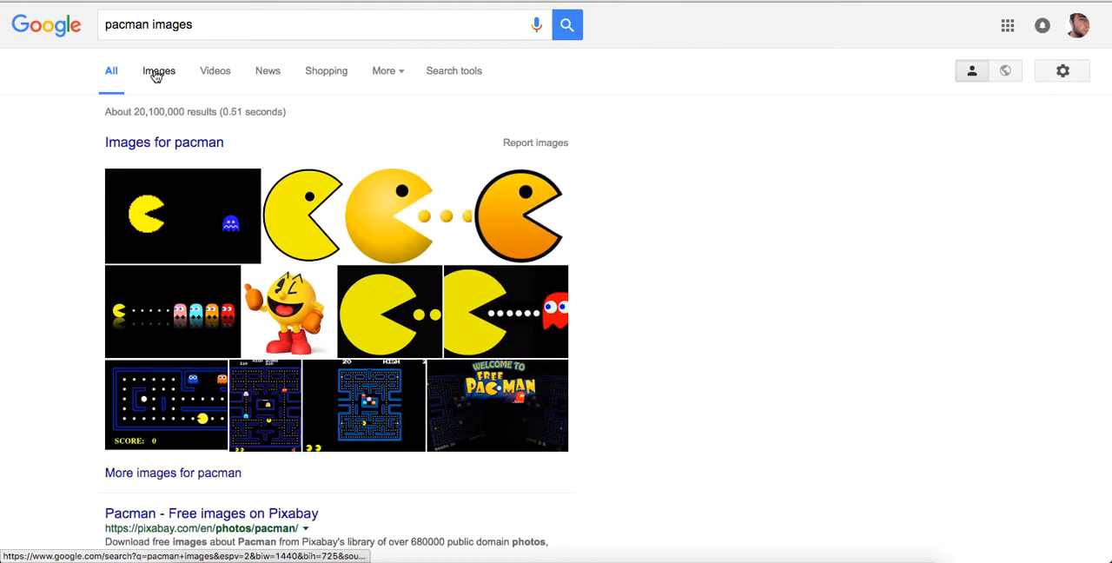
# Switch the pacman search to Images and select a Pac-Man picture from the results
pyautogui.click(158, 70)
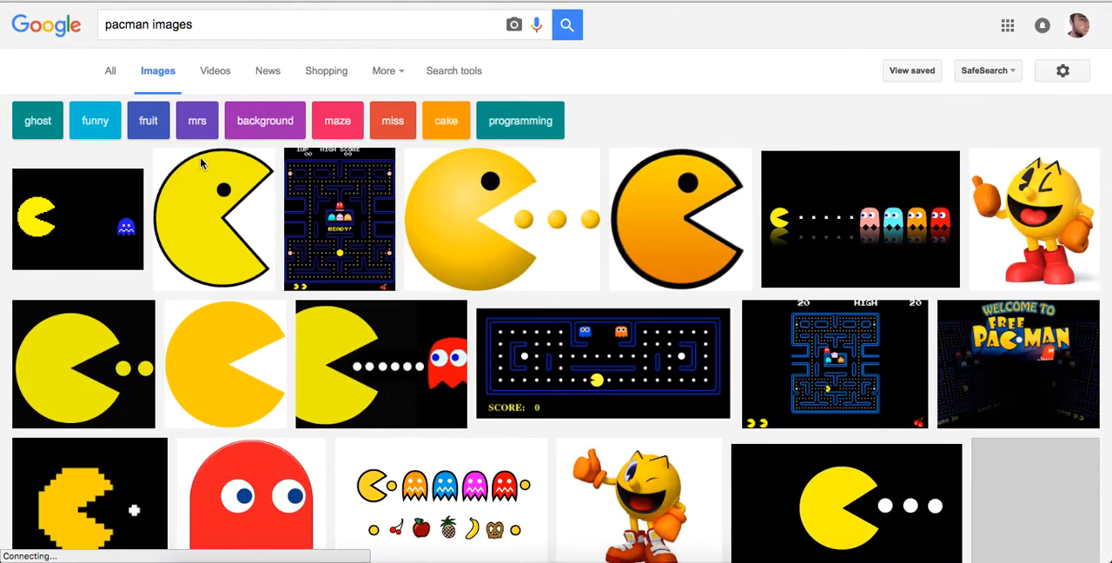
pyautogui.moveTo(213, 183)
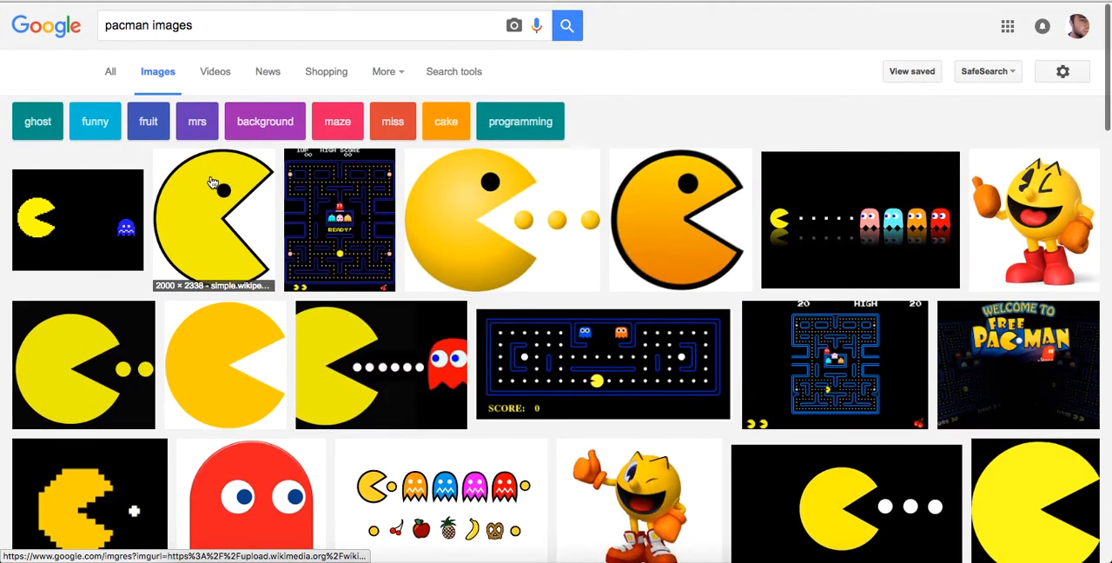
pyautogui.moveTo(443, 215)
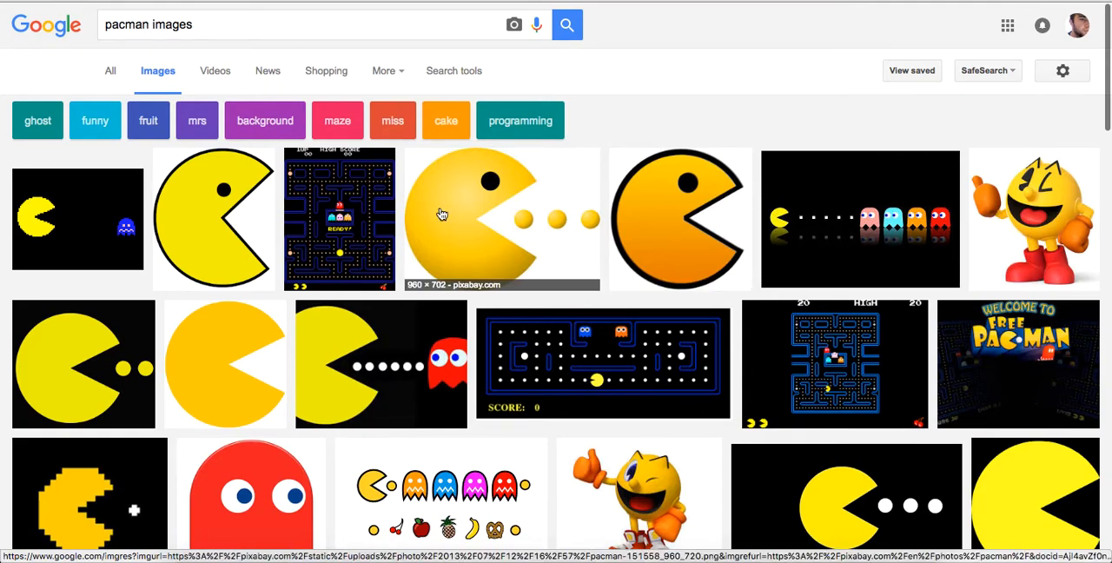
pyautogui.click(501, 219)
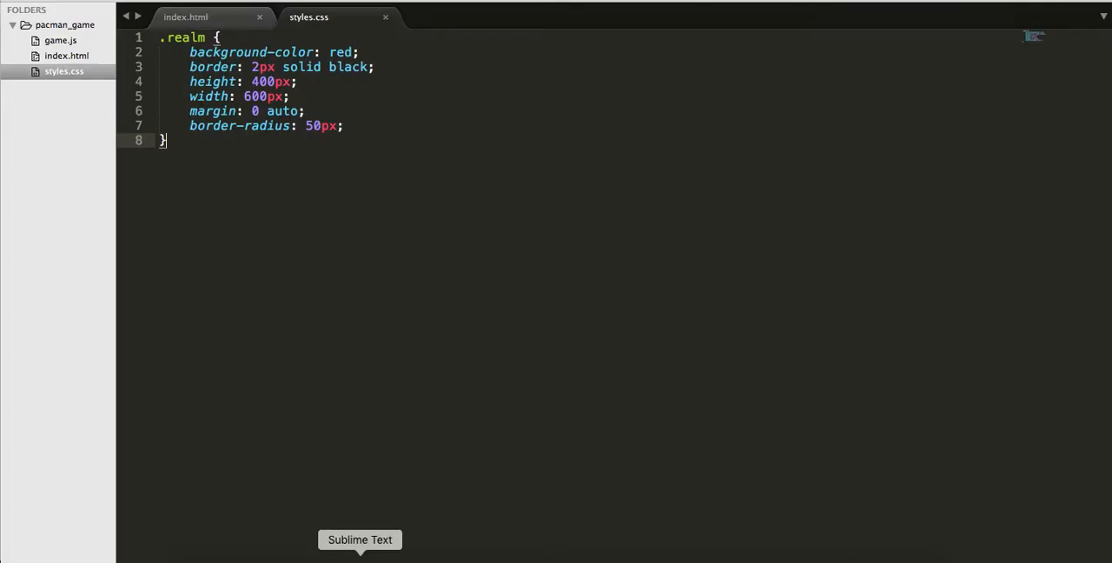
# Set the img src to the Wikimedia Pac_Man.svg URL with an inline 30px by 30px style
pyautogui.click(185, 17)
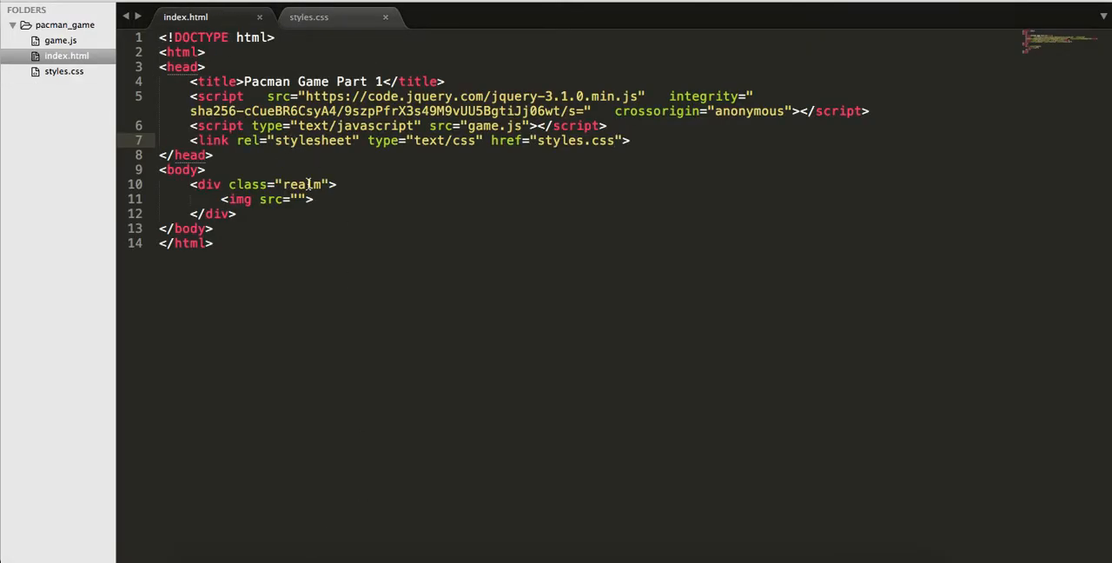
pyautogui.write('https://upload.wikimedia.org/wikipedia/commons/thumb/0/06/Pac_Man.svg/2000px-Pac_Man.svg.png')
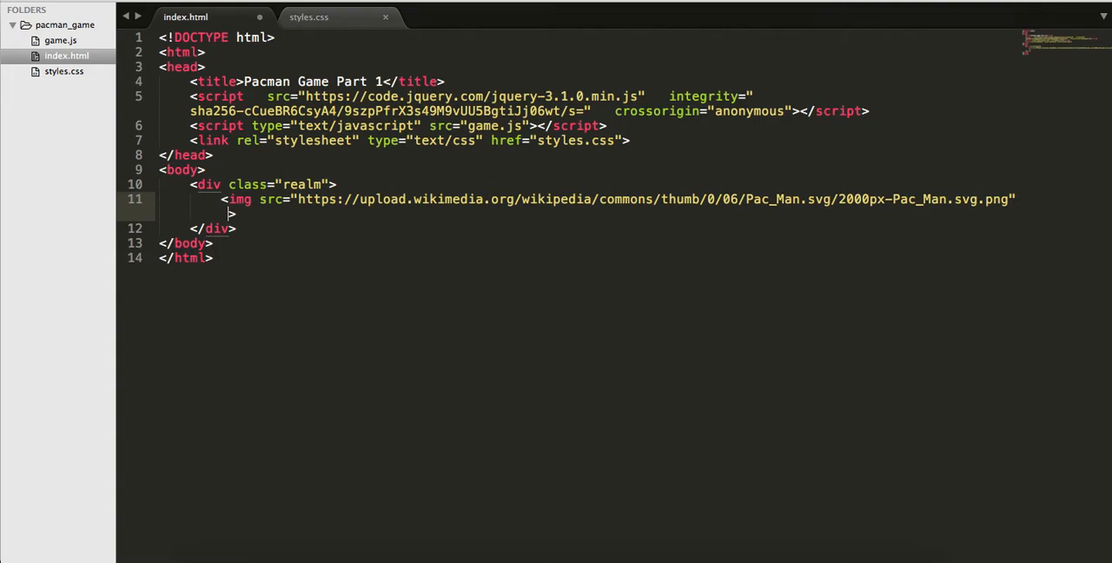
pyautogui.write('style=')
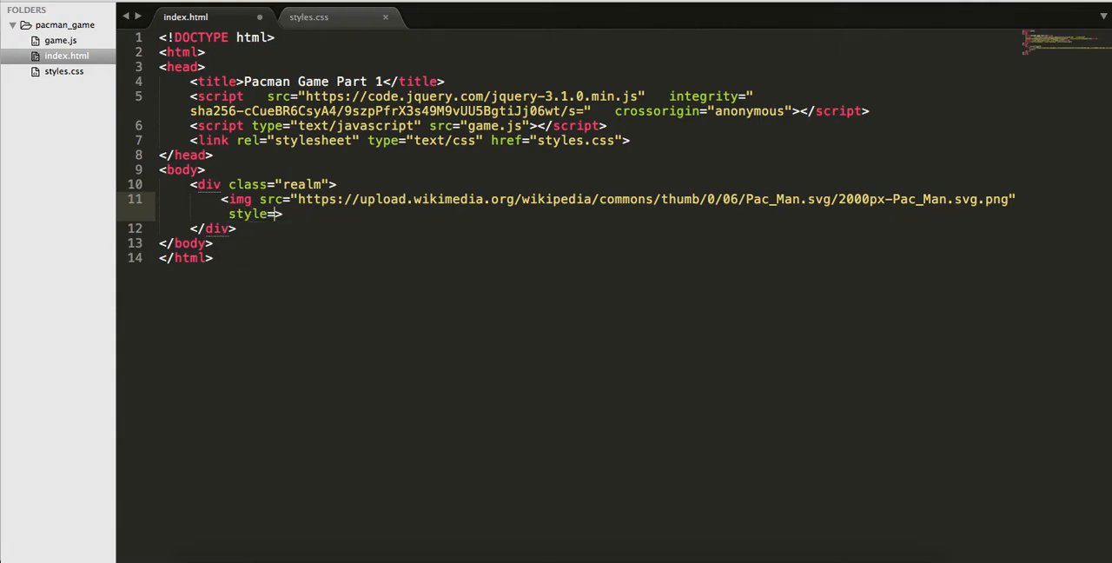
pyautogui.write('width:30px"')
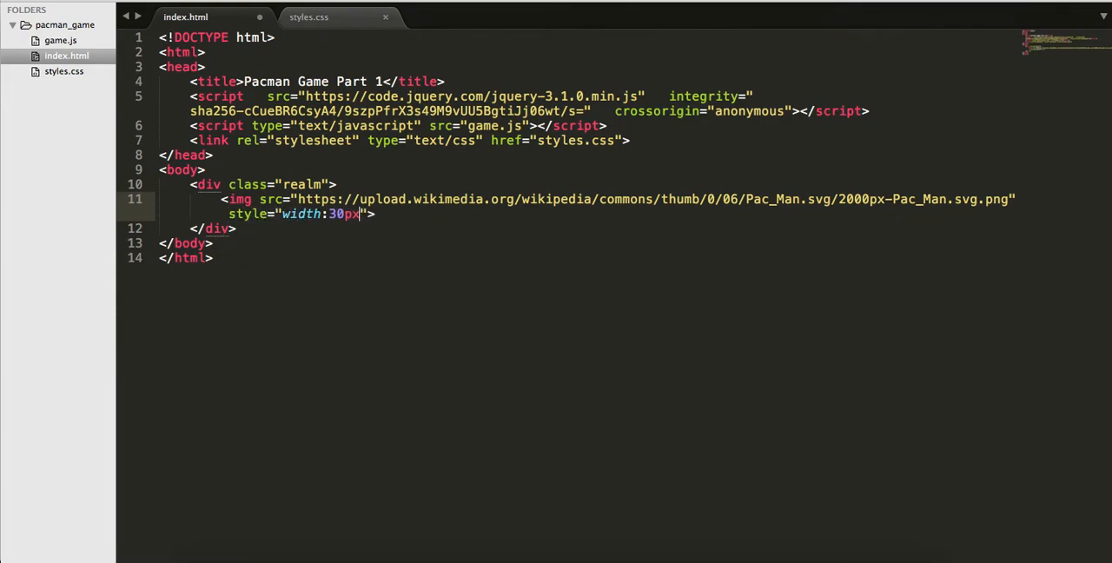
pyautogui.write('; height: 30px')
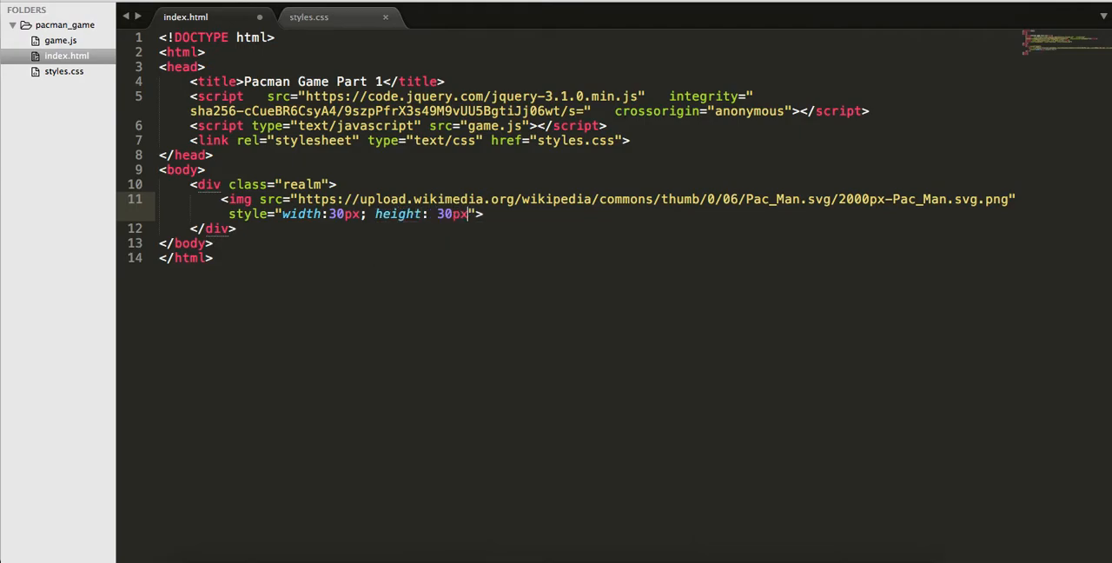
pyautogui.write(';')
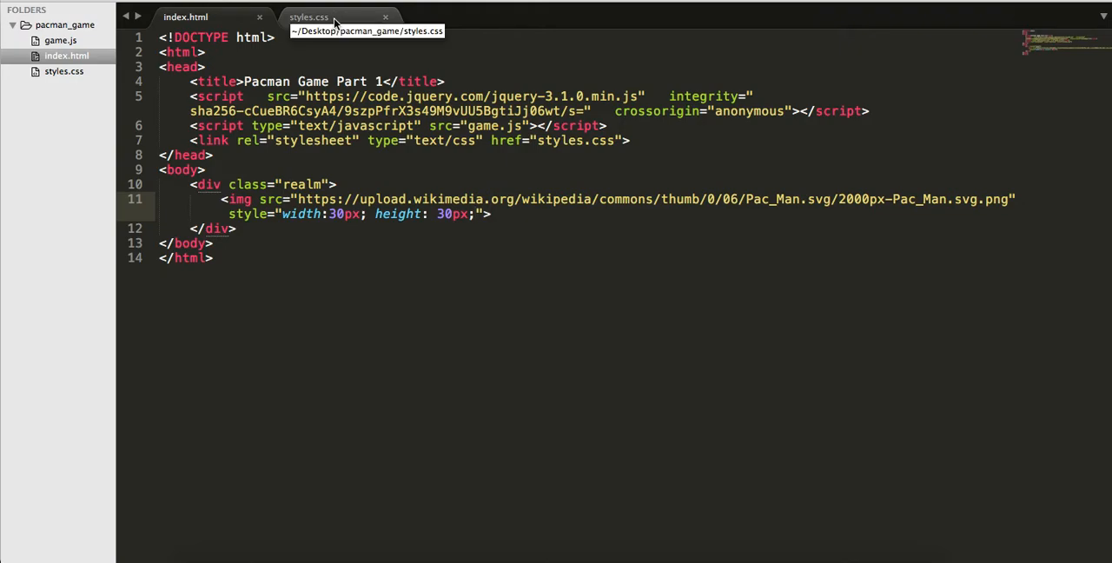
# Give the image the id "pacman"
pyautogui.write('id=')
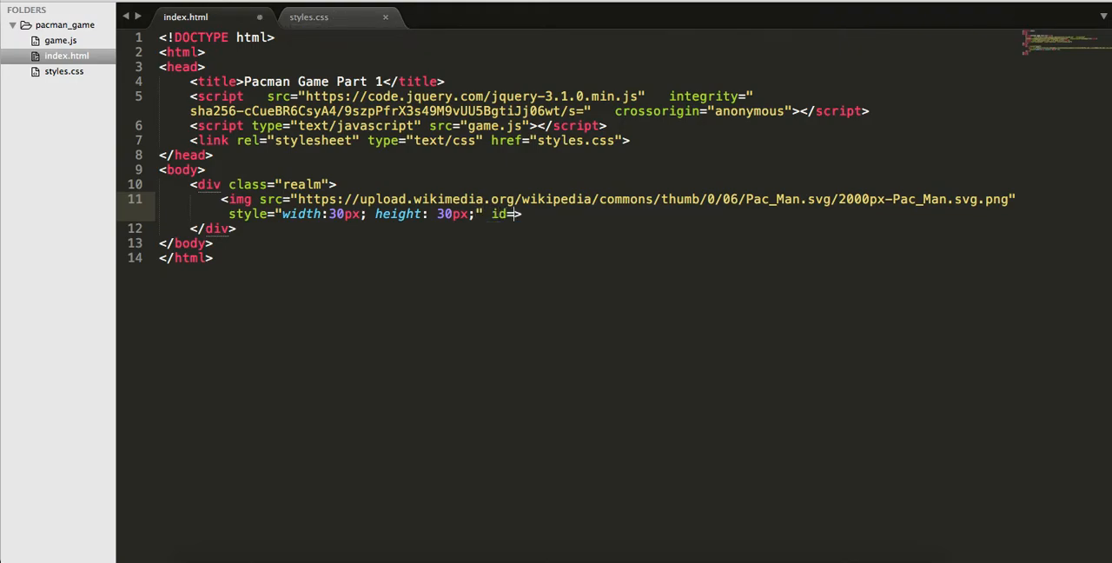
pyautogui.write('"pacman"')
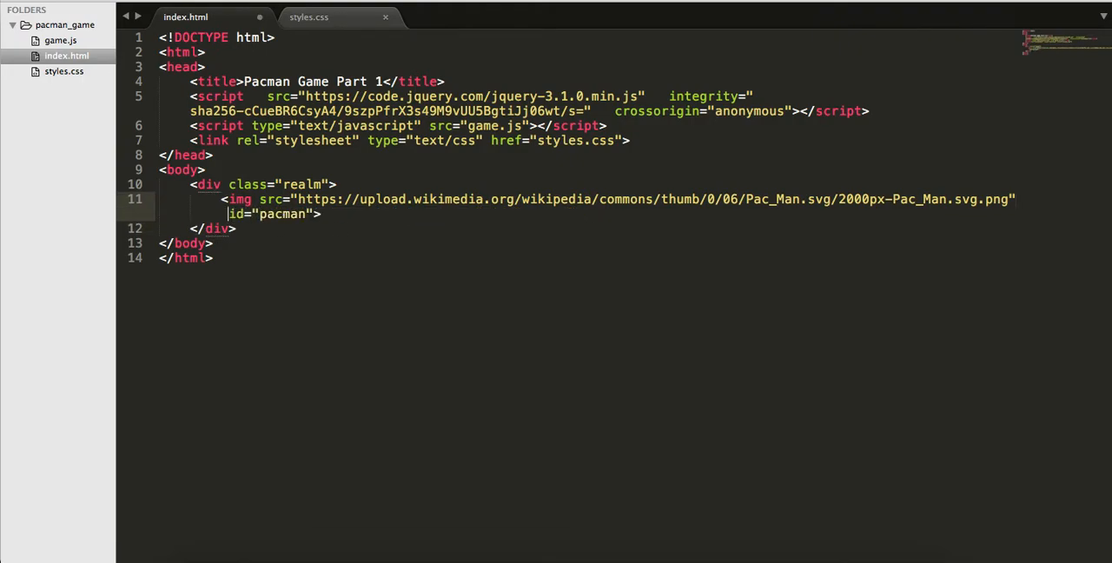
# In styles.css, add a #pacman rule with width 30px and height 30px below .realm
pyautogui.click(308, 17)
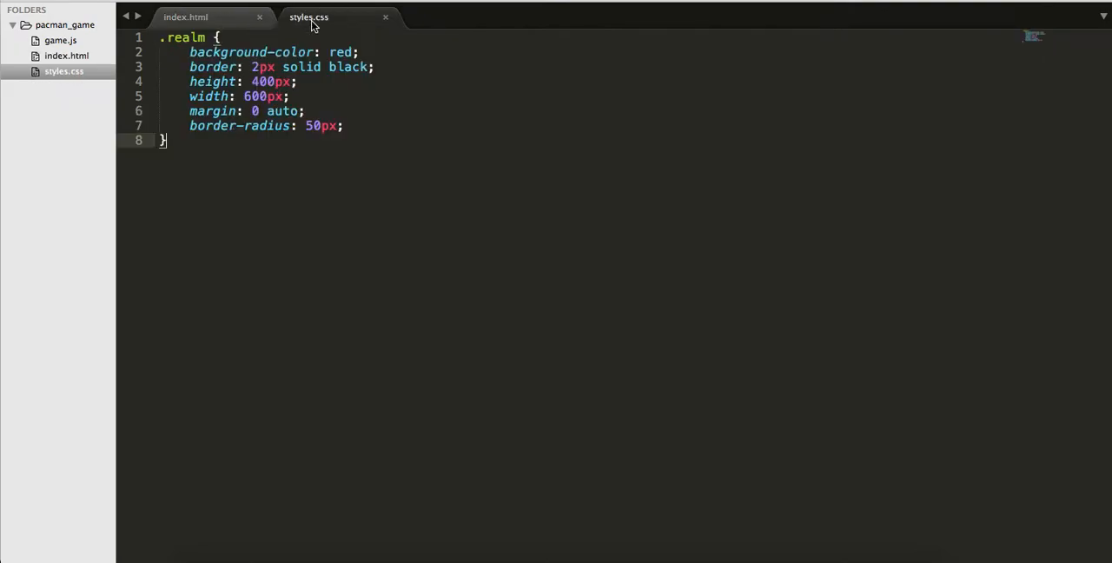
pyautogui.press('enter')
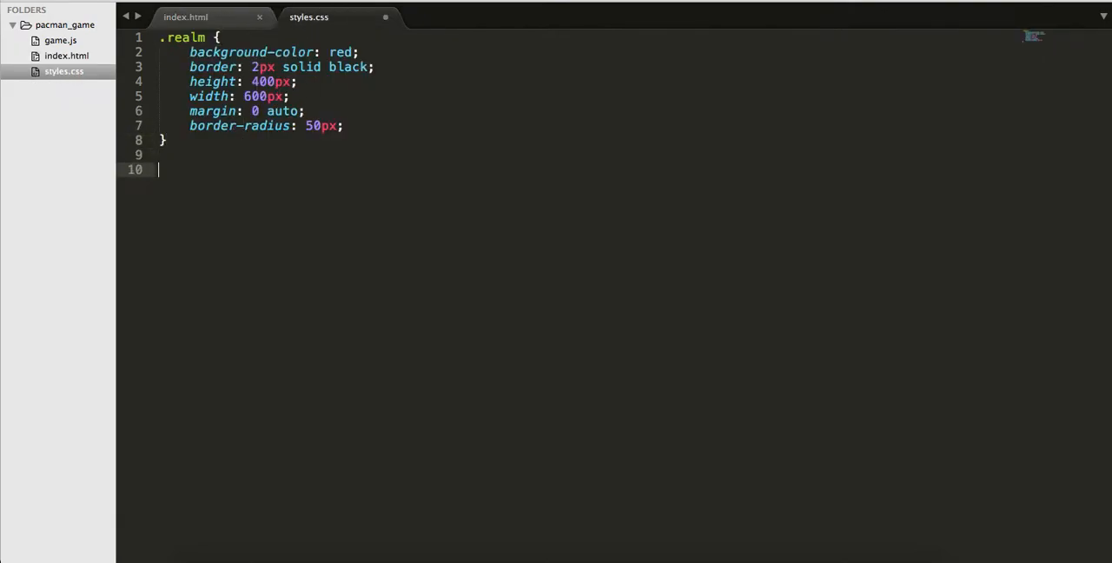
pyautogui.write('#pacman {')
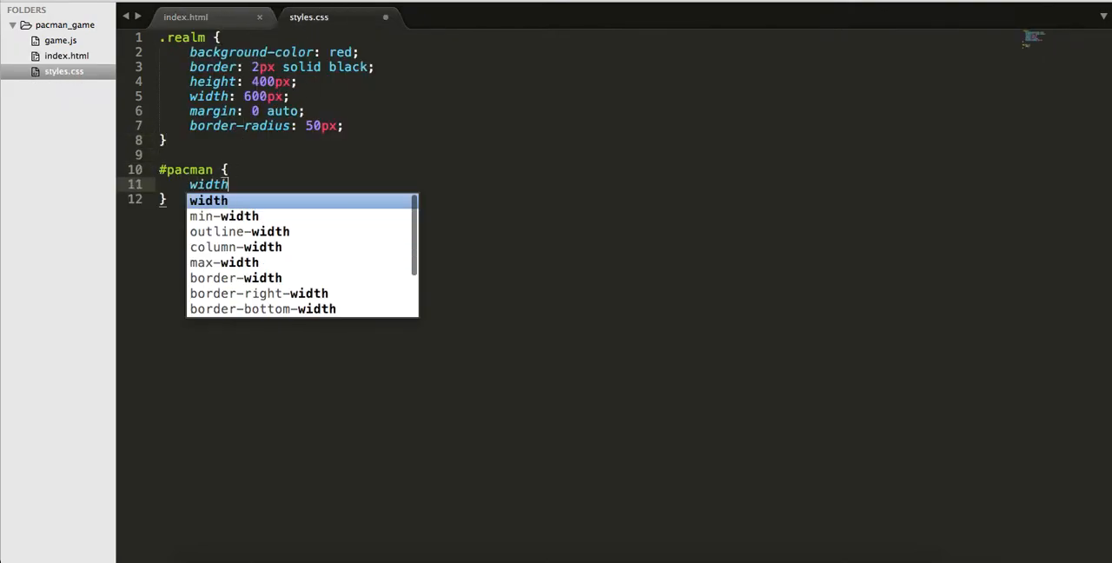
pyautogui.write(': 30px;')
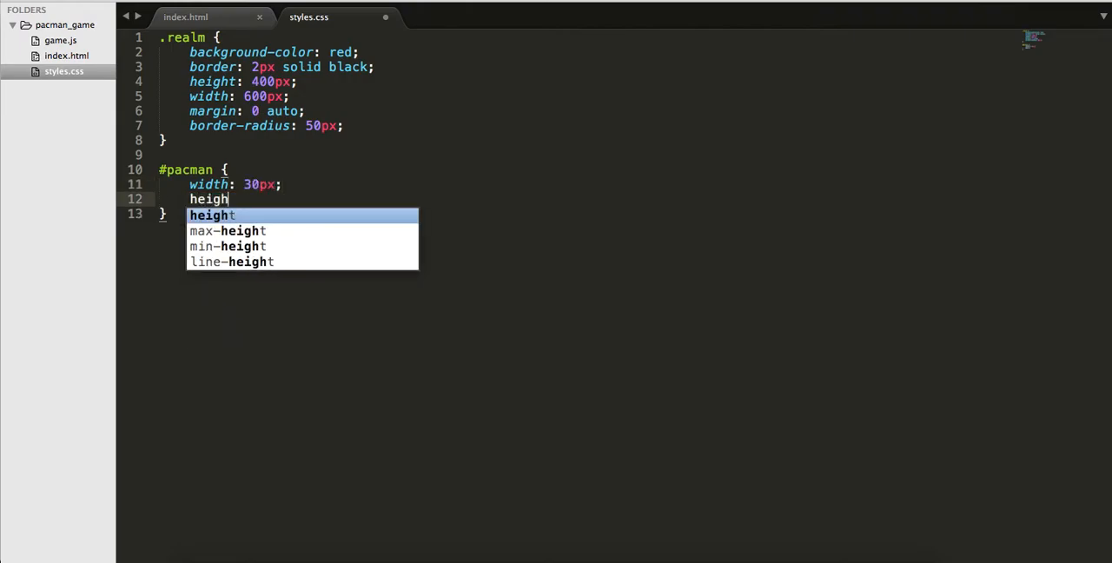
pyautogui.write(': 30px;')
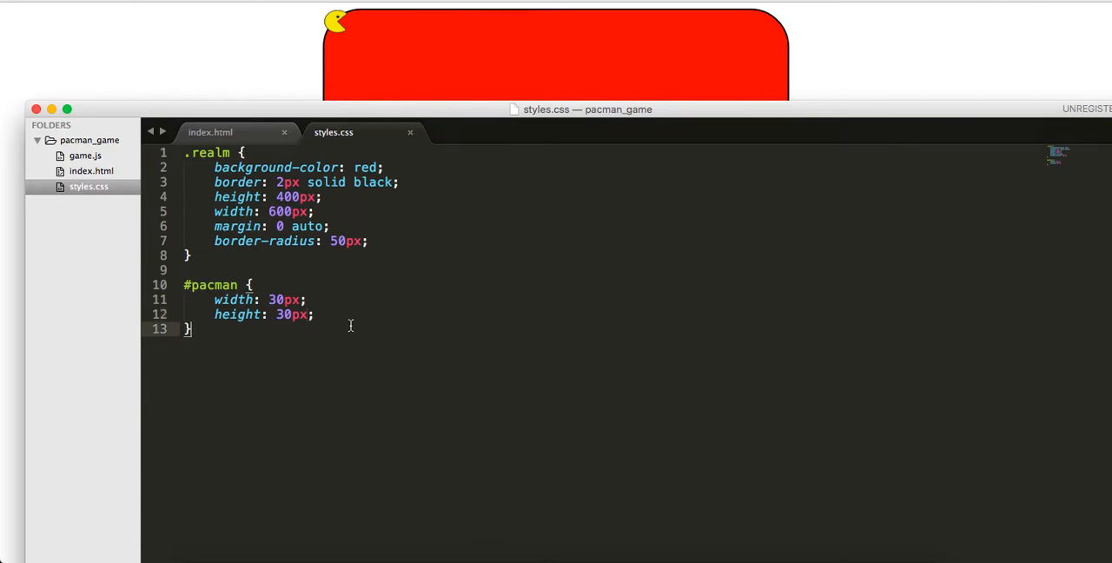
# Give #pacman position: relative with left 15px and top 5px, then change left to 20px
pyautogui.write('position: relative;')
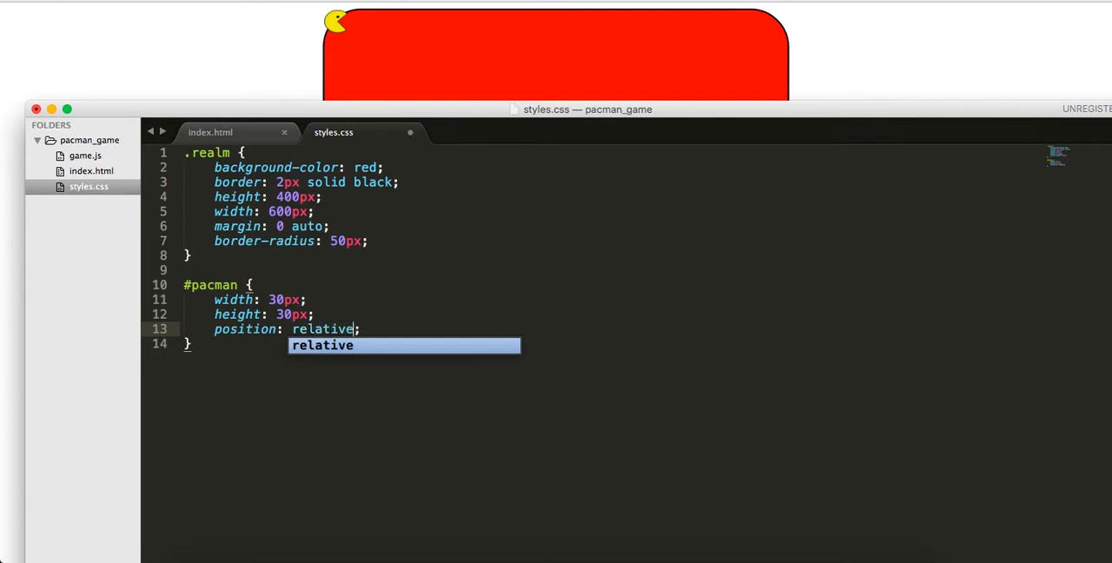
pyautogui.write('left: 15px;')
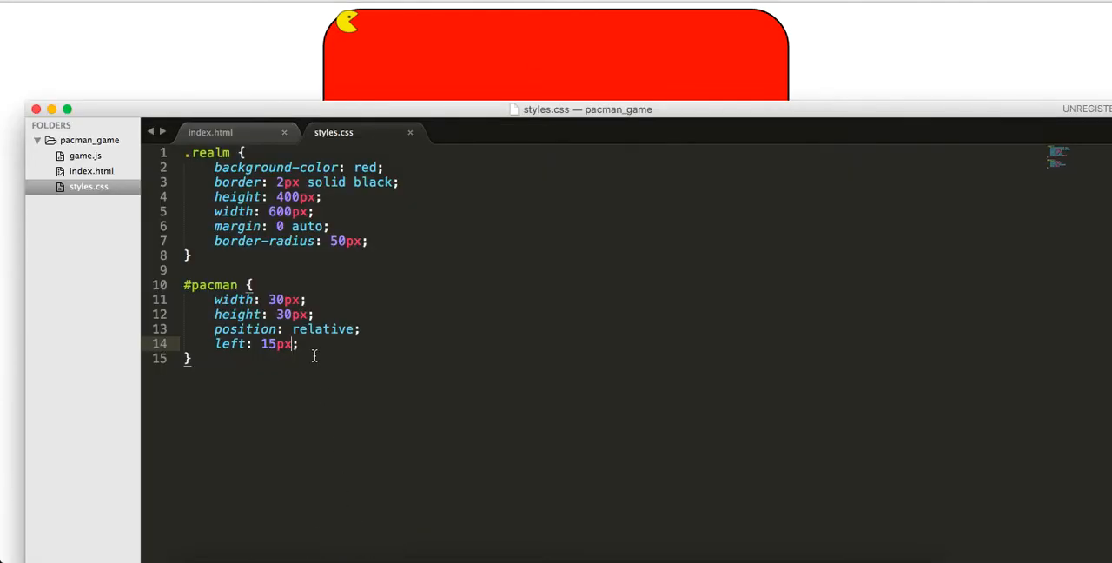
pyautogui.write('top: 5px;')
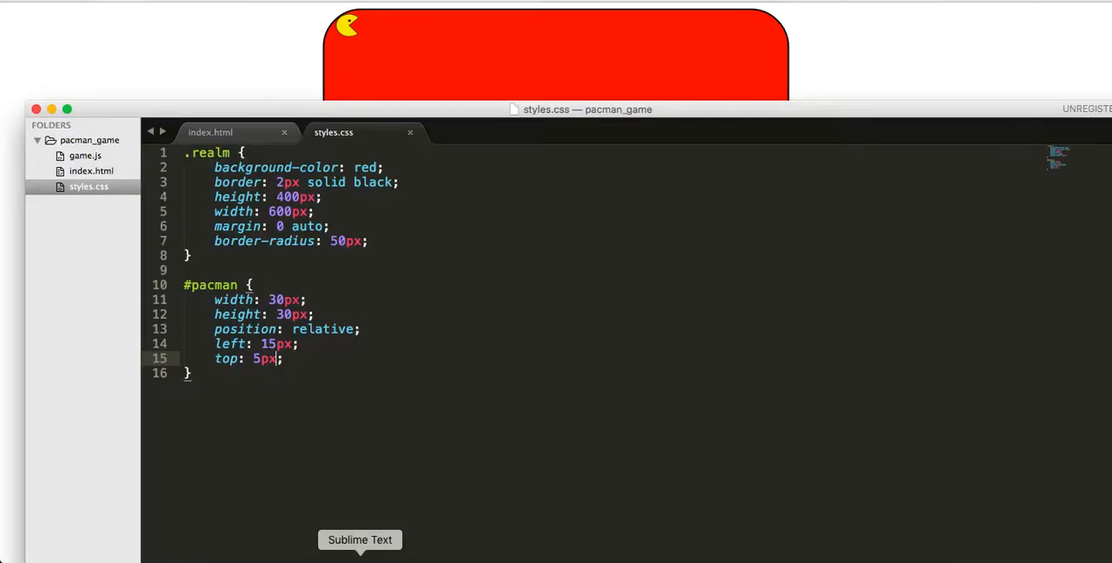
pyautogui.write('20')
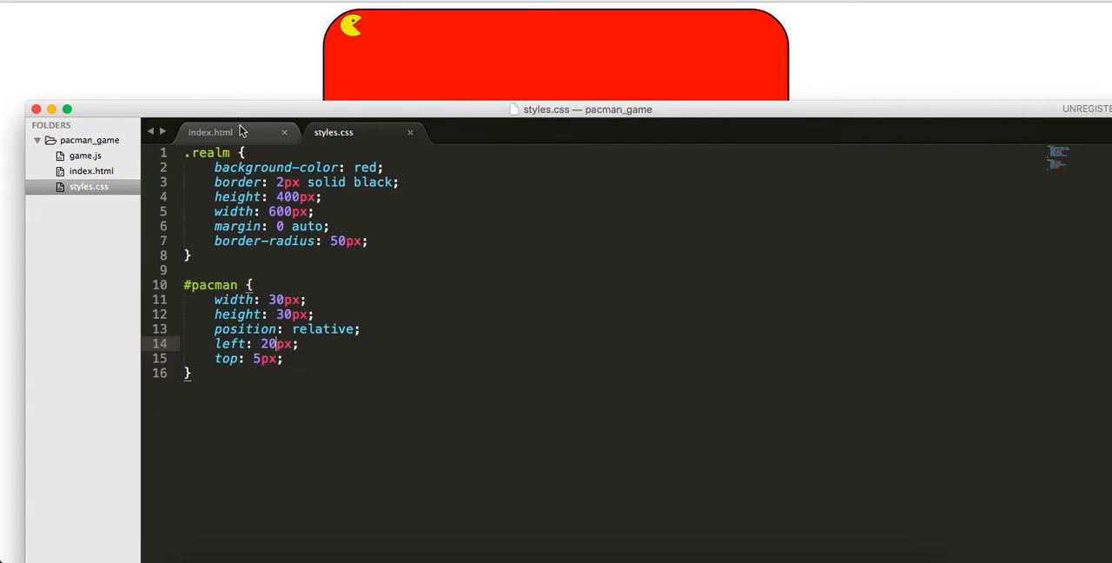
# Insert <h1>WELCOME TO PACMAN</h1> inside the realm div in index.html, then go back to styles.css
pyautogui.click(210, 132)
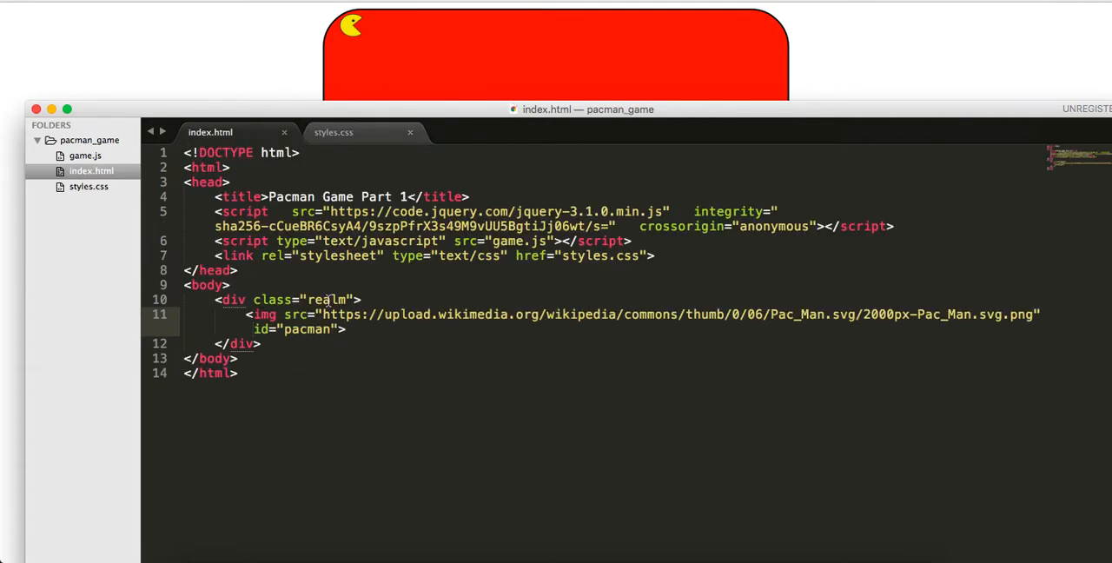
pyautogui.press('enter')
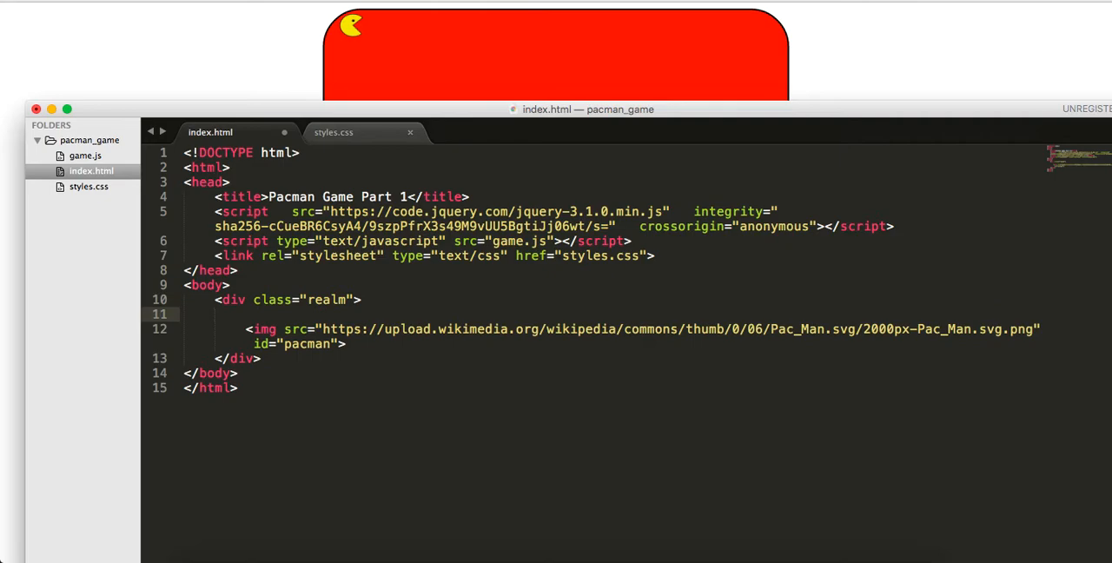
pyautogui.write('<h1></h1>')
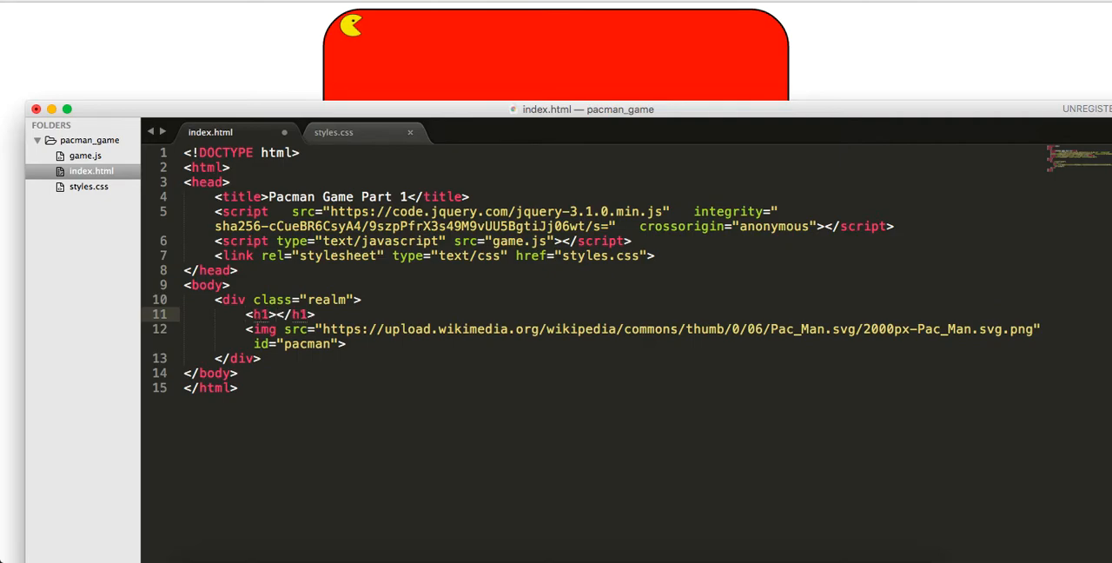
pyautogui.write('WELCOME TO PACMAN')
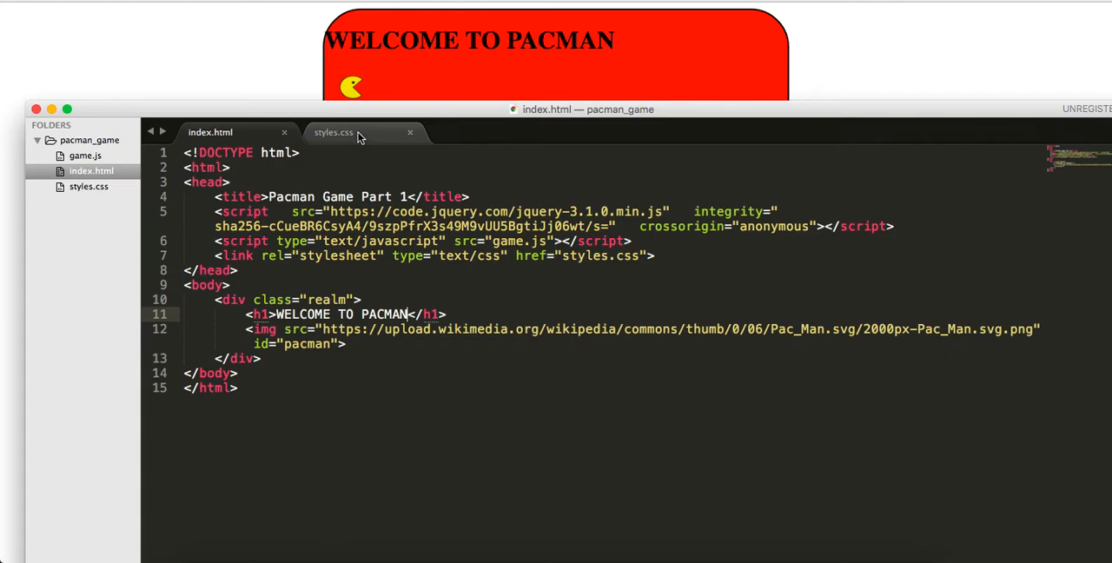
pyautogui.click(334, 132)
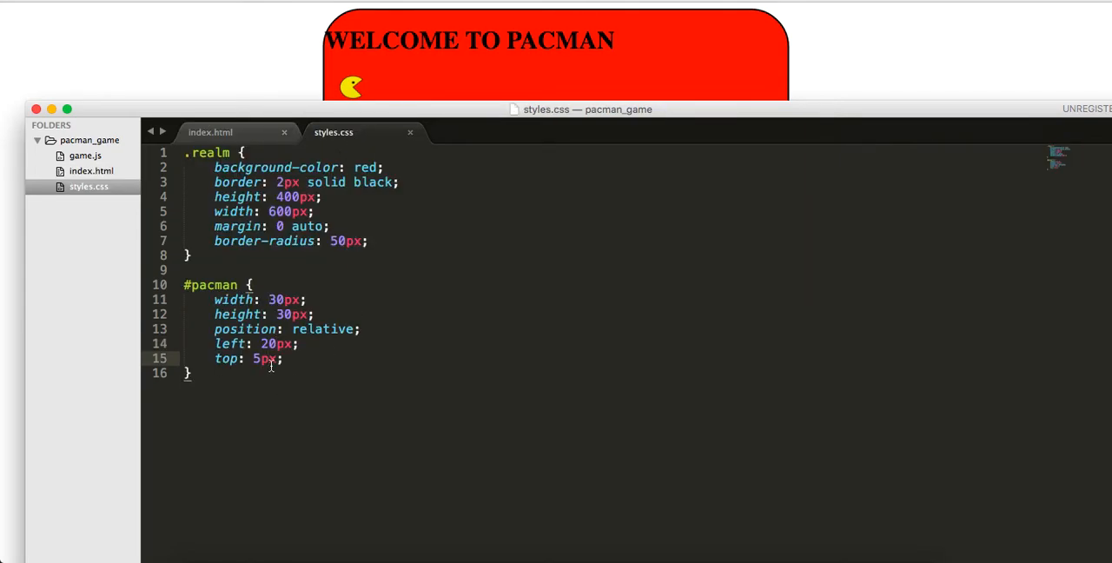
# Try display: inline-block and display: flex in the .realm rule, then remove the display line again
pyautogui.press('enter')
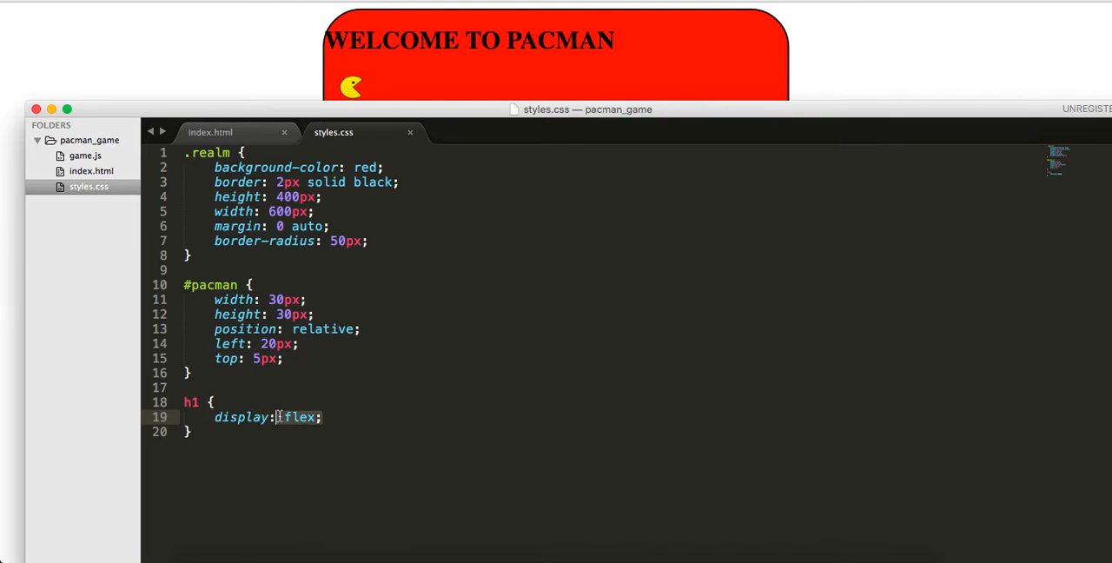
pyautogui.write('inline-bloc')
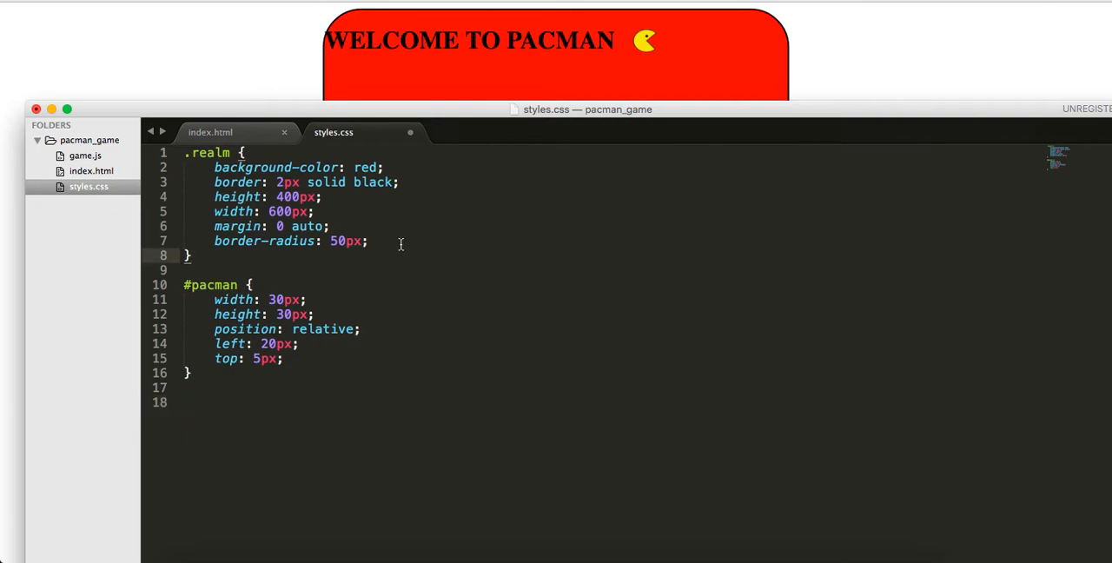
pyautogui.write('display: fle;')
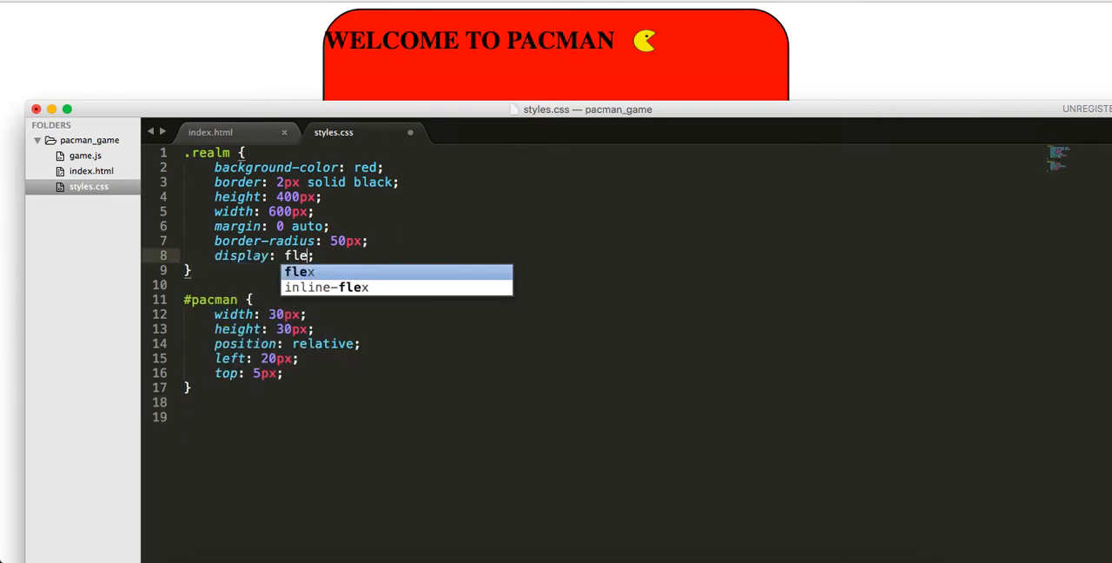
pyautogui.press('Tab')
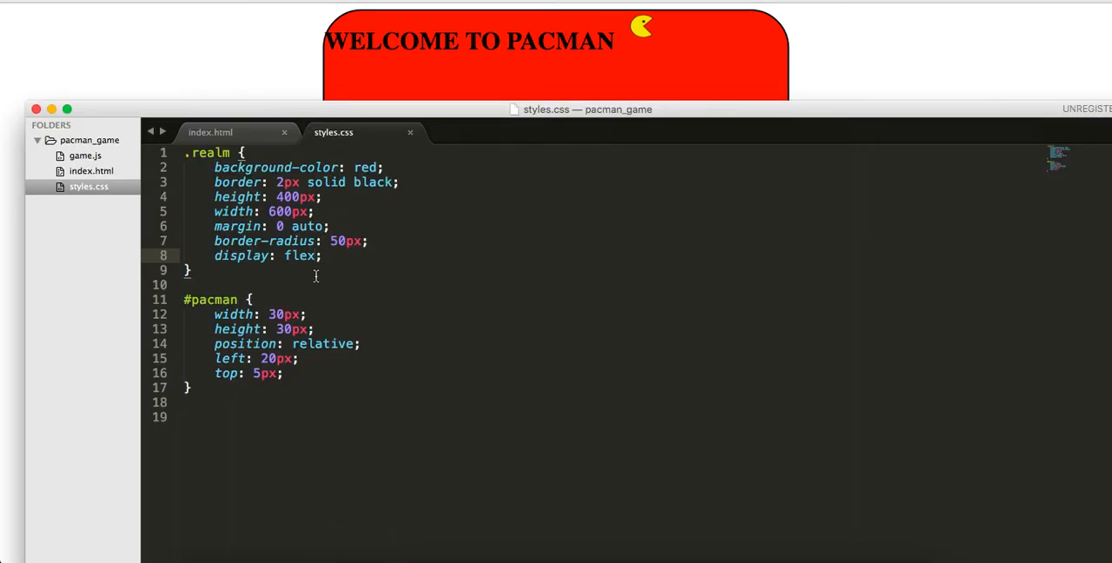
pyautogui.write('inline-')
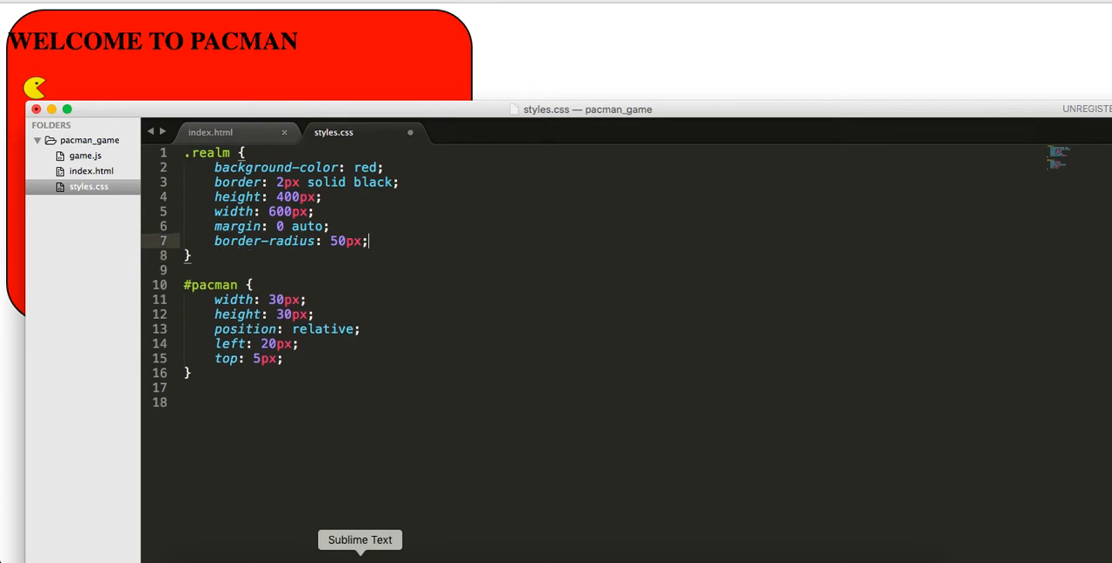
# After checking the page, add an h1 rule with text-align center, display flex and centred justify-content, align-items, align-content
pyautogui.click(211, 132)
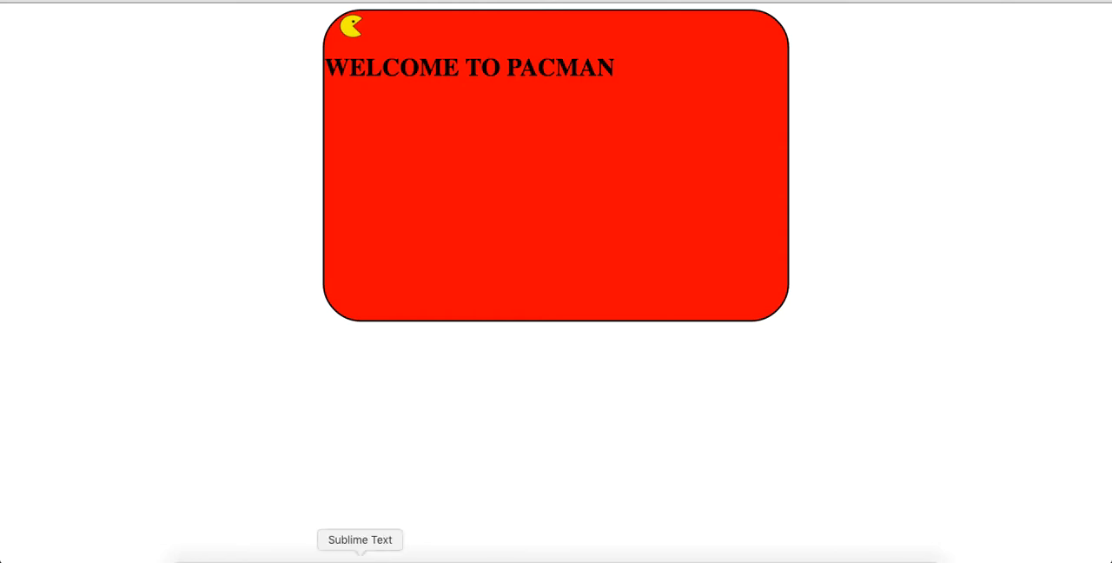
pyautogui.click(360, 540)
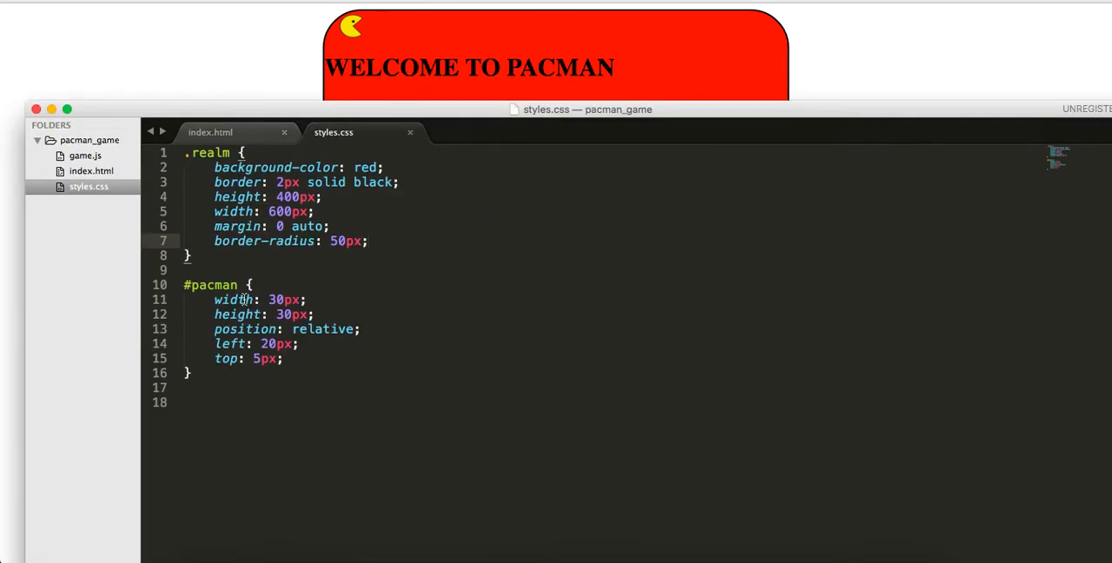
pyautogui.write('h1 {')
pyautogui.write('text-align: center;')
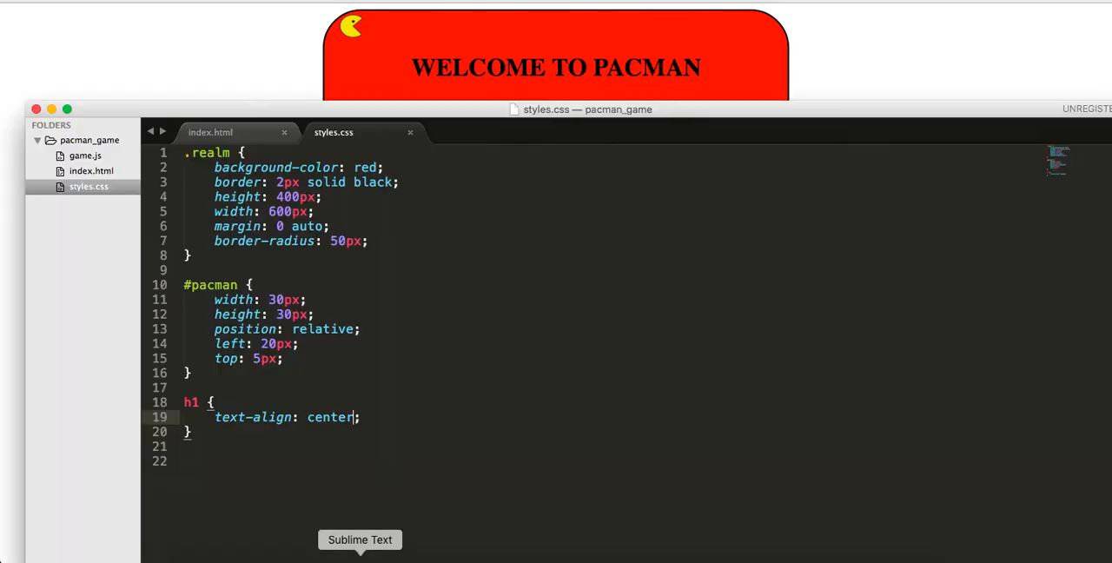
pyautogui.write('displ')
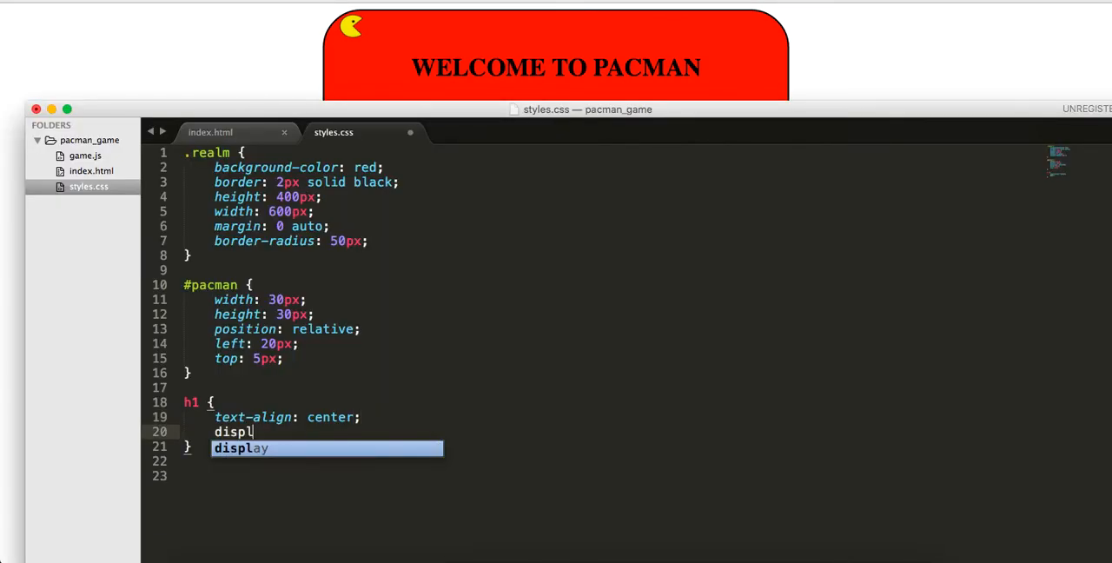
pyautogui.write(': flex;')
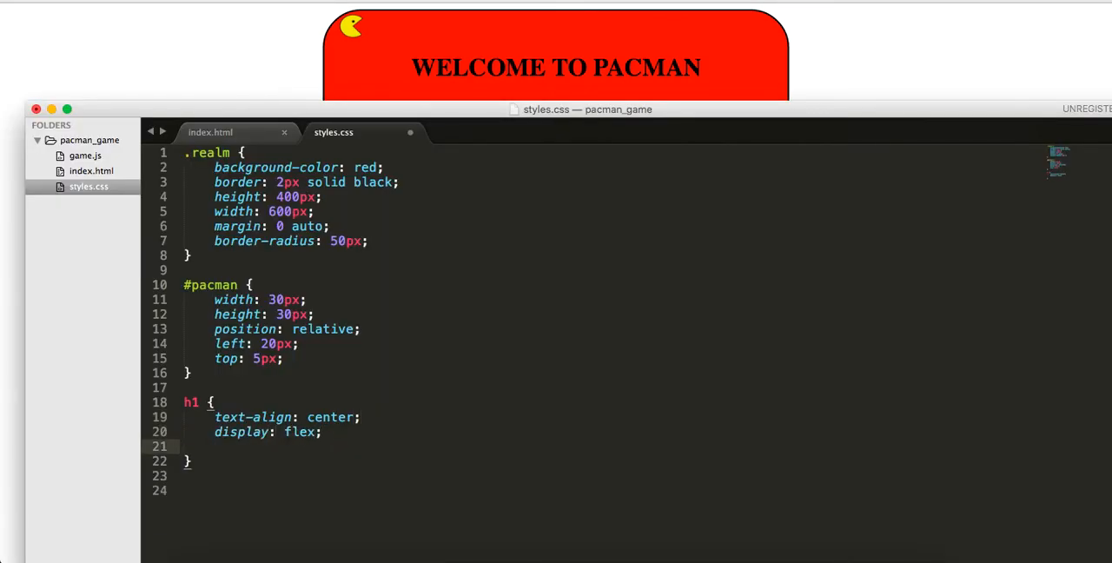
pyautogui.write('justify-content: center;')
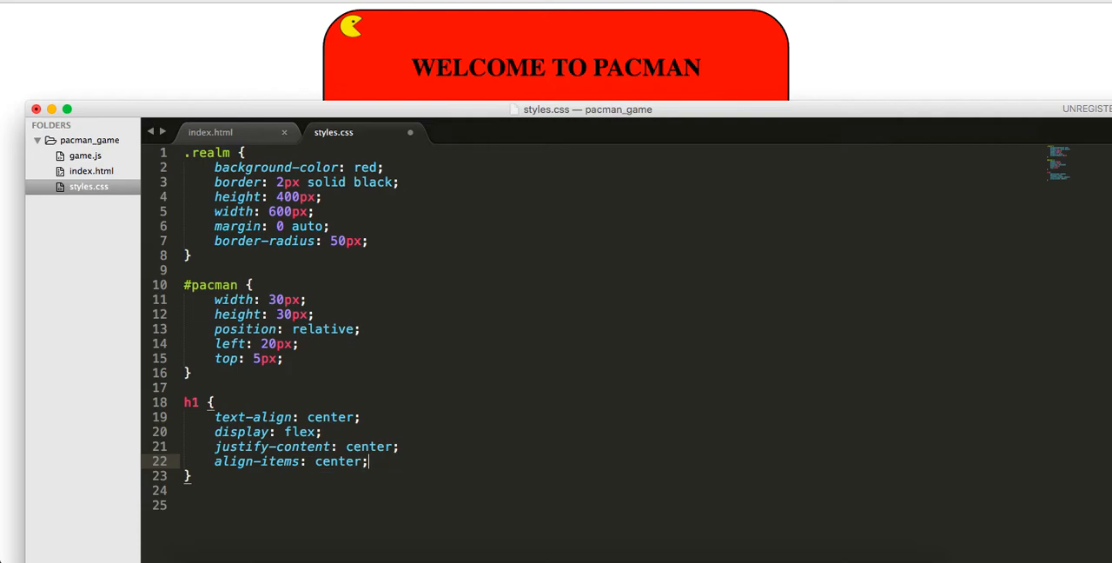
pyautogui.write('align-content')
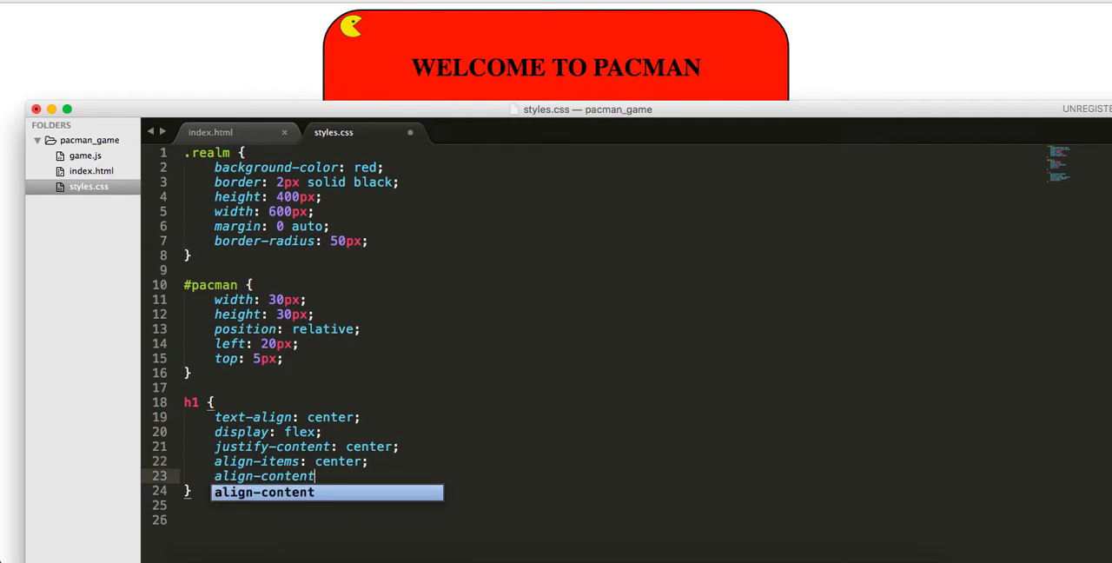
pyautogui.write(': center;')
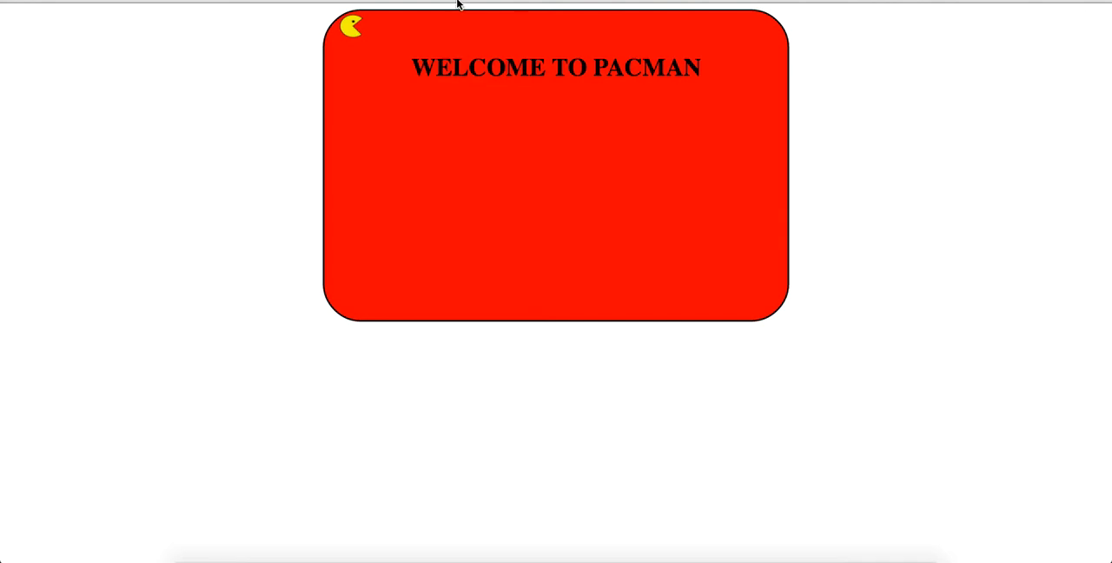
pyautogui.moveTo(413, 491)
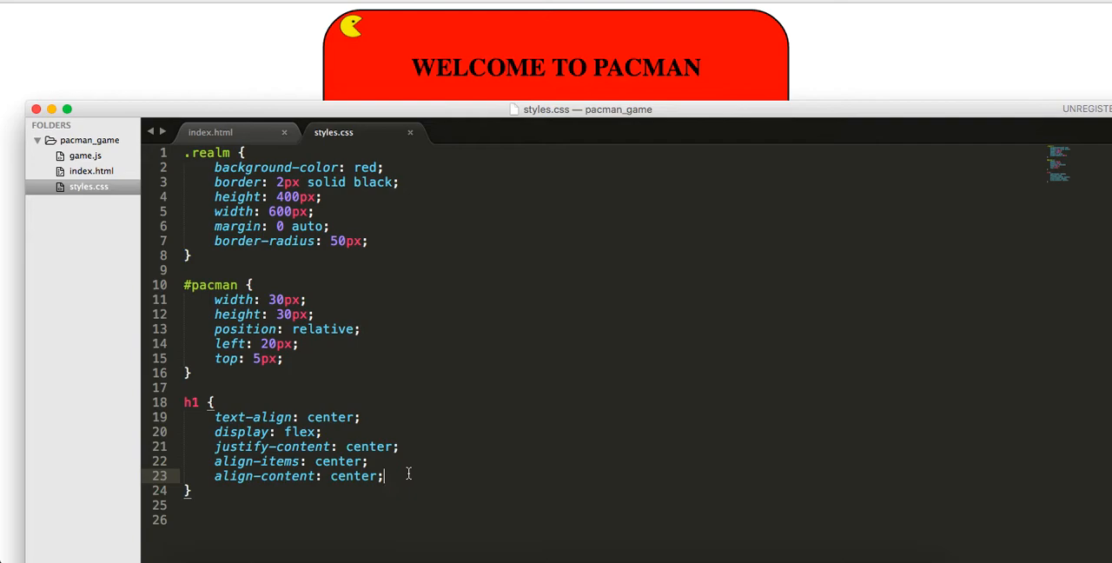
# Replace the h1 flex lines with text-align center, color white and font-family 'Arial'
pyautogui.write('align-self: center;')
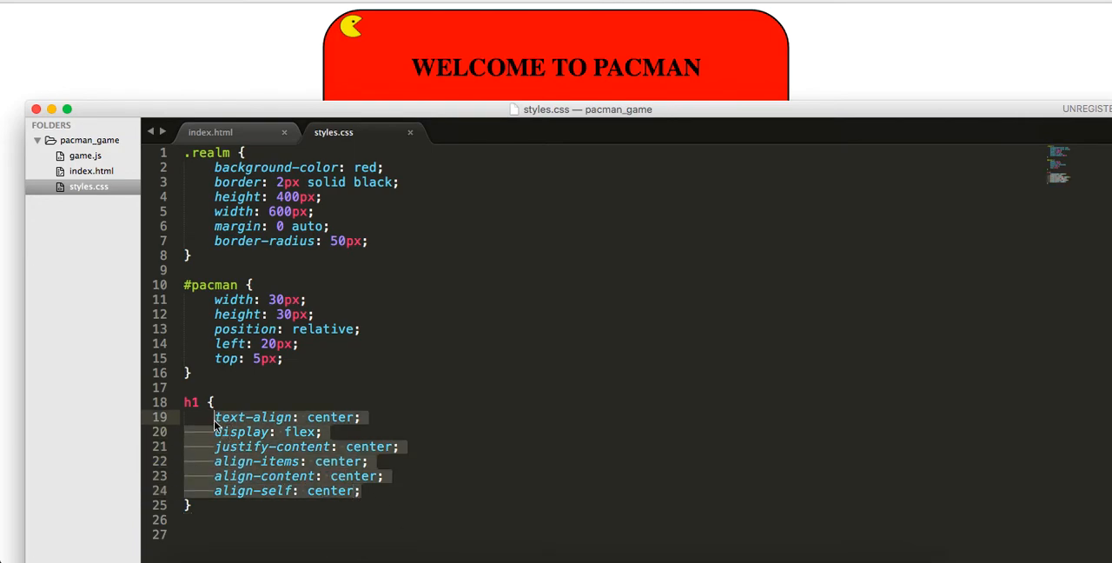
pyautogui.press('Delete')
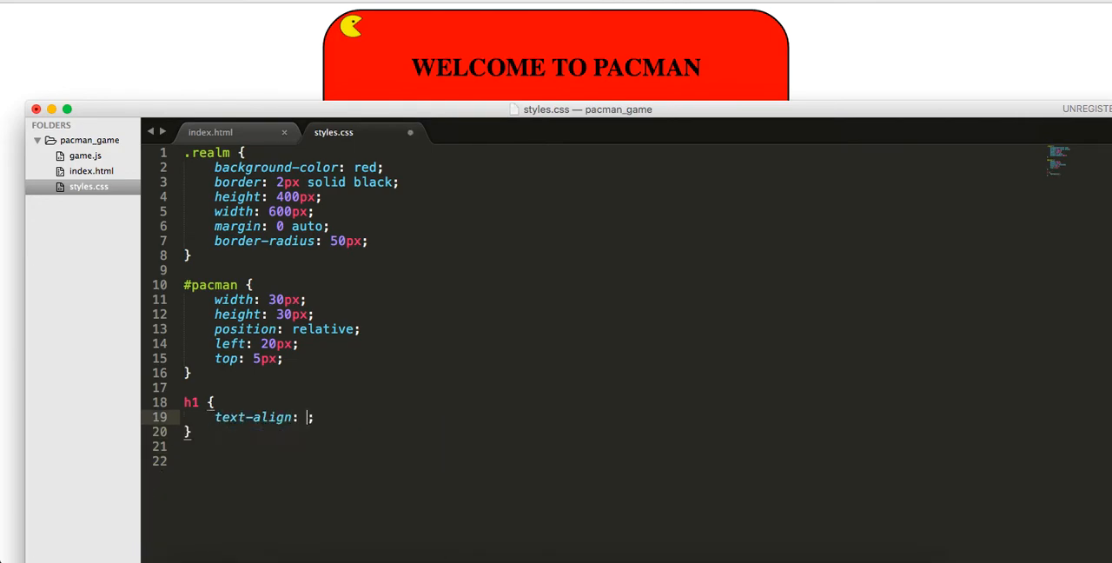
pyautogui.write('center')
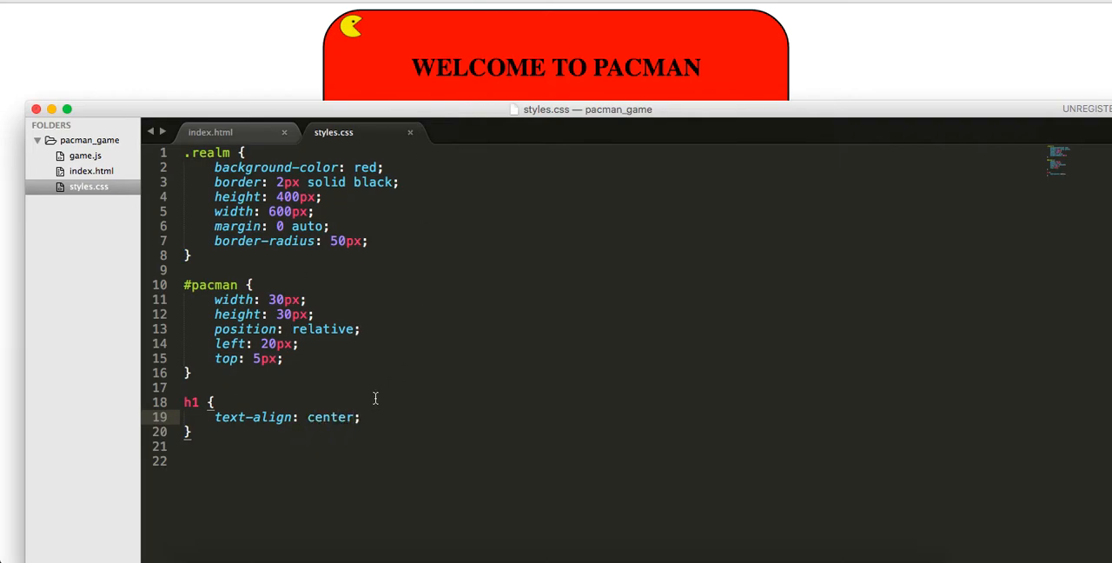
pyautogui.write('color: white;')
pyautogui.click(615, 446)
pyautogui.write("font-family: ';")
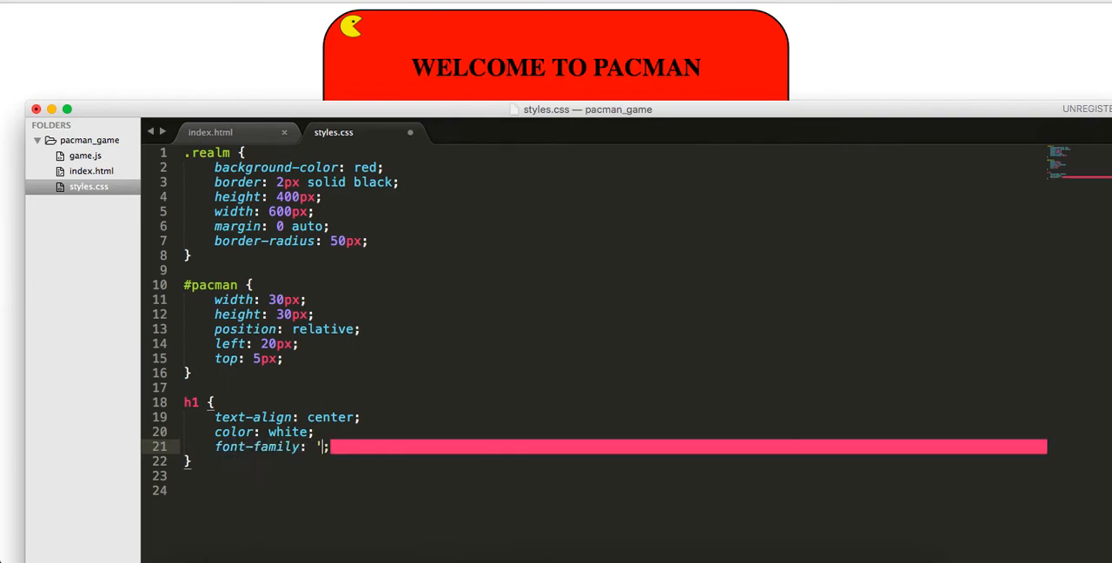
pyautogui.write('Ari')
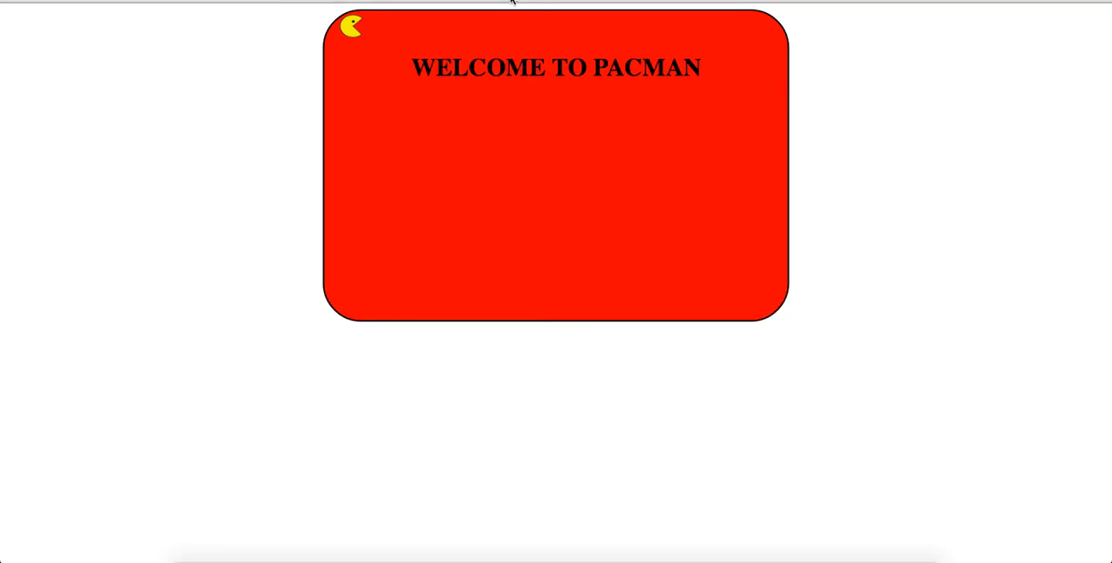
# Add position: relative and top: 100px to the h1 rule, then open game.js
pyautogui.write('position: relative;')
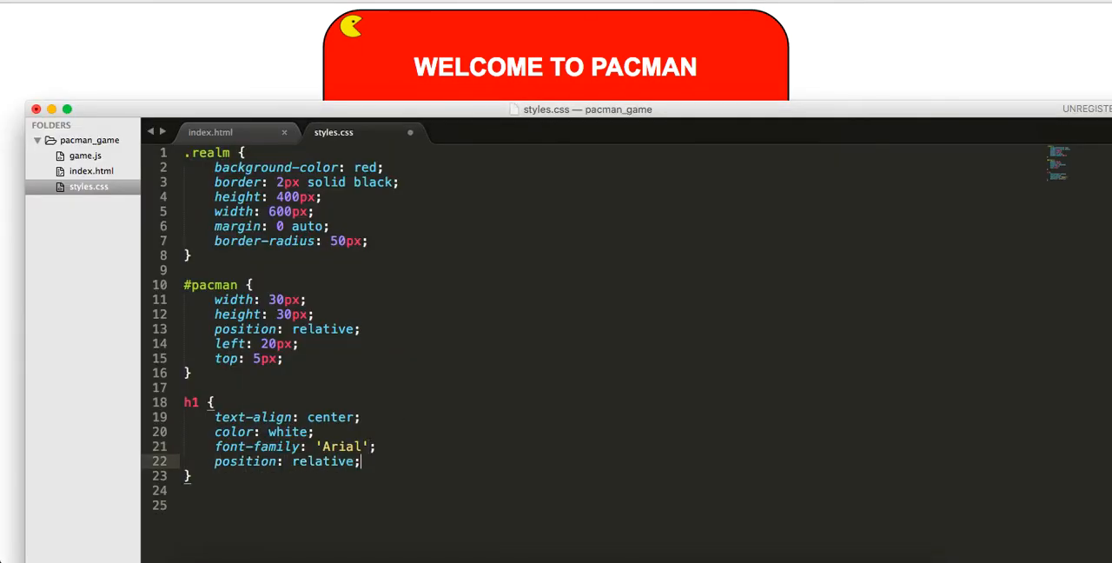
pyautogui.write('top: 100px;')
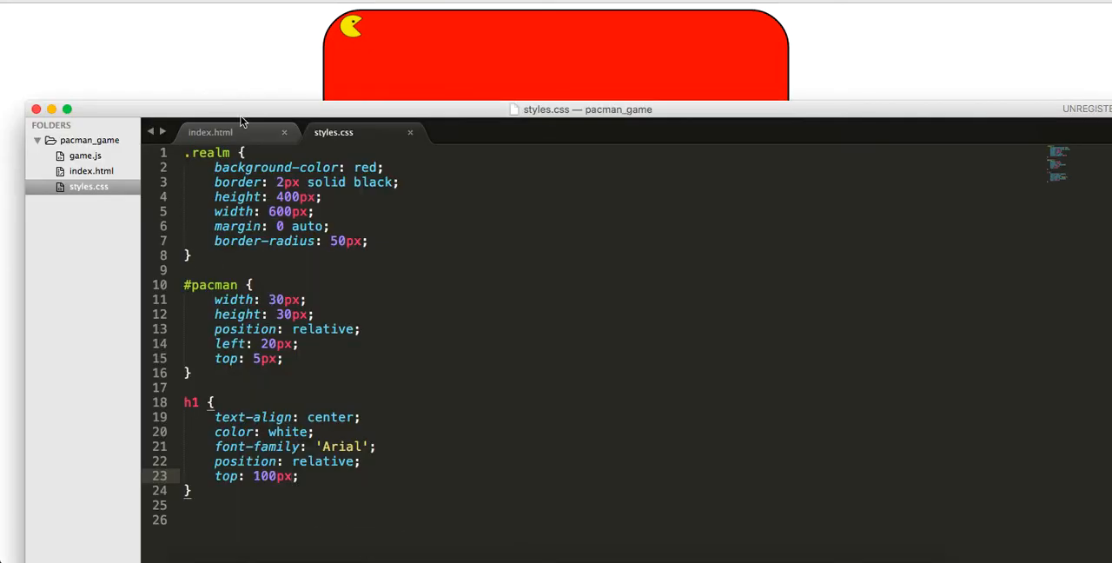
pyautogui.click(85, 156)
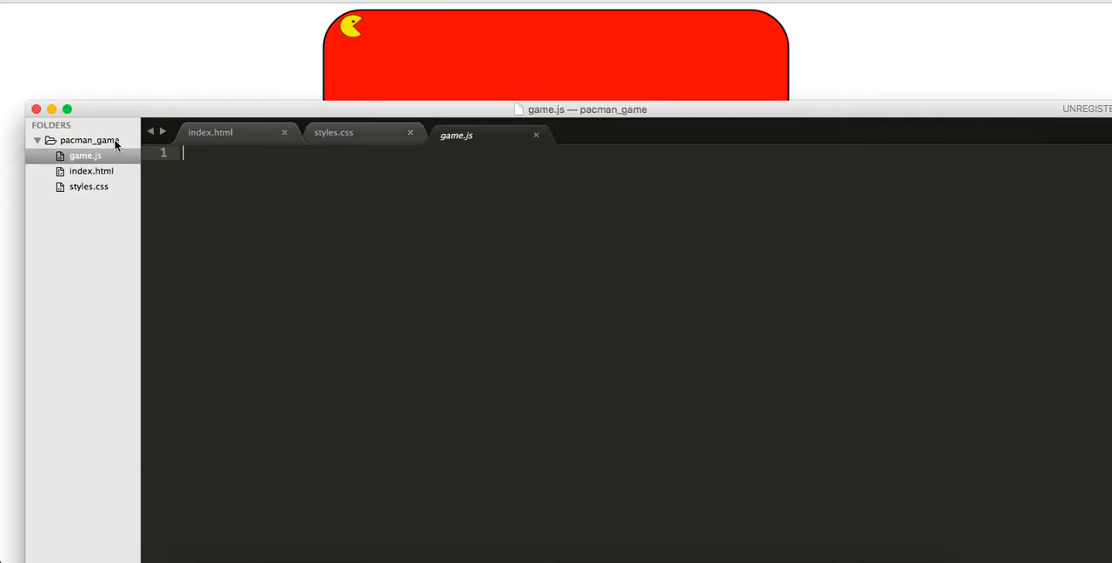
# Write $(document).ready(function(){ console.log('jQuery has loaded!'); }) with blank lines inside for more code
pyautogui.write('$()')
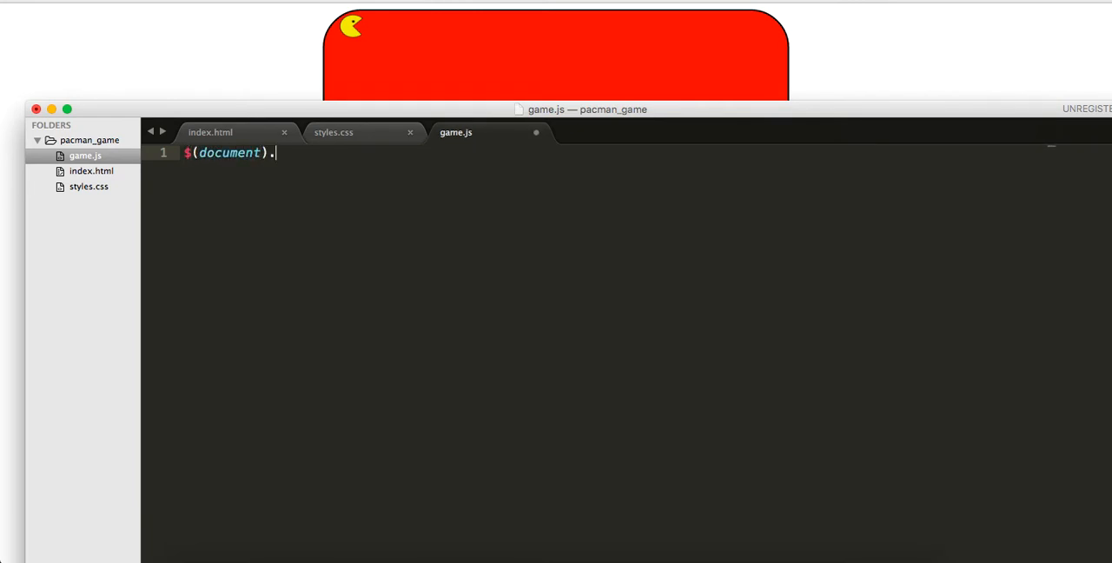
pyautogui.write('ready(func')
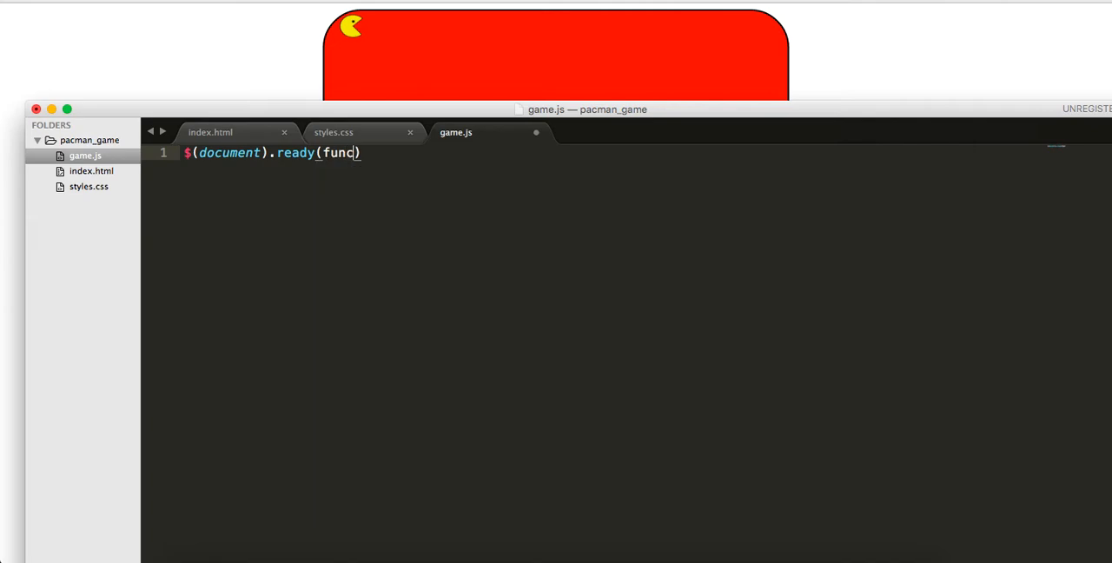
pyautogui.write('tion()')
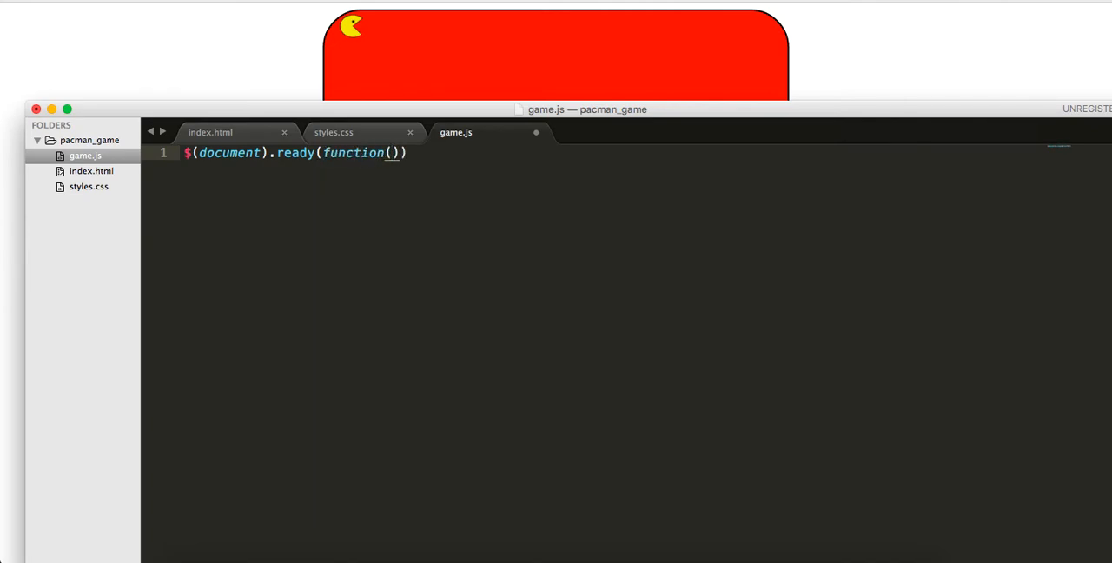
pyautogui.write('{')
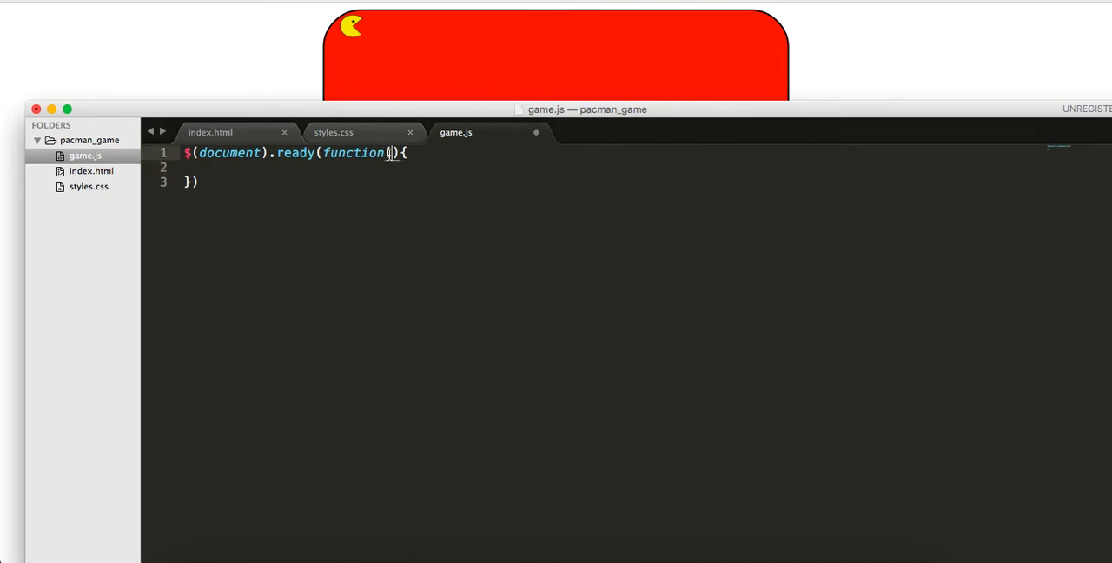
pyautogui.write('jq')
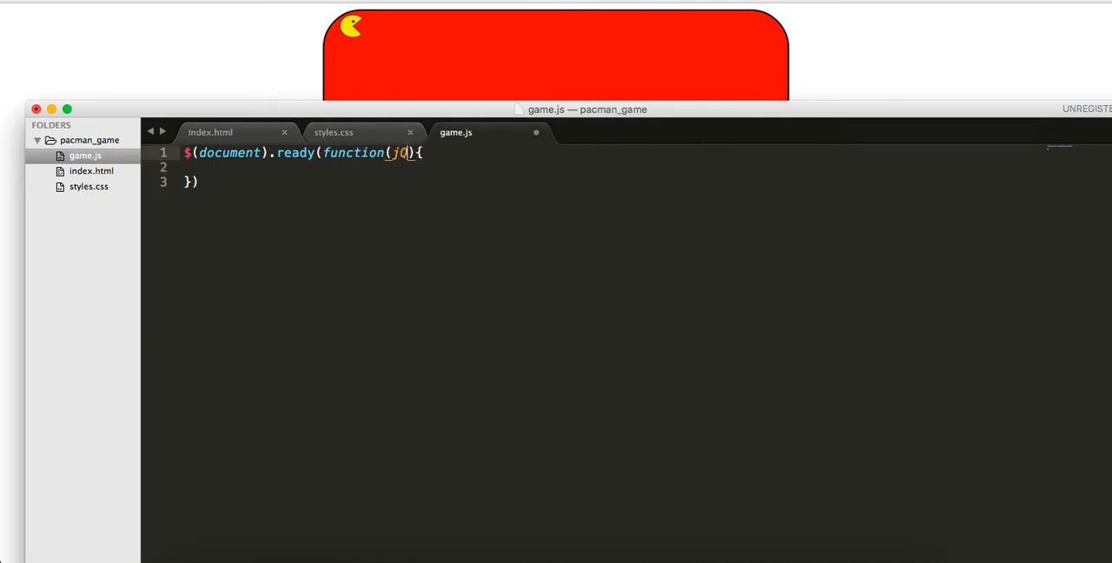
pyautogui.press('Backspace')
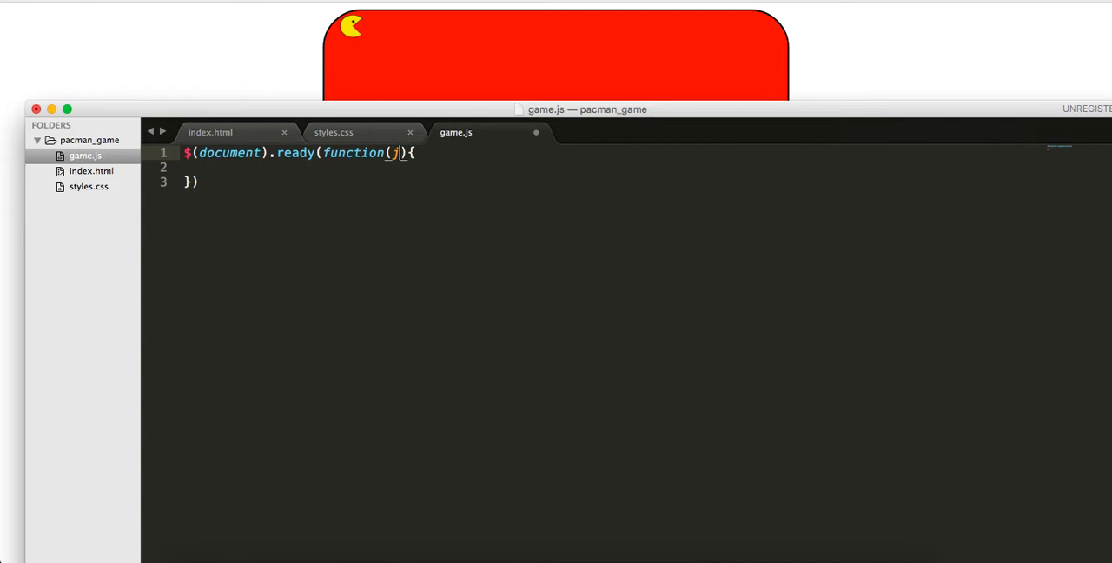
pyautogui.write("console.log('")
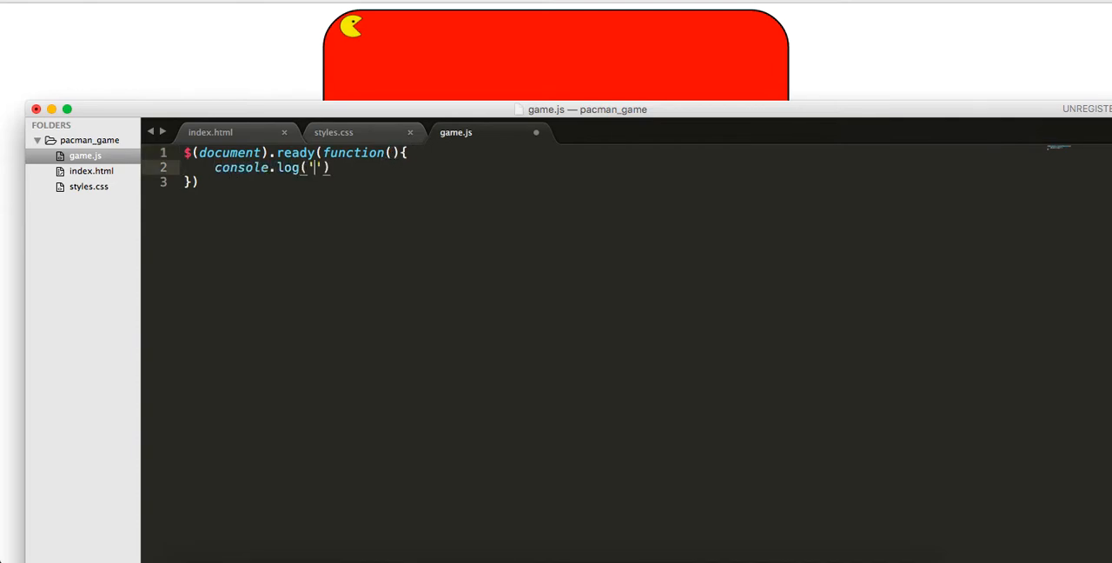
pyautogui.write('jQuery')
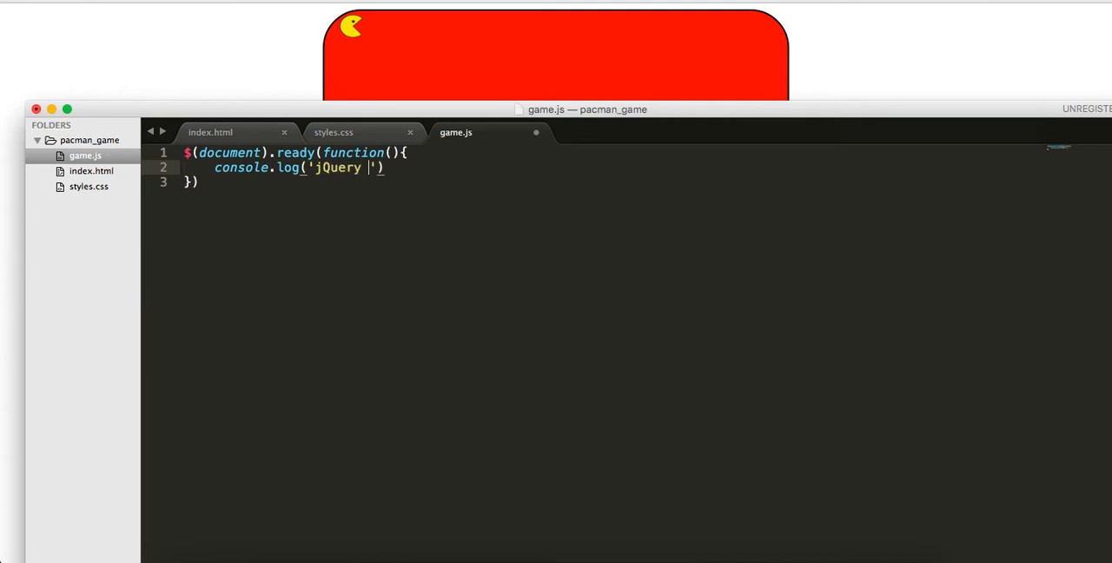
pyautogui.write('has loaded!')
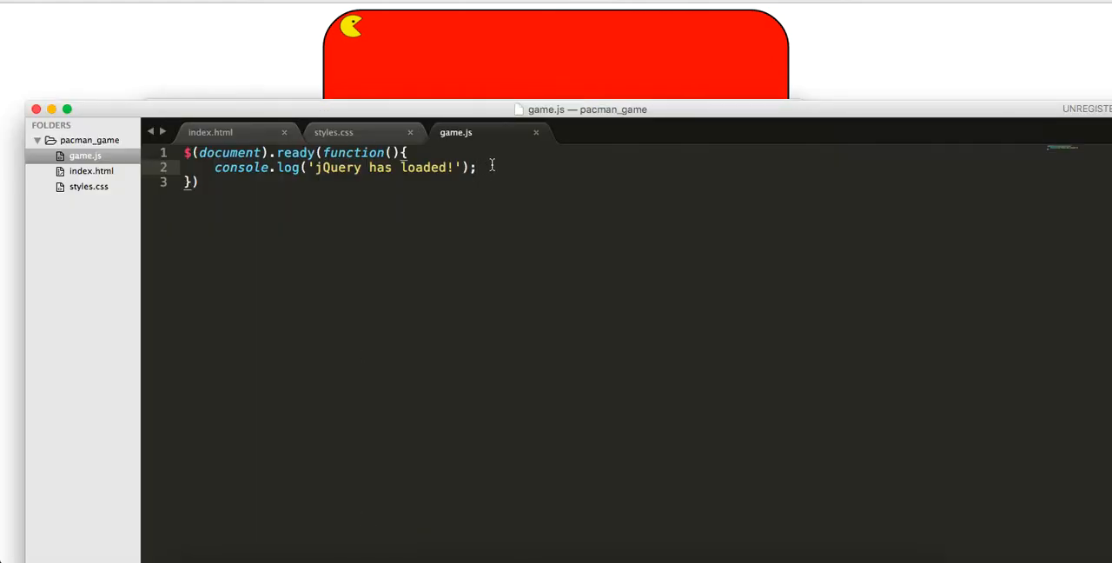
pyautogui.press('enter')
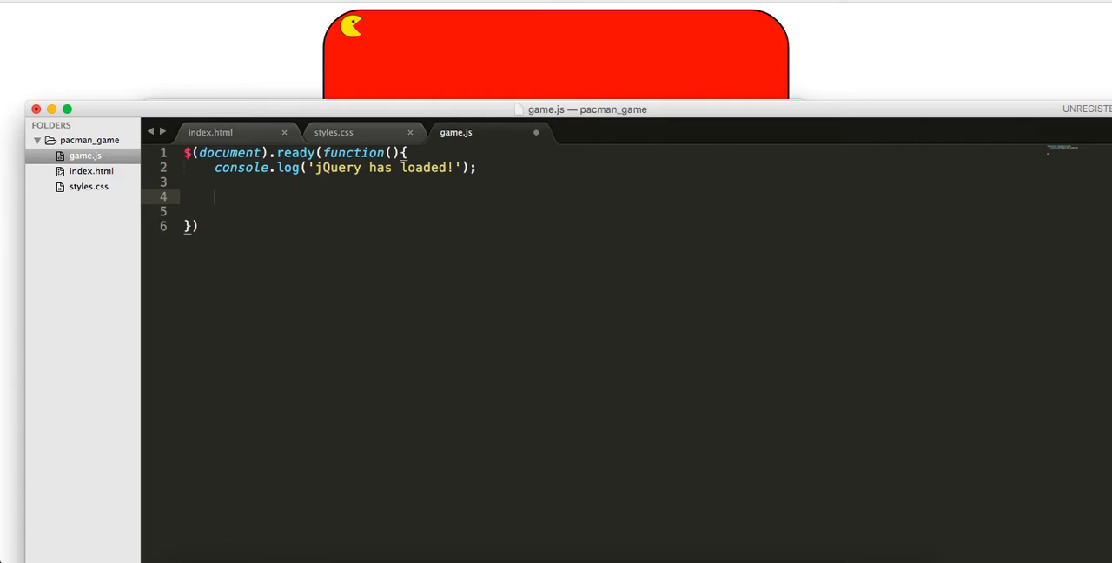
# Bind $(document).on('keydown', handleTyping); inside the ready block, with blank lines below it
pyautogui.write('$')
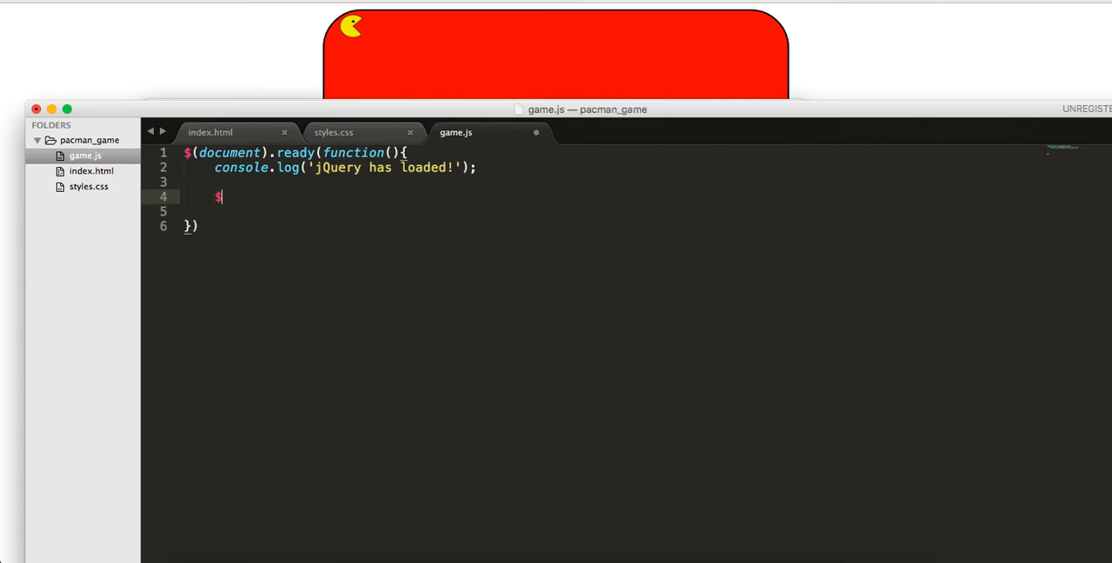
pyautogui.write('()')
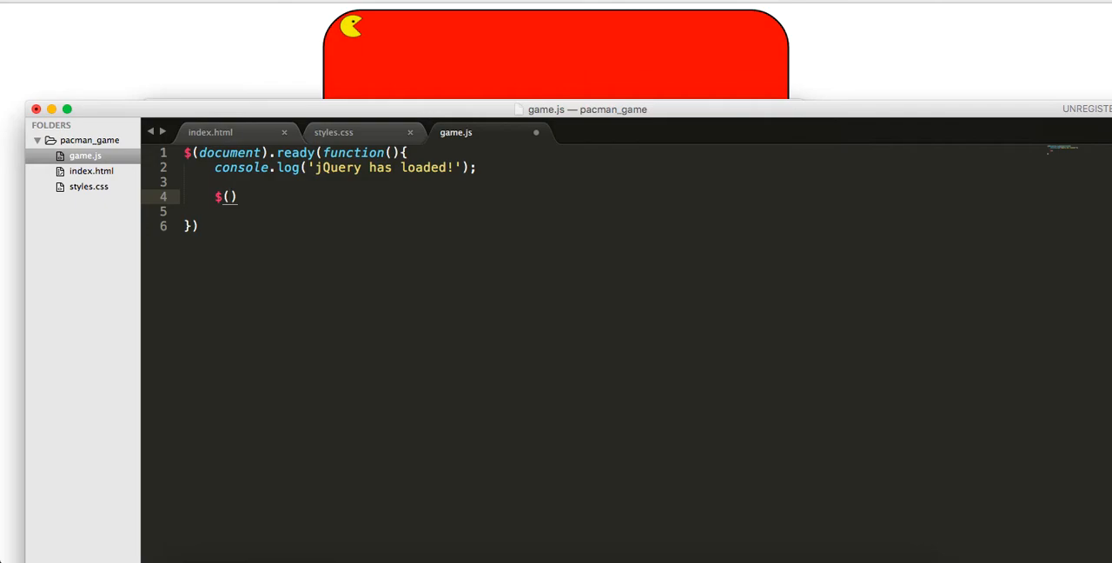
pyautogui.write('document')
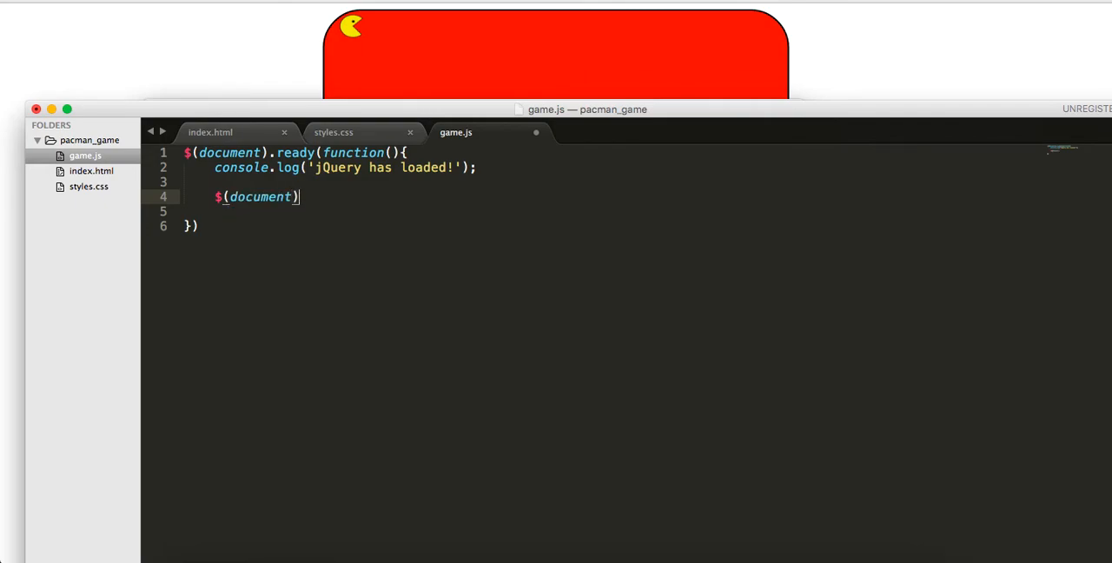
pyautogui.write(".on('key'")
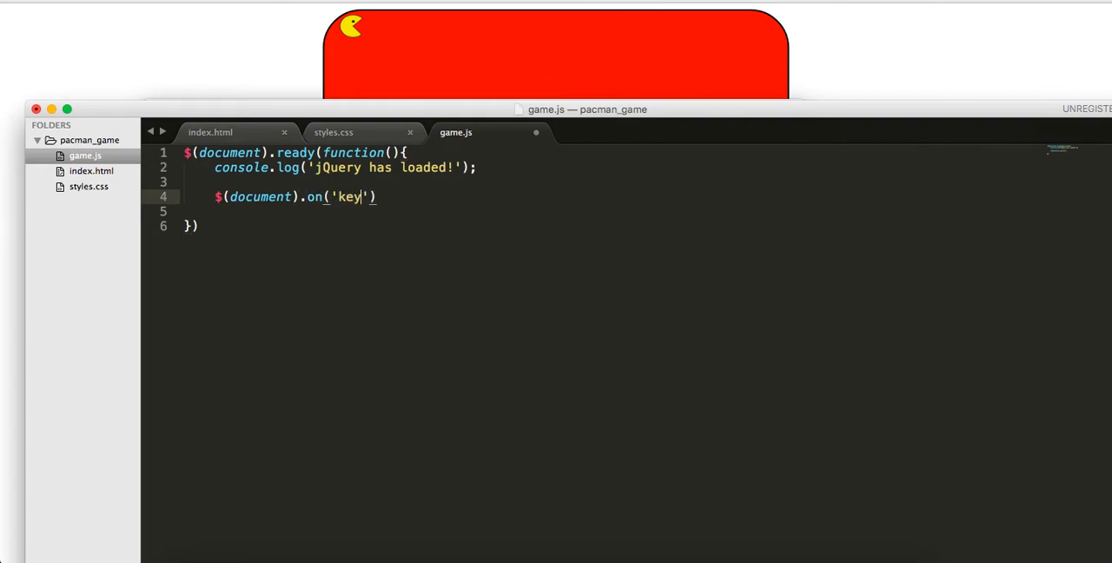
pyautogui.write("down',")
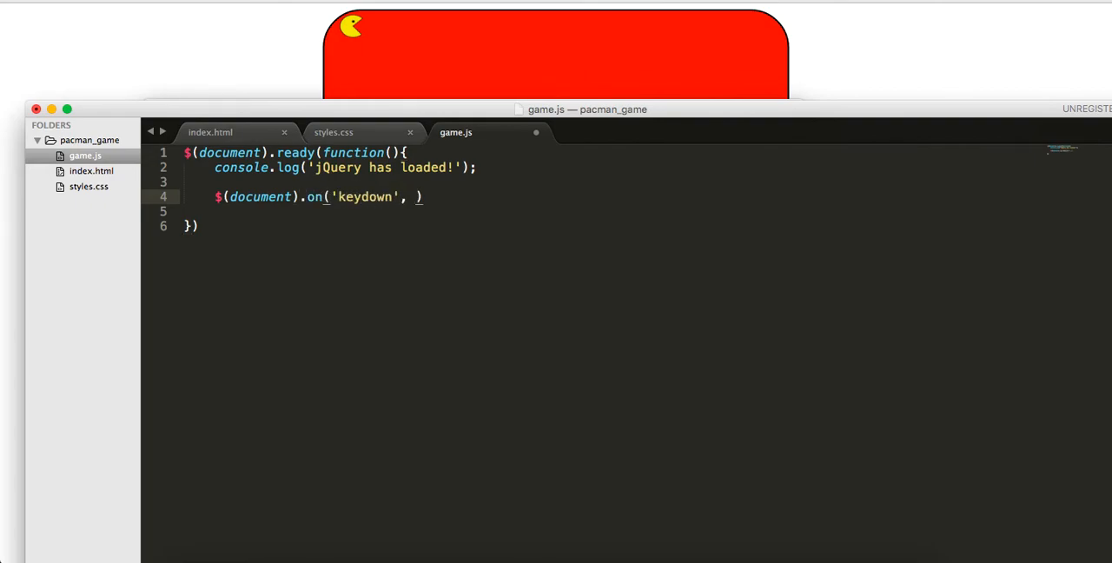
pyautogui.write('h')
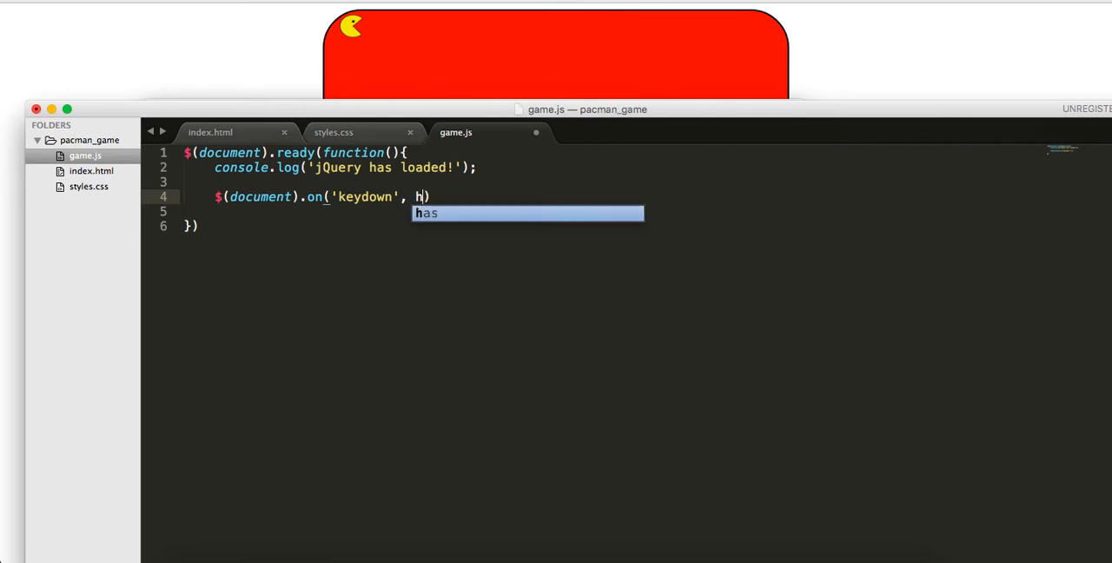
pyautogui.write('andle')
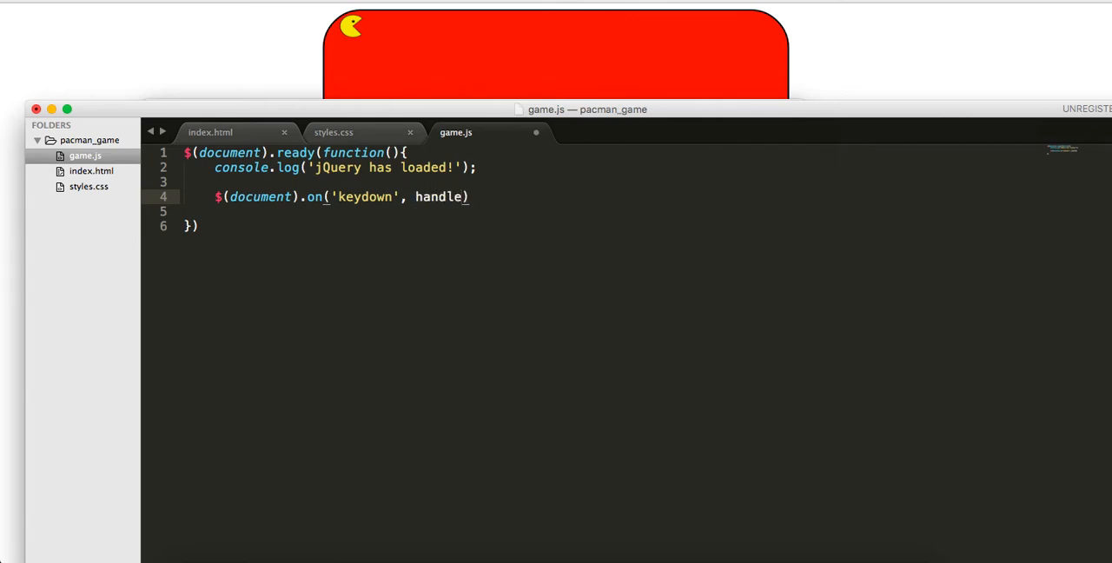
pyautogui.write('Tyi')
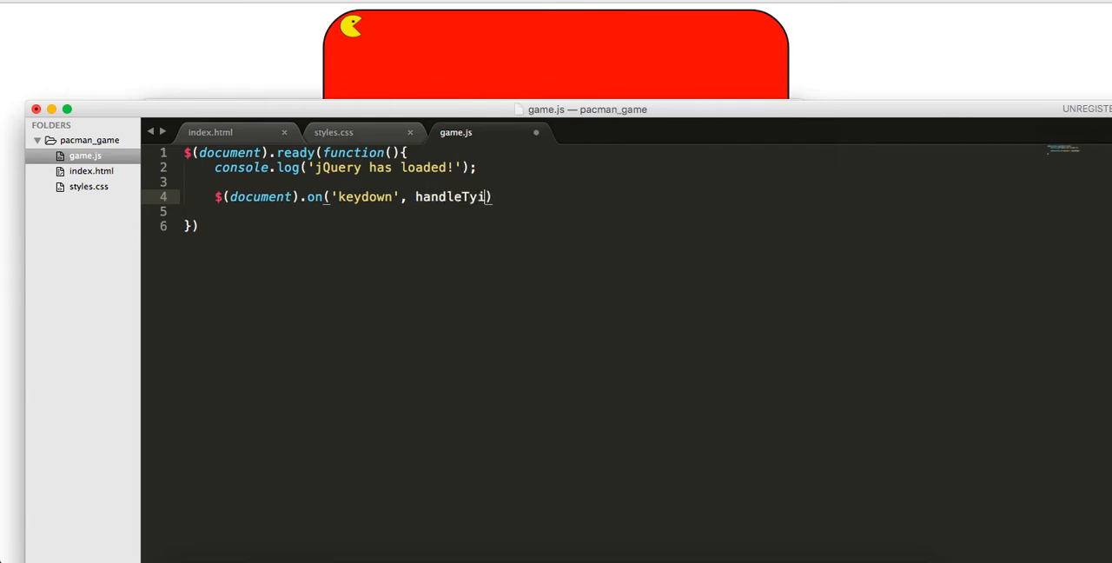
pyautogui.write('png')
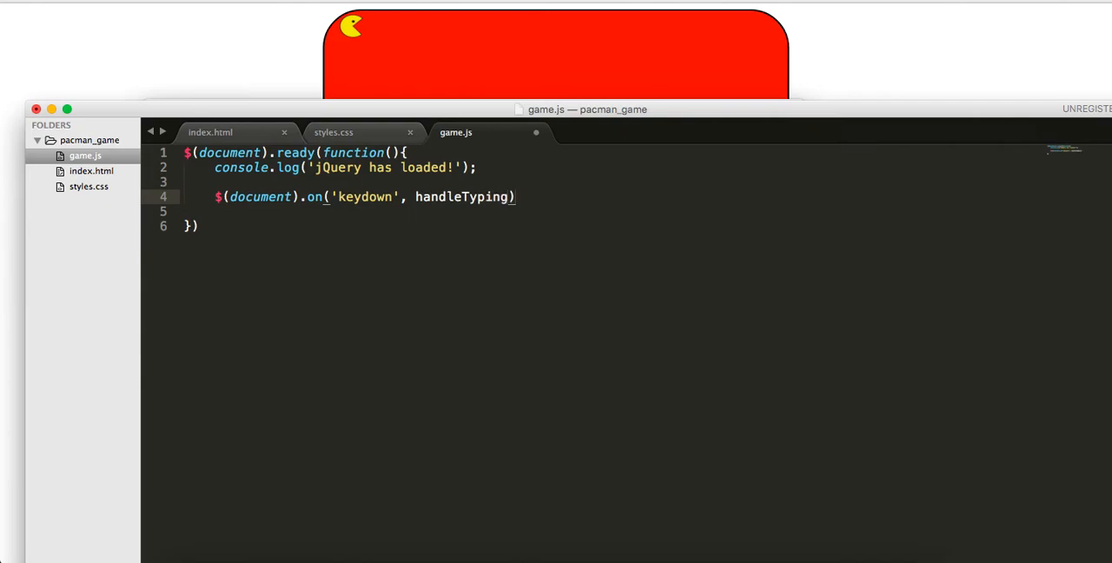
pyautogui.write(';')
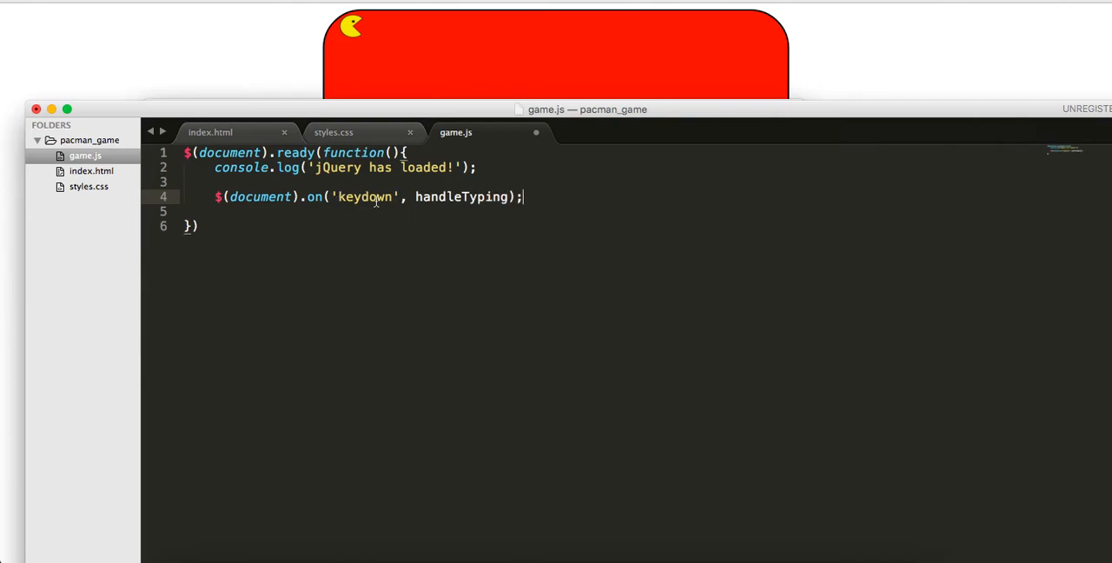
pyautogui.press('enter')
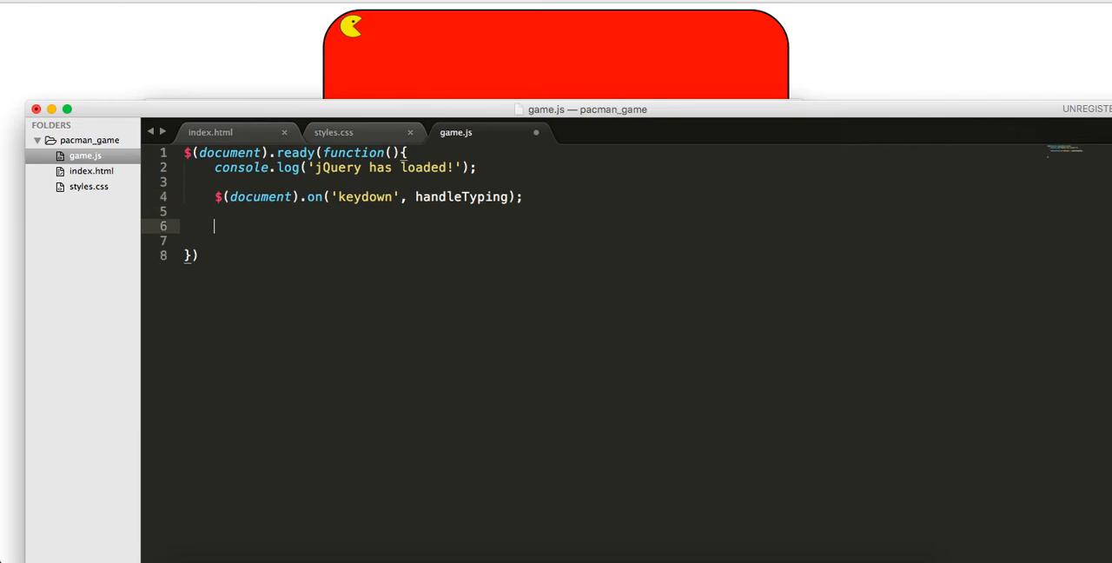
pyautogui.moveTo(421, 287)
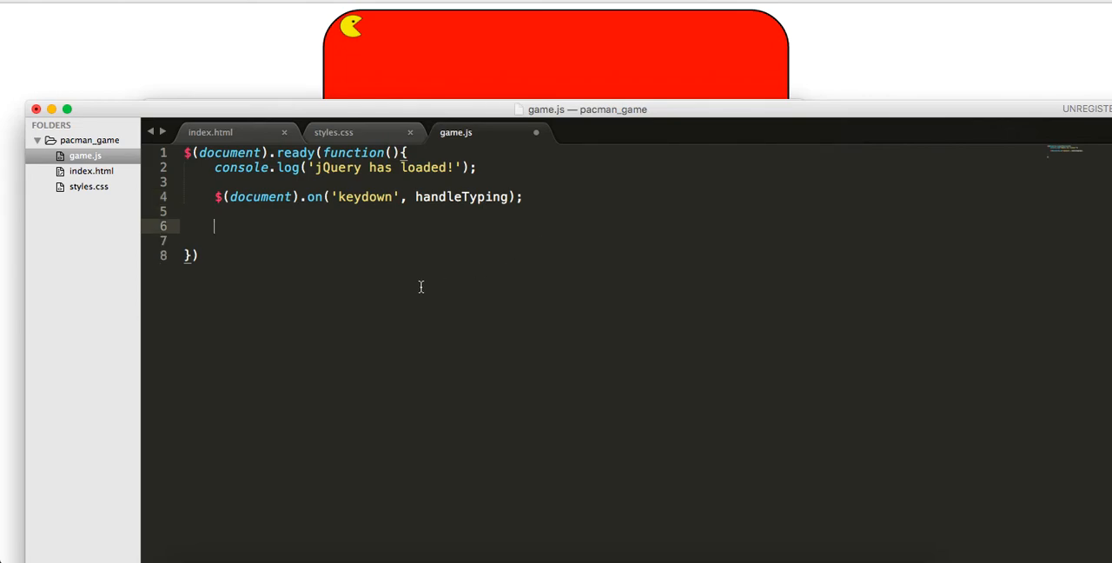
# Start declaring function handleTyping(event) below the keydown binding
pyautogui.write('function')
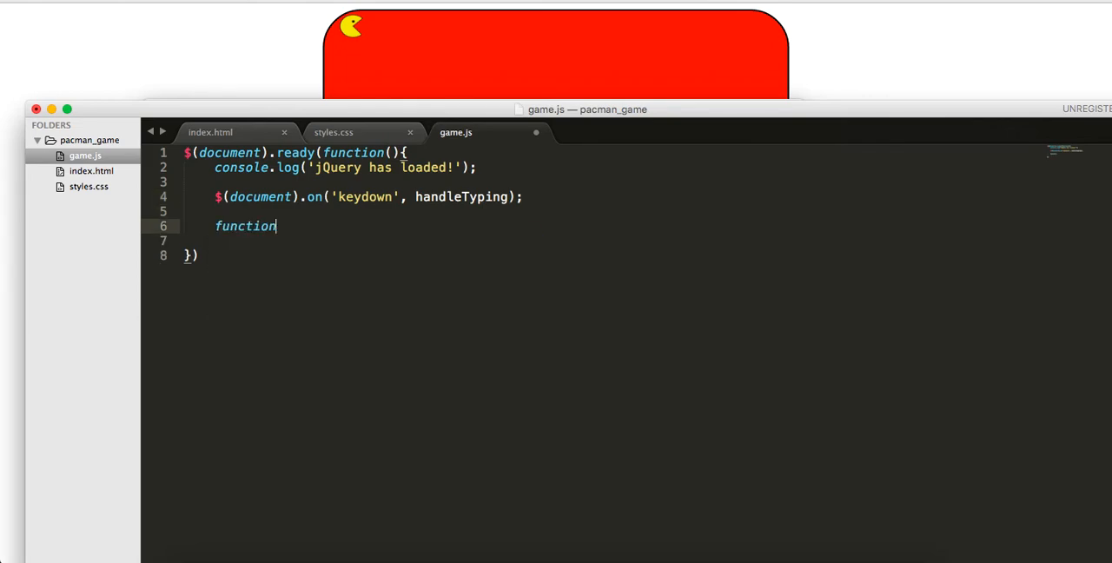
pyautogui.write('handleTyp')
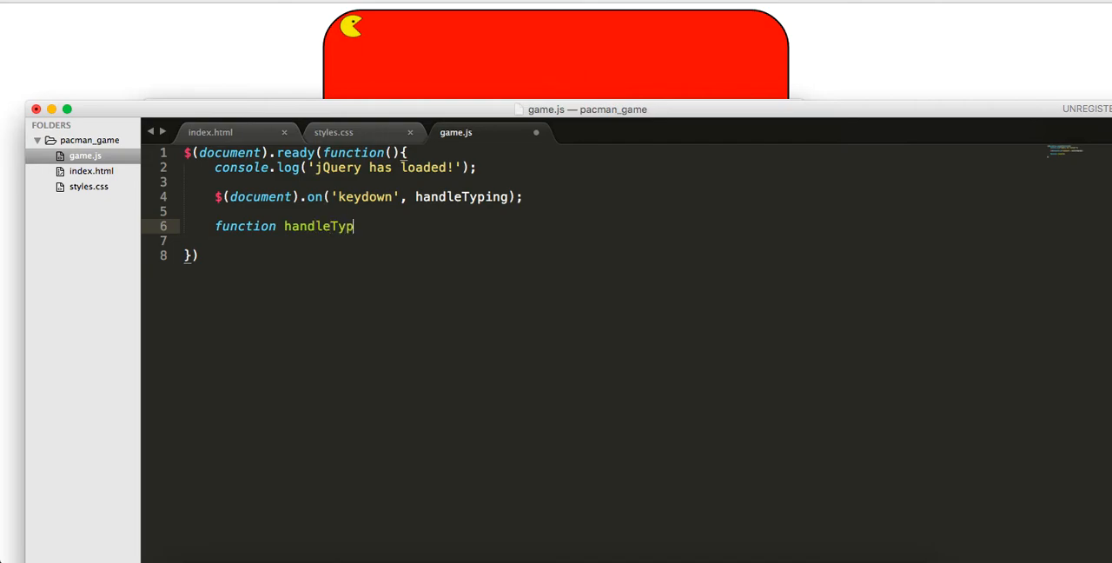
pyautogui.write('ing(event) {')
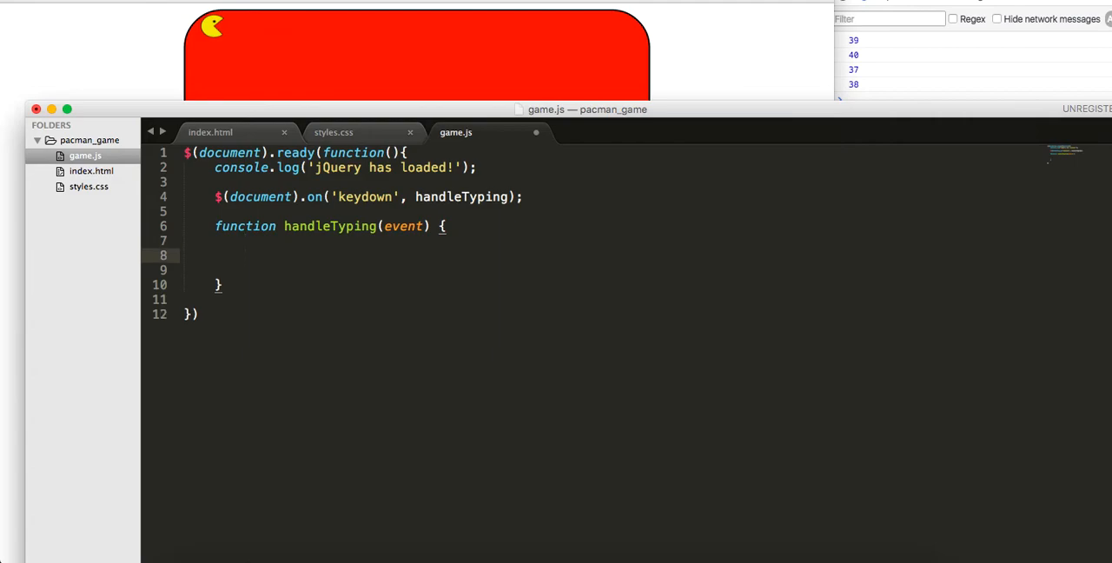
# Inside handleTyping add switch(event.which) { with a case 39
pyautogui.write('switch')
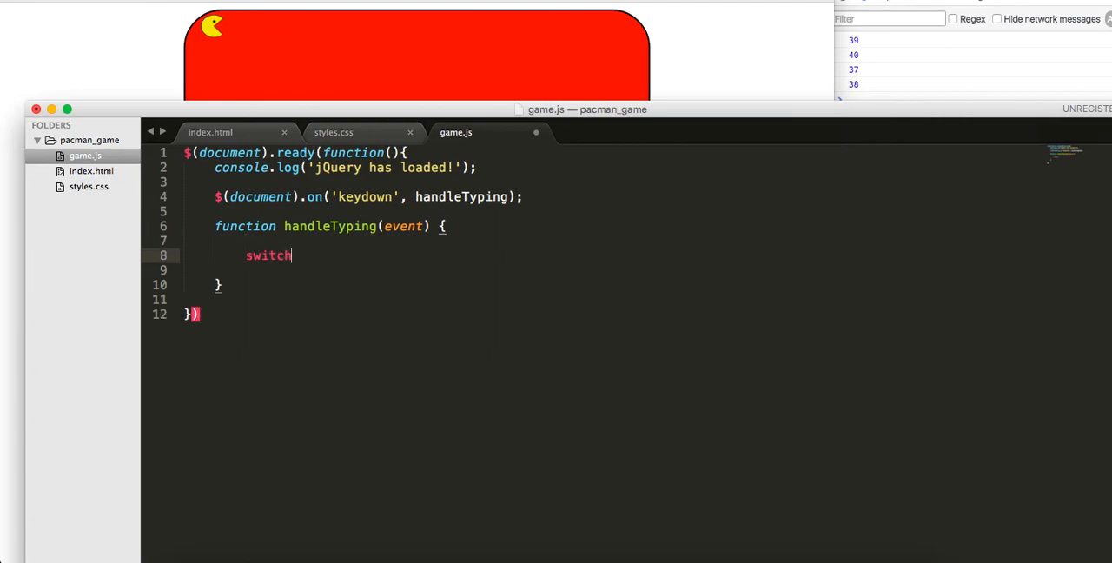
pyautogui.write('()')
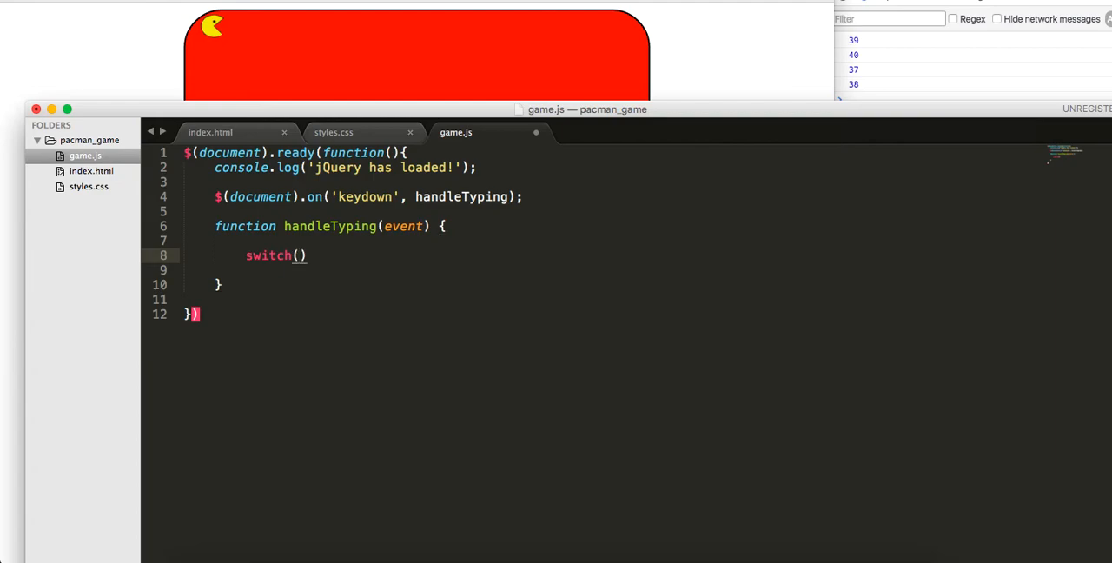
pyautogui.write('event.wh')
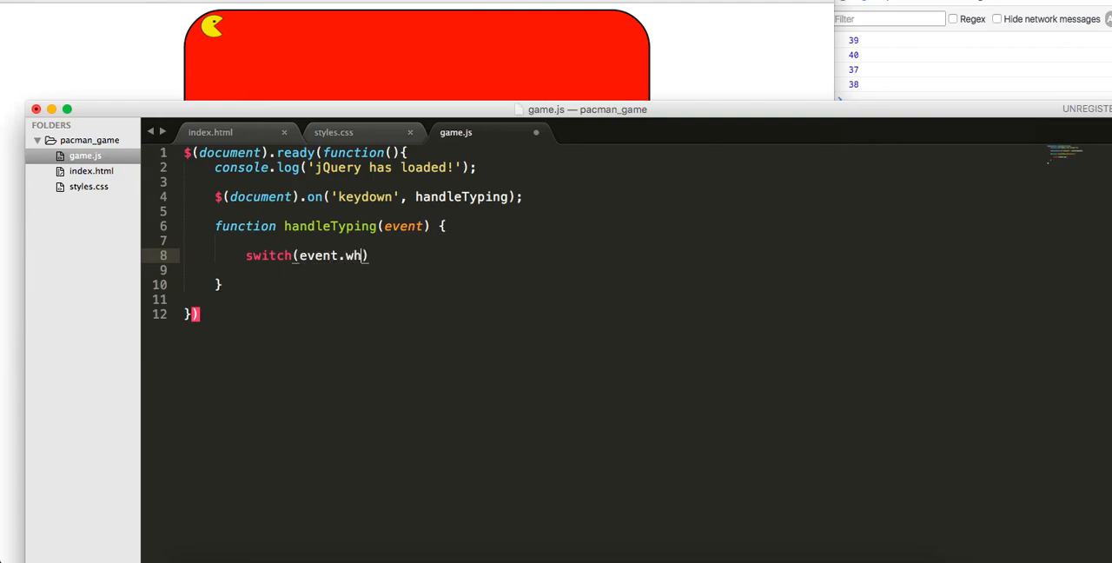
pyautogui.write('ich) {')
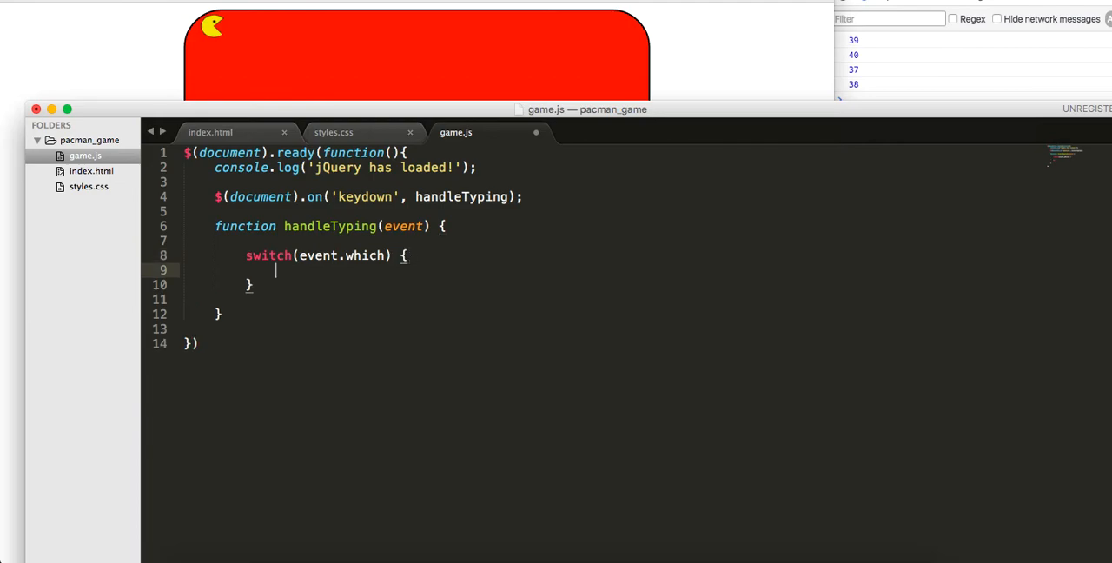
pyautogui.write('case')
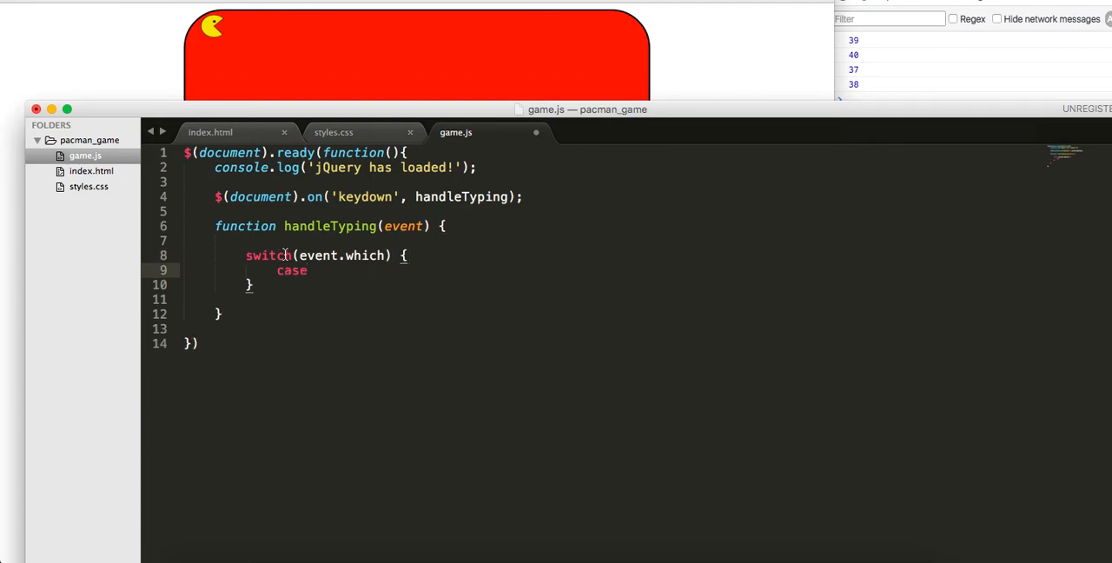
pyautogui.moveTo(474, 350)
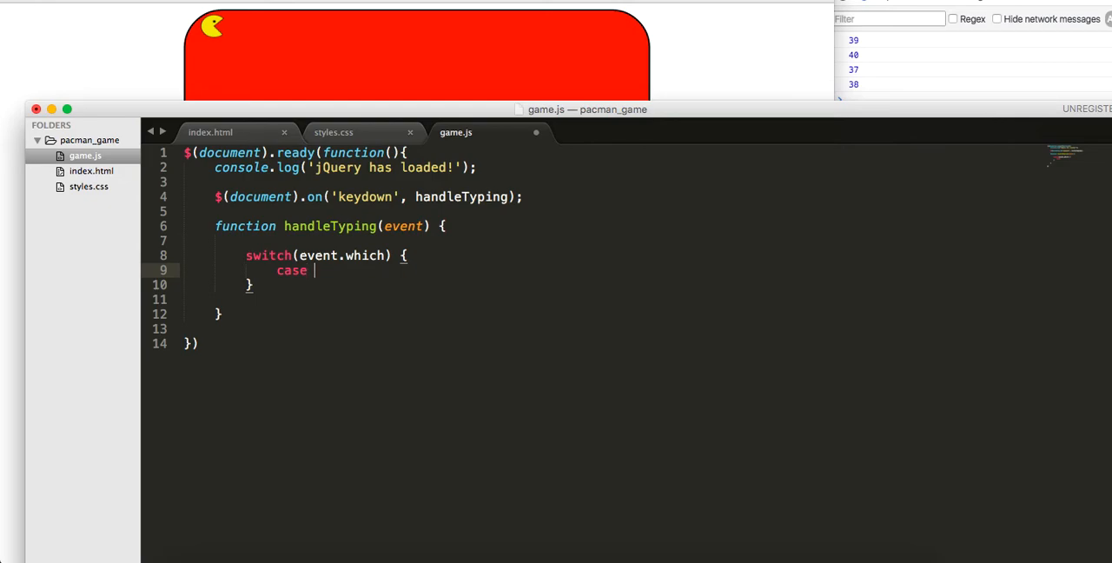
pyautogui.write('39:')
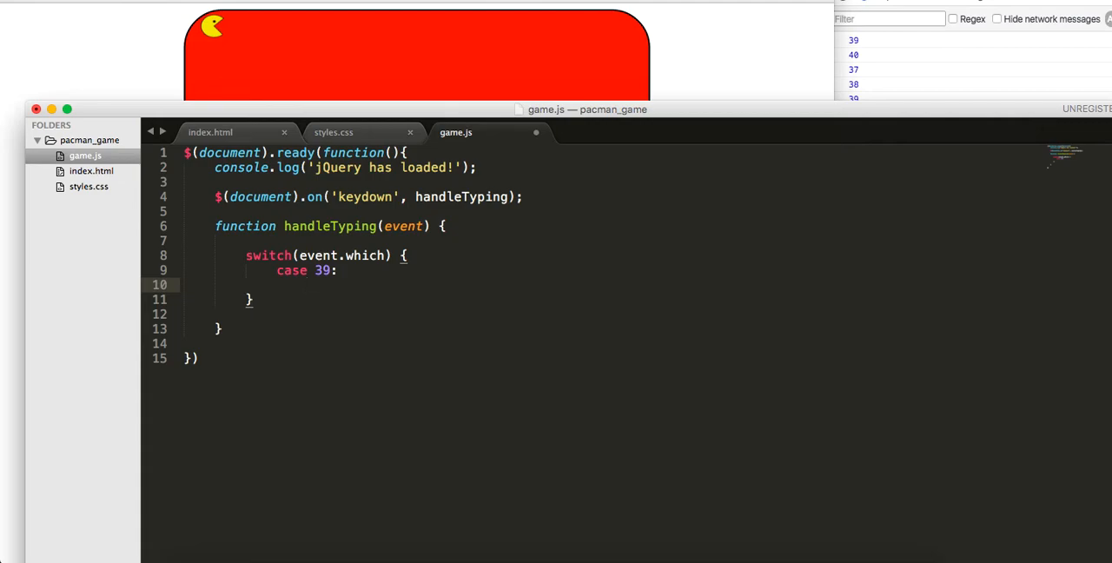
# In case 39 call $('#pacman').css({ '' }), and declare var pacman = { above the handler
pyautogui.write('$()')
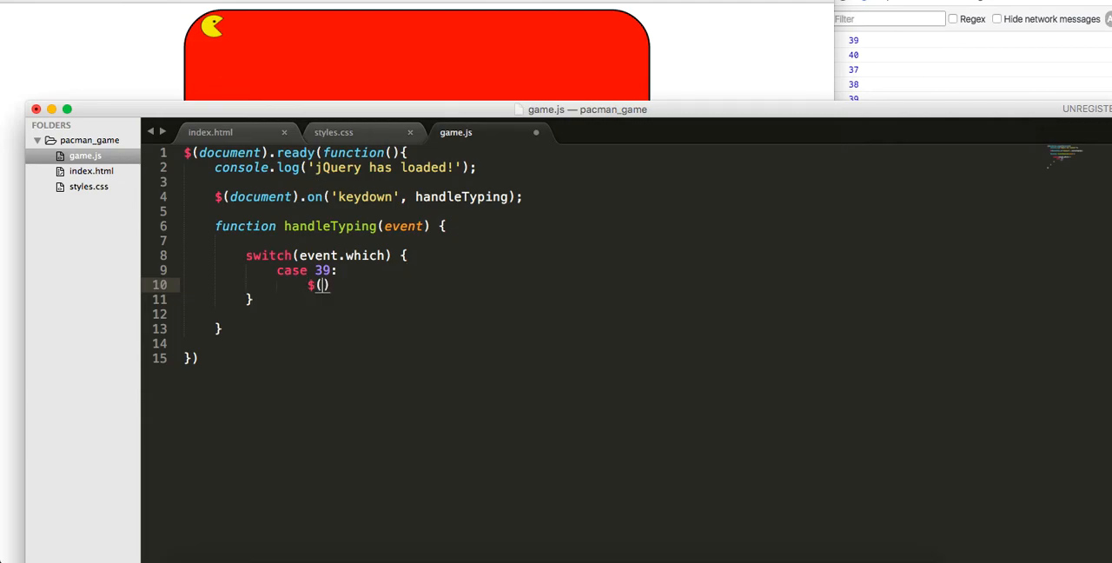
pyautogui.write("'#p'")
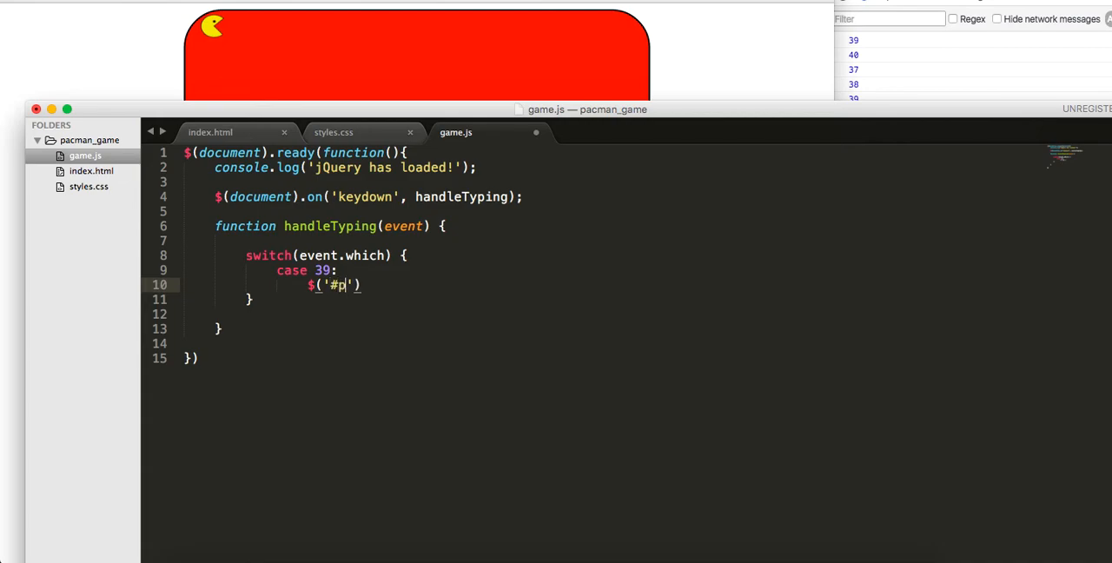
pyautogui.write('acman')
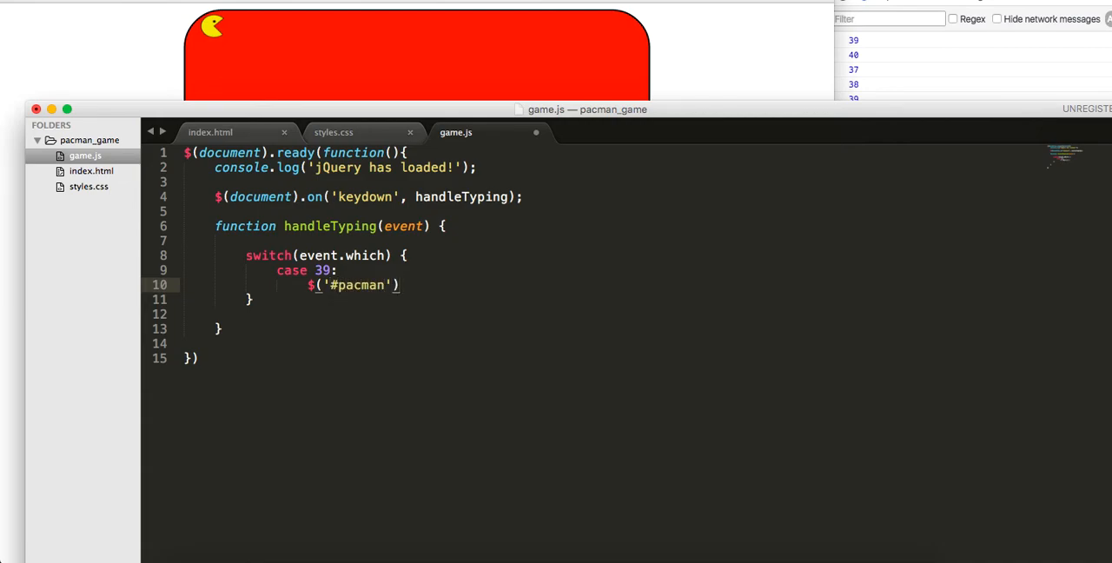
pyautogui.write('.css(')
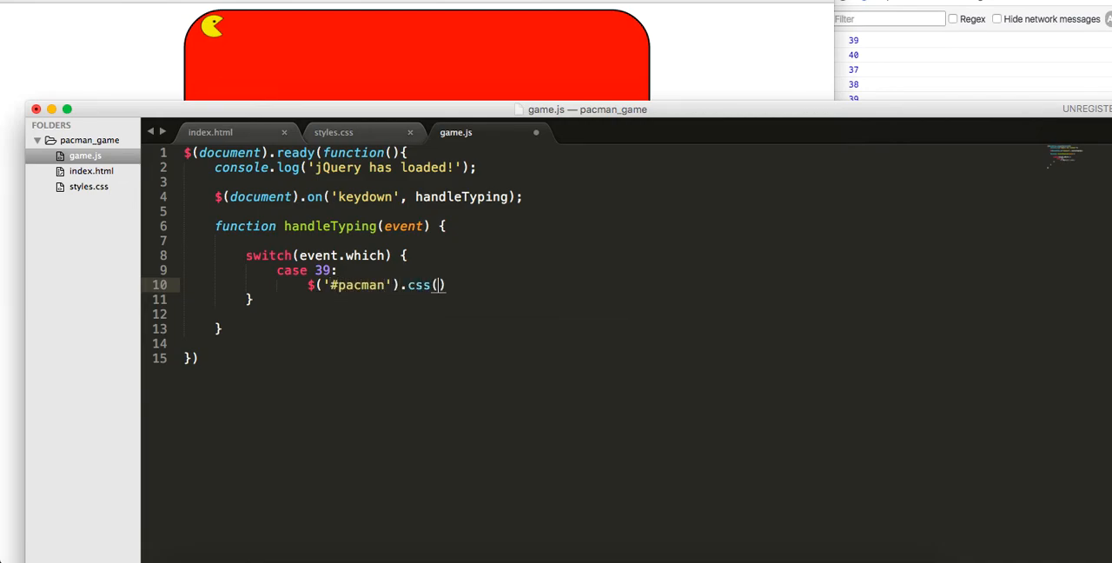
pyautogui.write('{')
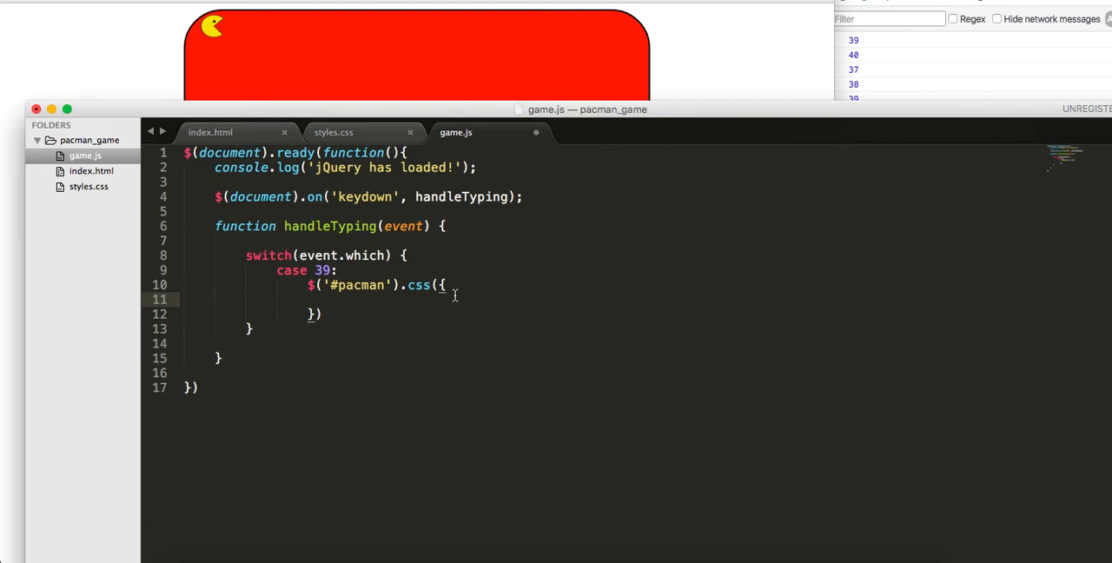
pyautogui.moveTo(410, 315)
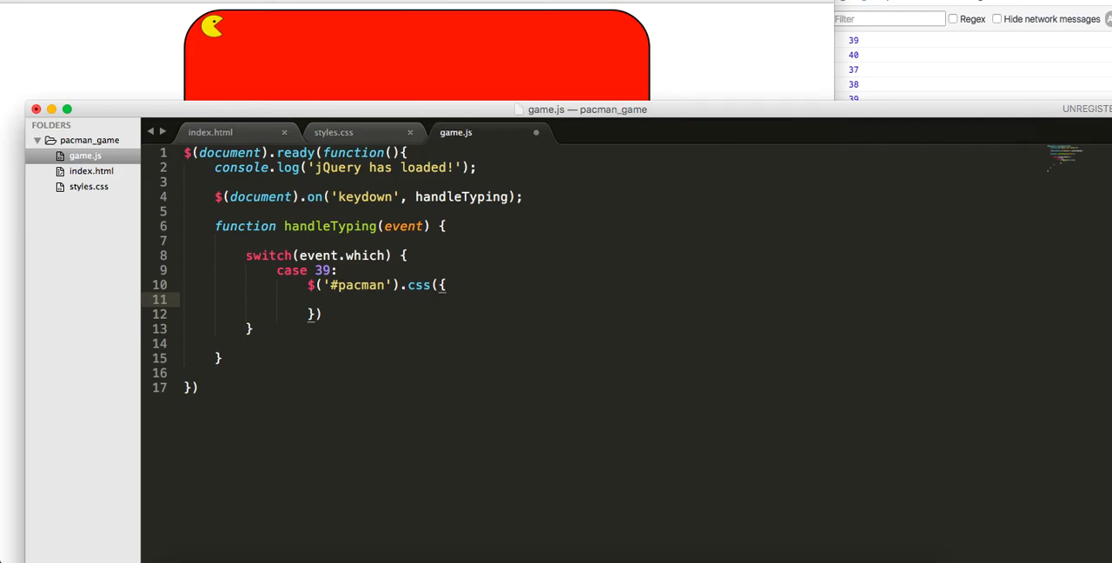
pyautogui.write("''")
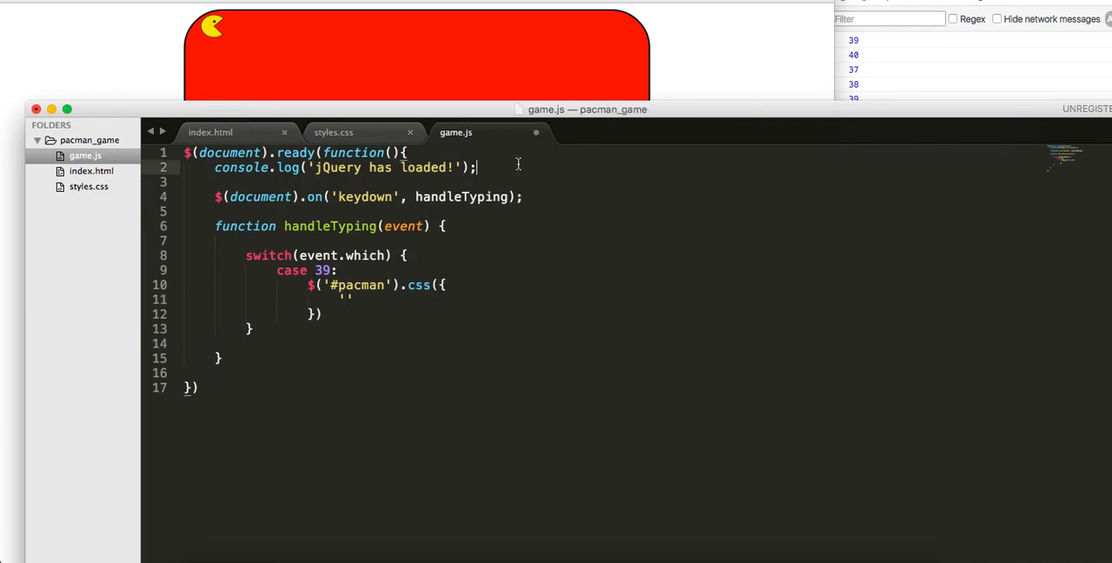
pyautogui.write('var pacman')
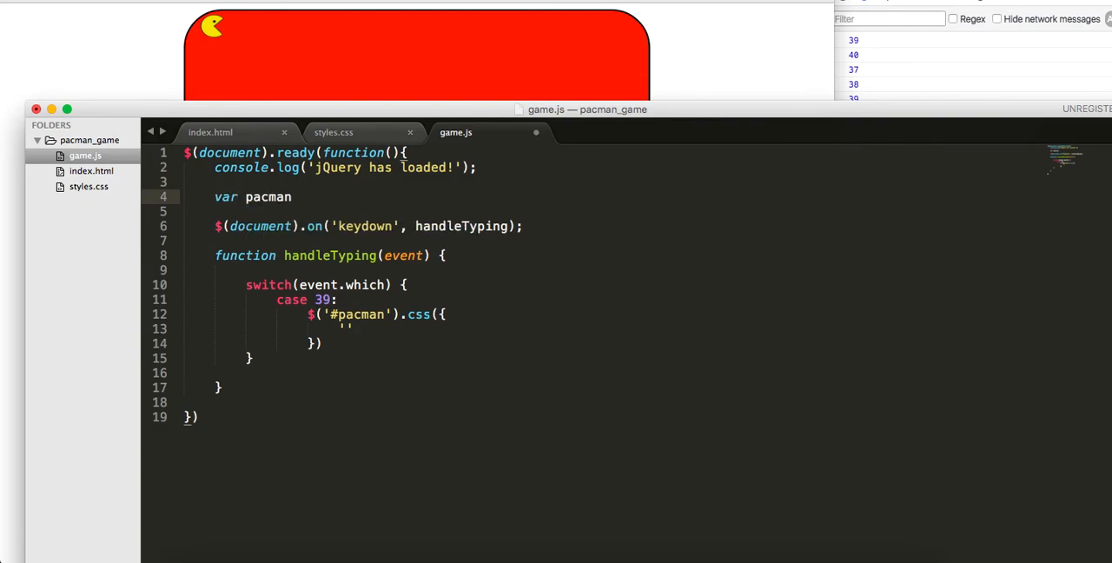
pyautogui.write('= {')
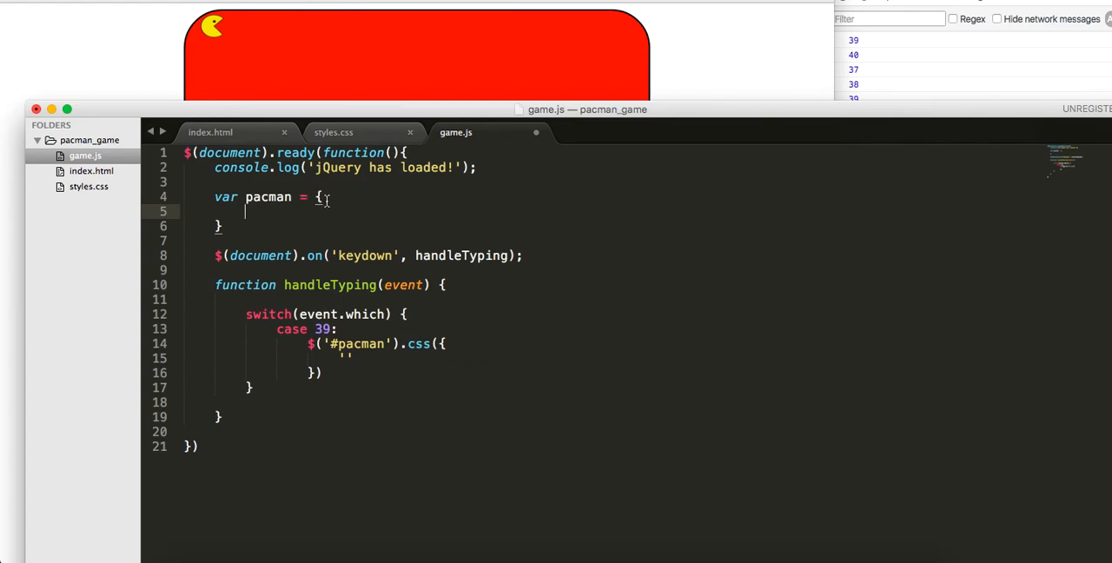
# Set pacman.x = 20 and pacman.y = 5 from the styles.css offsets, and start a 'left' key in the css call
pyautogui.press('Backspace')
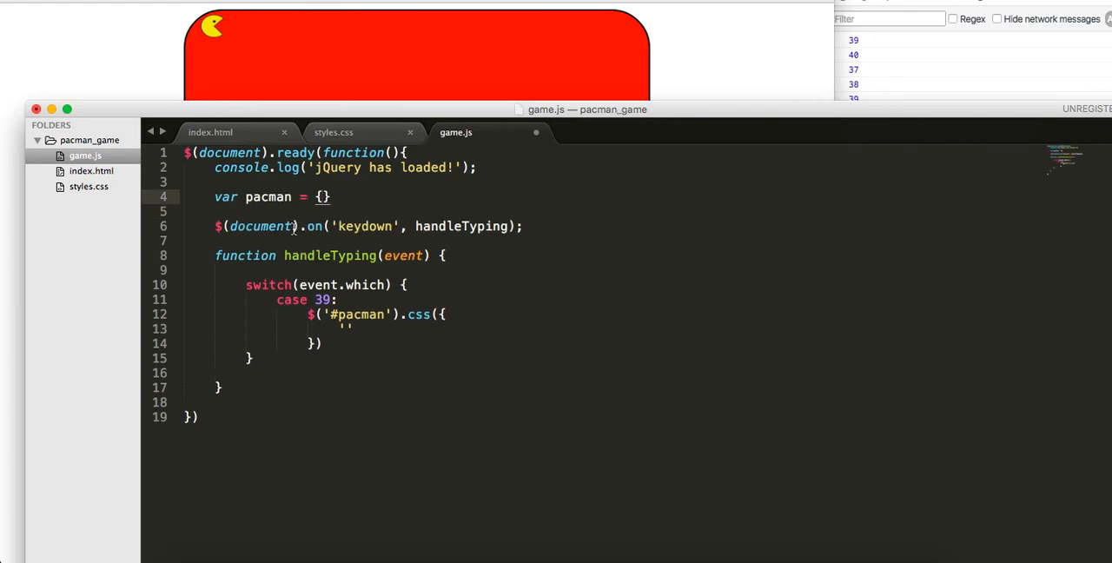
pyautogui.write('p')
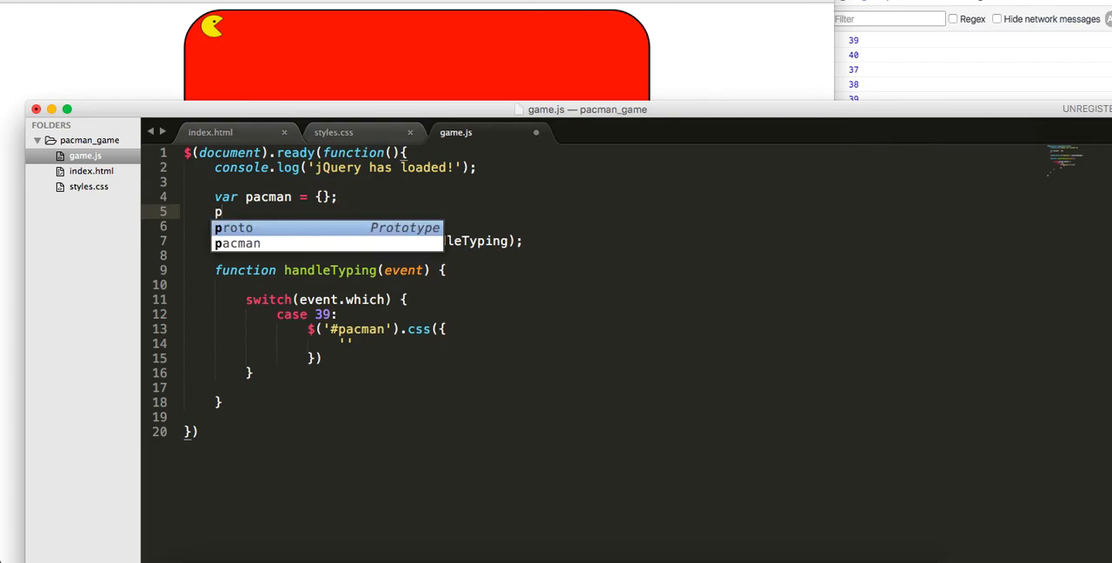
pyautogui.write('acman.x')
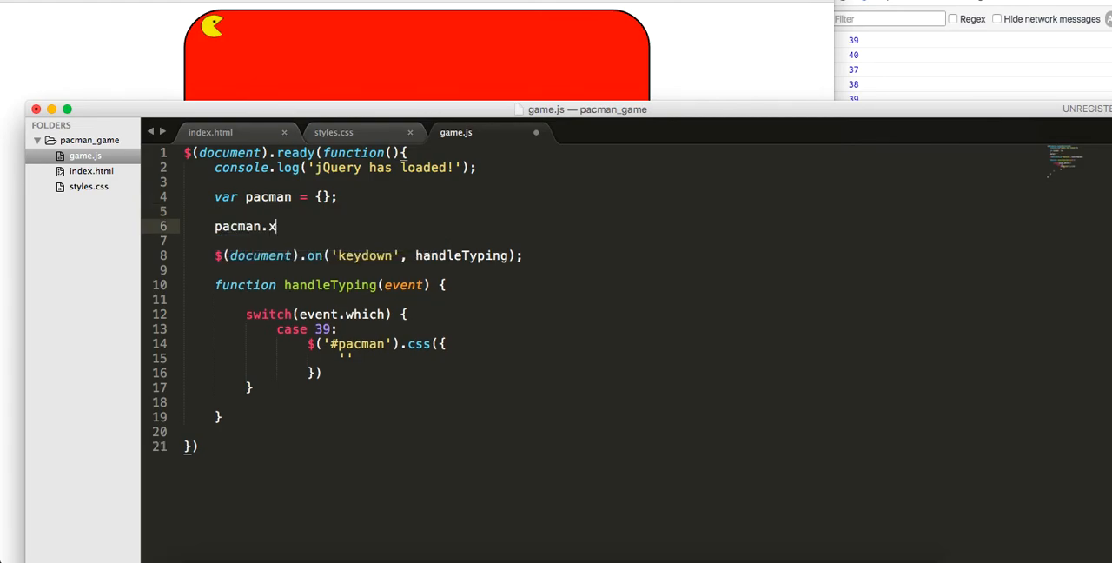
pyautogui.write('=')
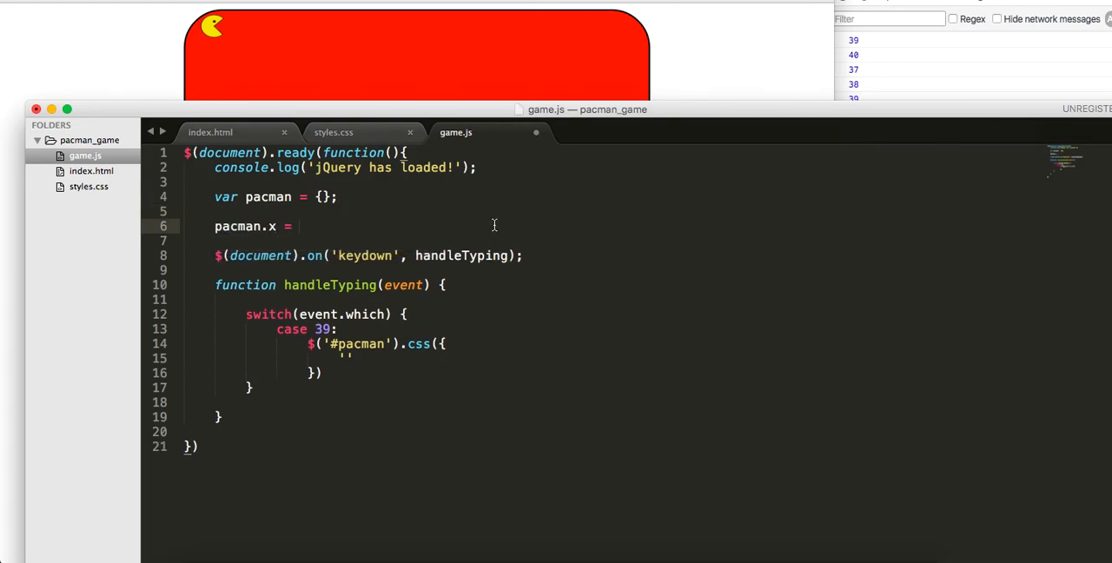
pyautogui.click(333, 132)
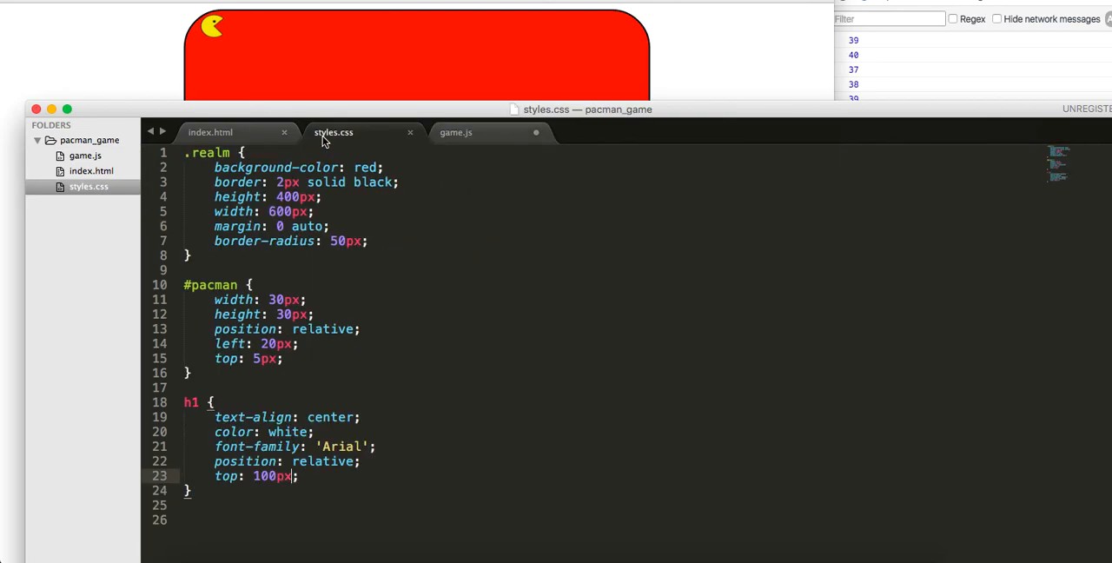
pyautogui.click(455, 132)
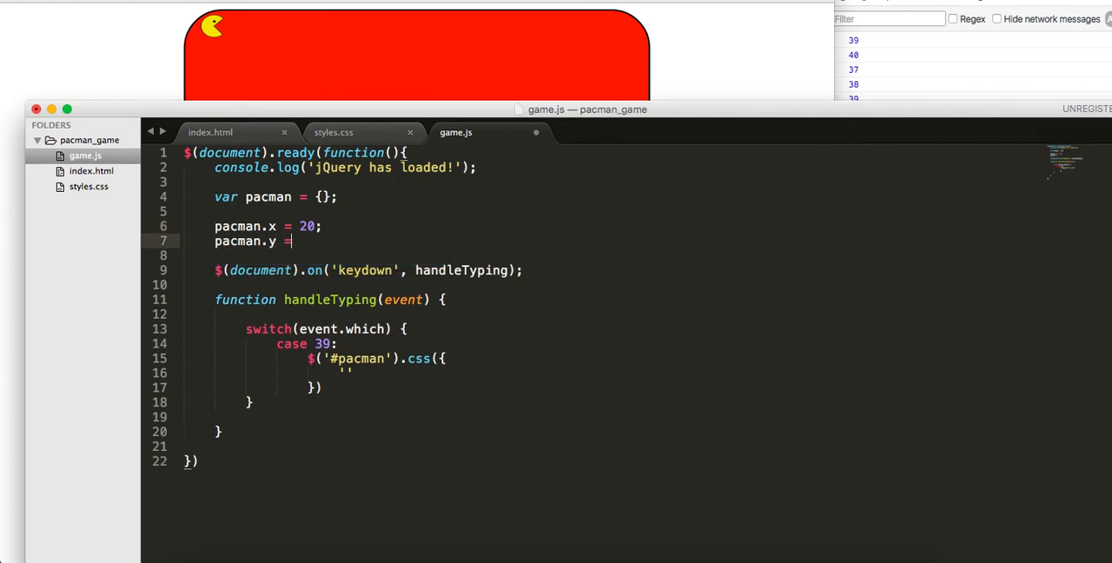
pyautogui.write('5;')
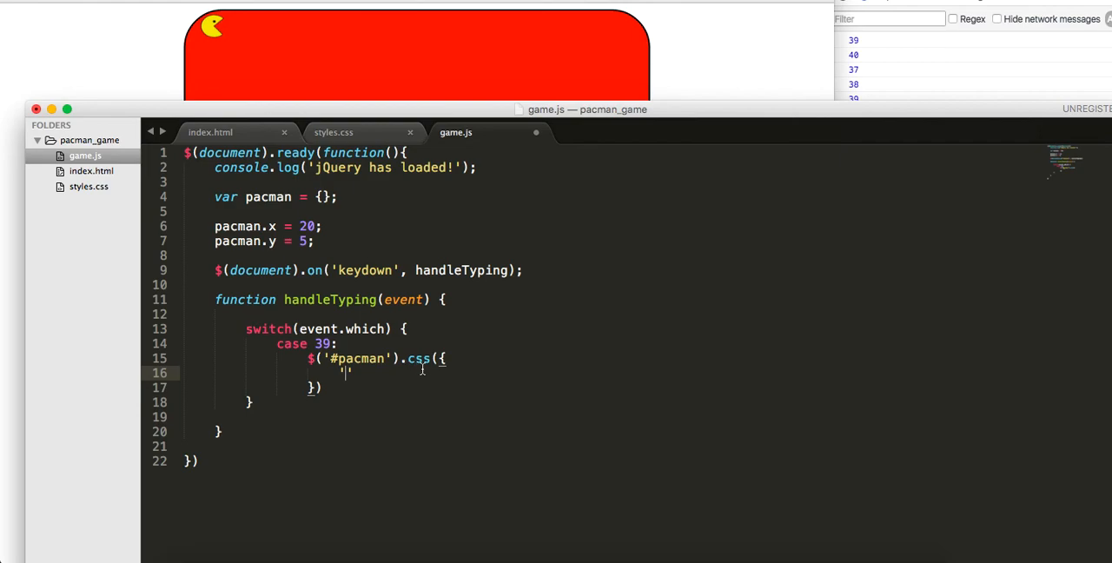
pyautogui.write('left')
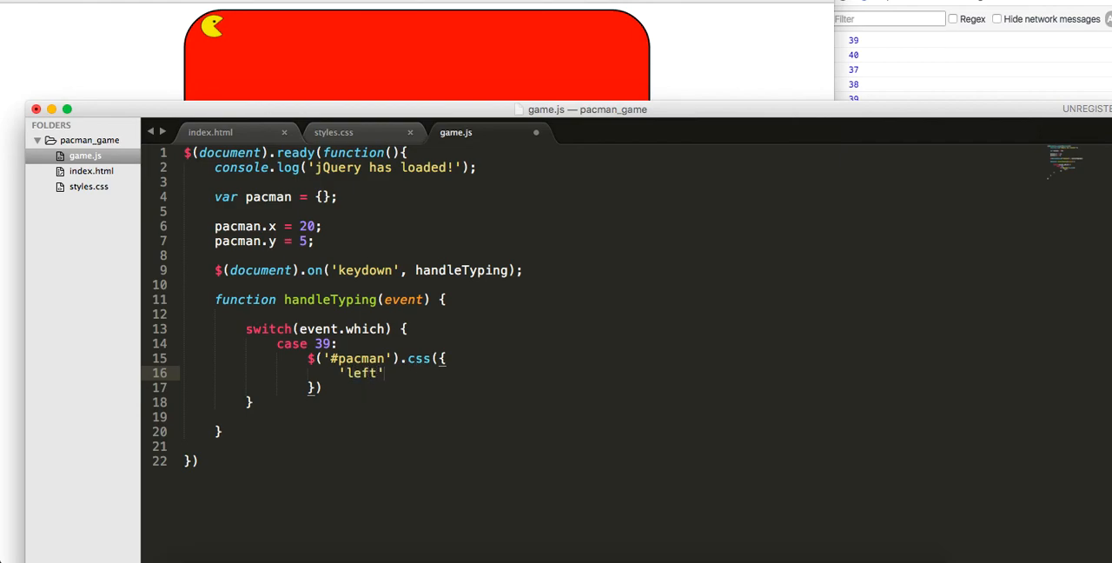
# Make case 39 set 'left': pacman.x += 10 + 'px', close the css call and add break;
pyautogui.write(':')
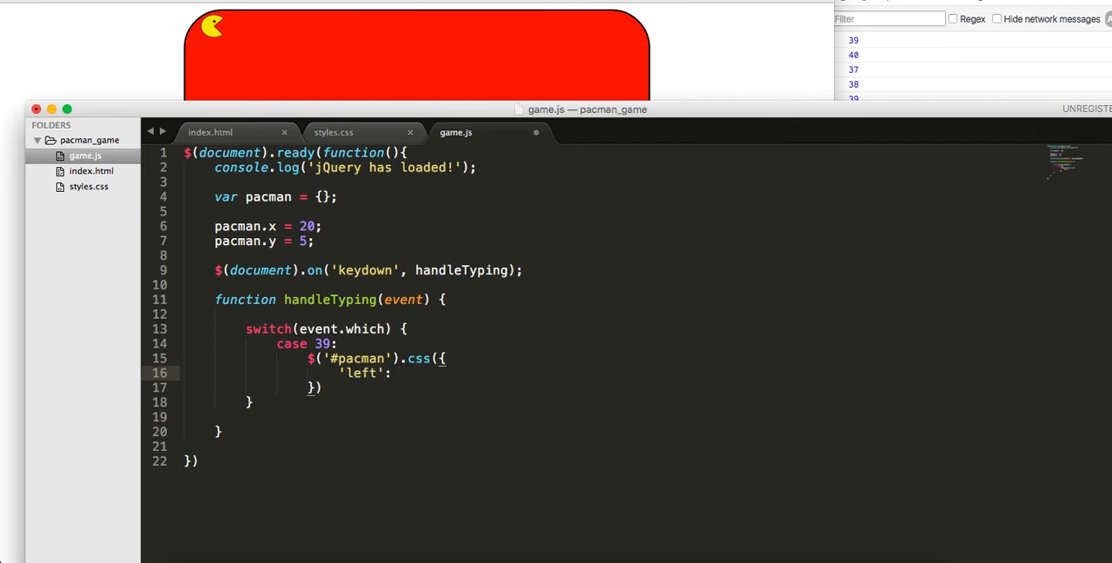
pyautogui.write('pacman.x')
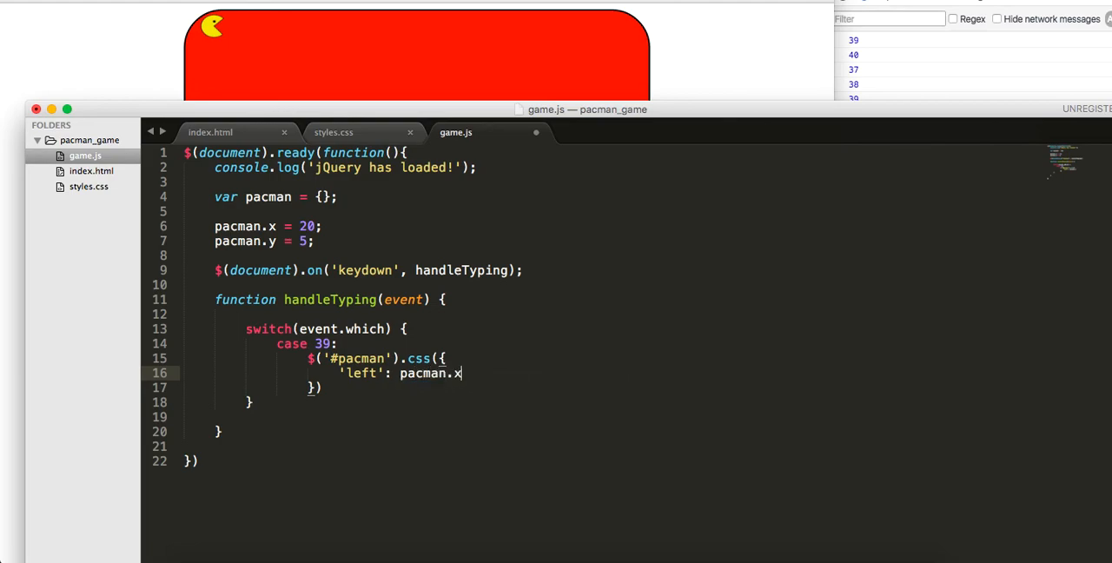
pyautogui.write('+= 10')
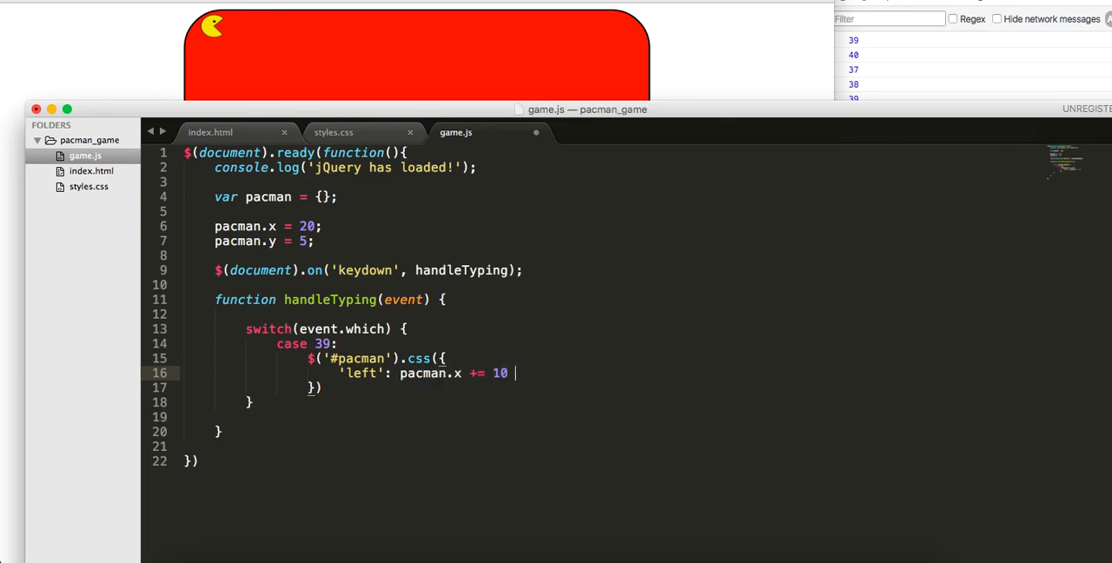
pyautogui.write("+ 'px'")
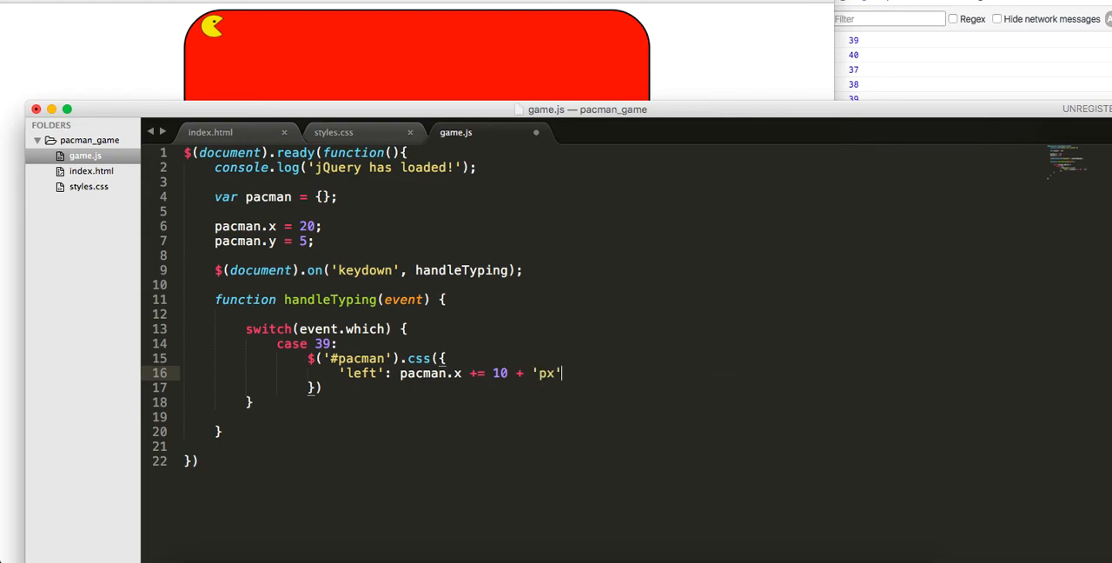
pyautogui.write(');')
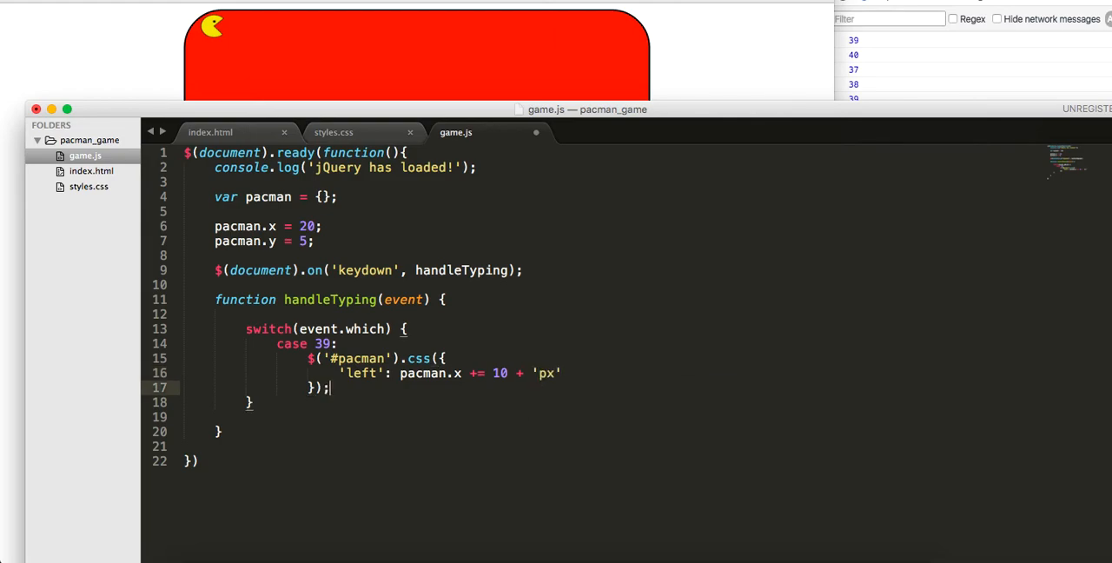
pyautogui.write('break;')
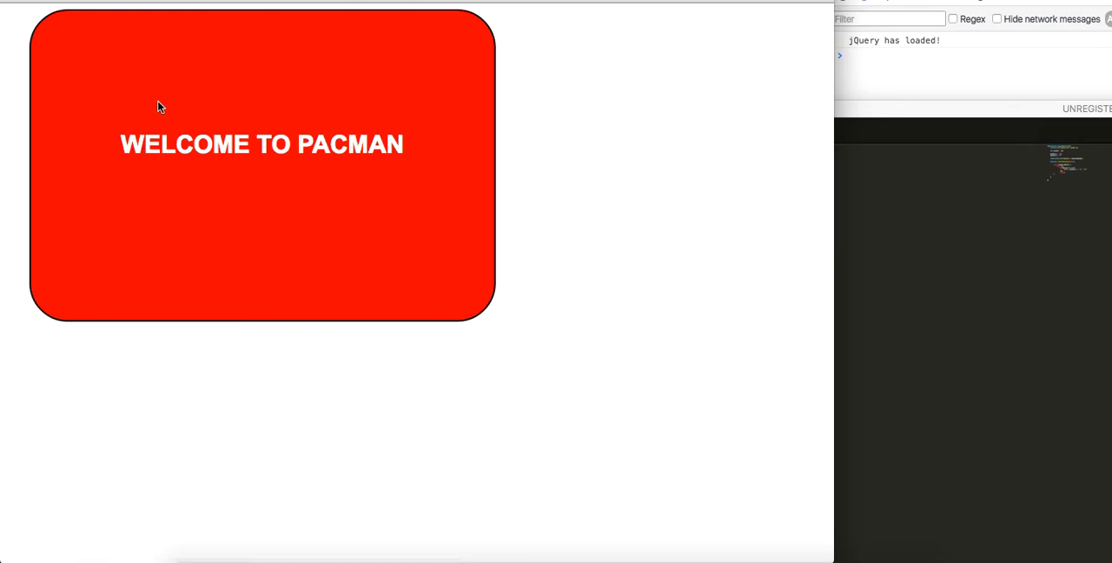
# Inspect pacman's runaway left: 2010px offset and parenthesise pacman.x += 10 in case 39
pyautogui.rightClick(159, 106)
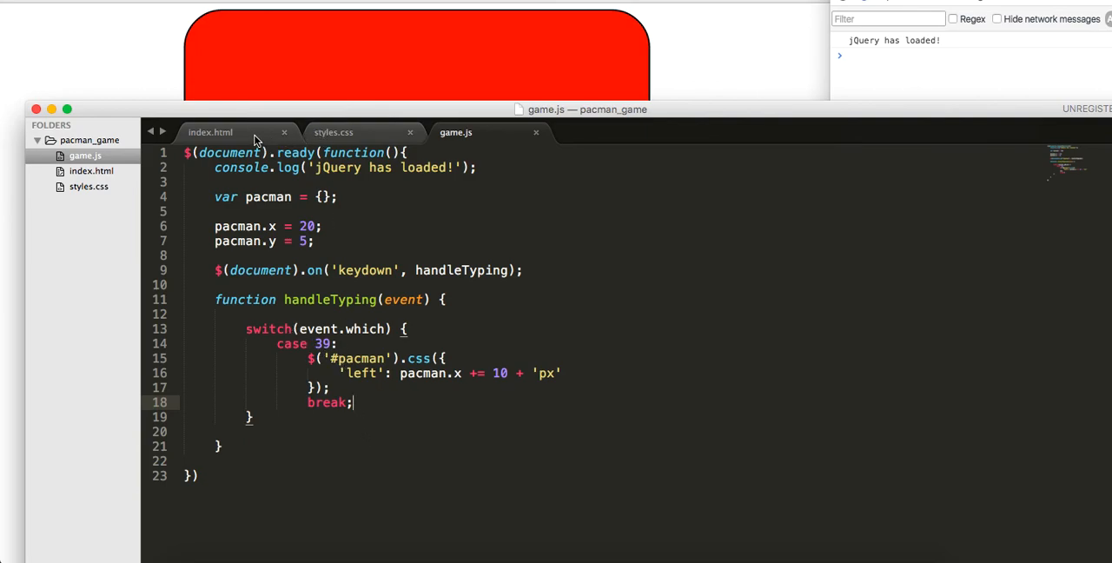
pyautogui.click(210, 132)
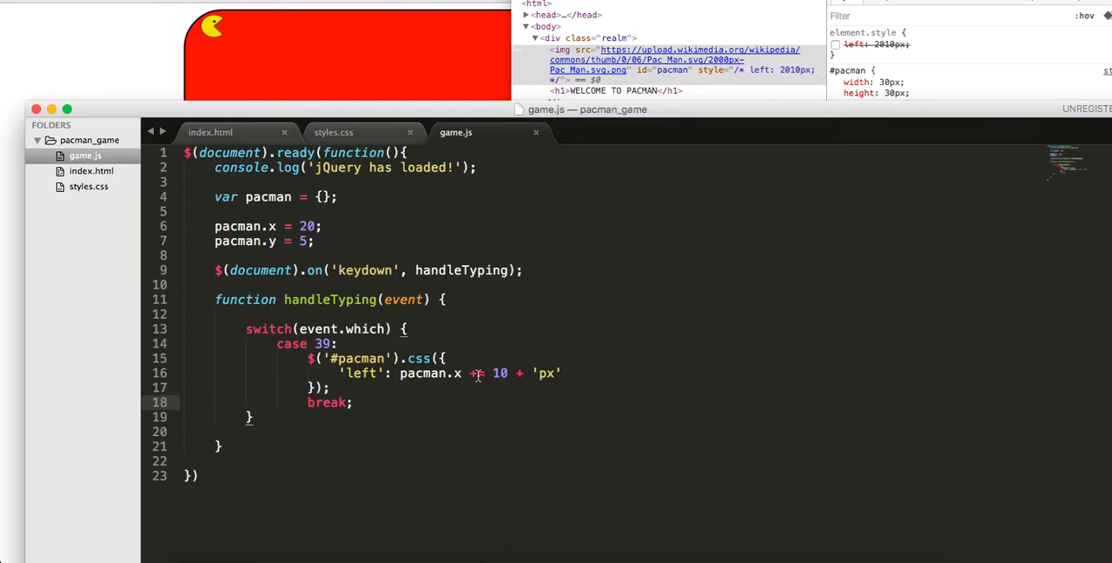
pyautogui.write('=')
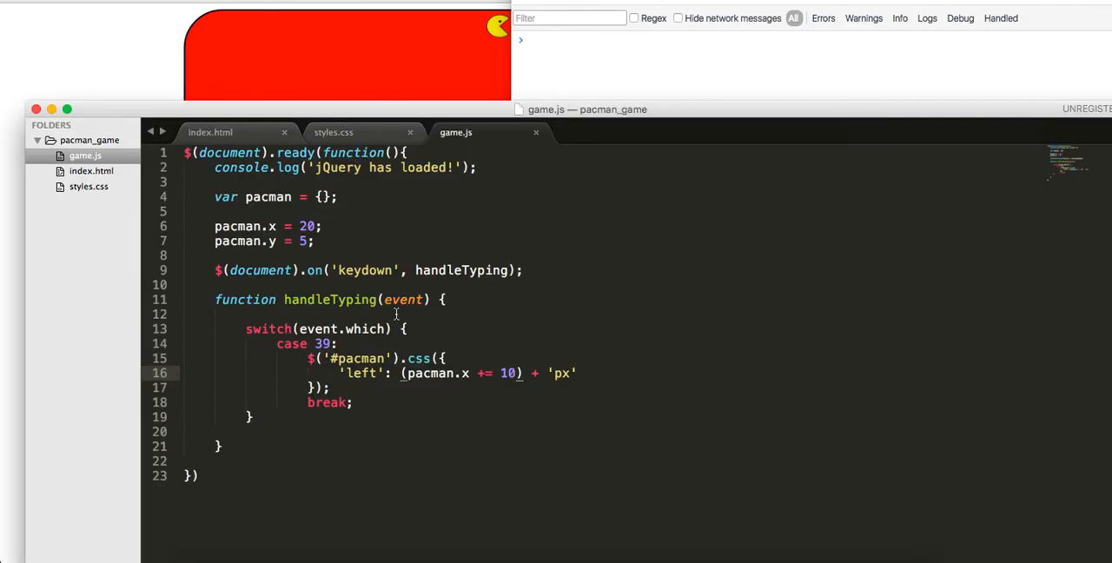
# Log event.which in handleTyping and begin case 40 for the down arrow
pyautogui.write('console.')
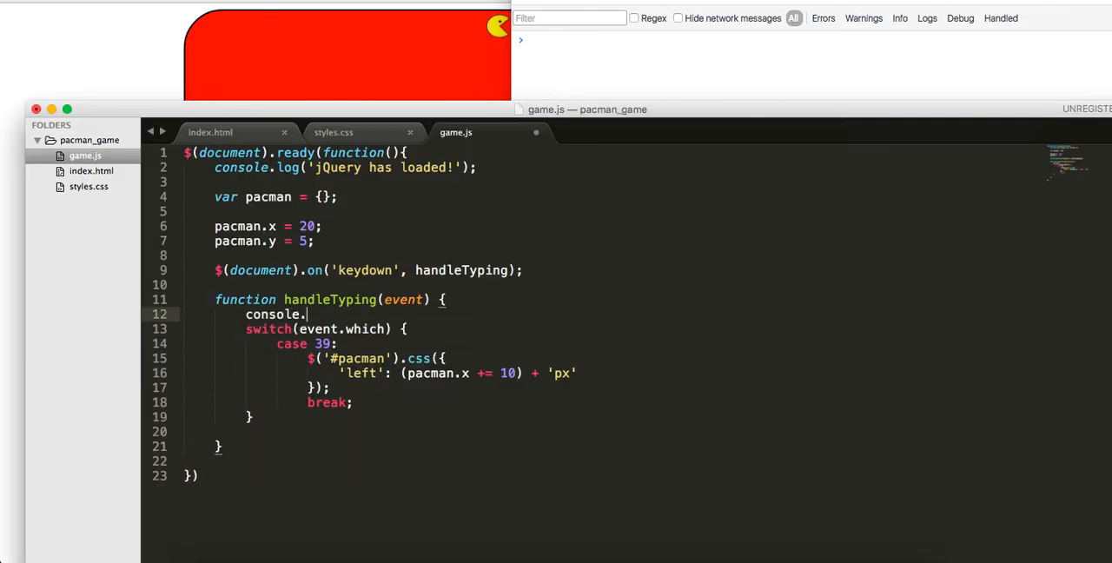
pyautogui.write('log(event.which);')
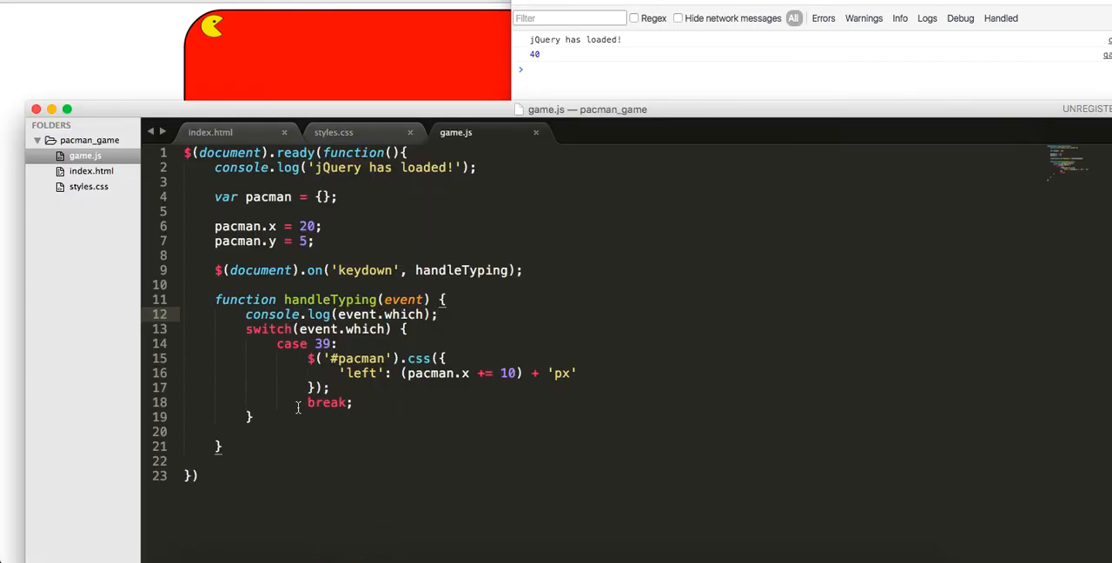
pyautogui.write('c')
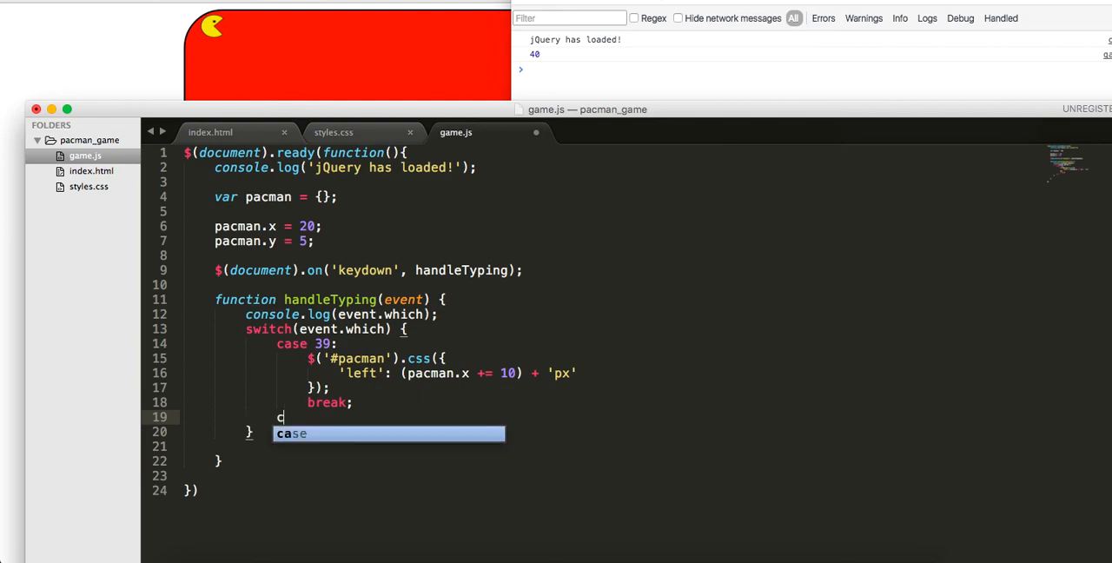
pyautogui.write('ase 40:')
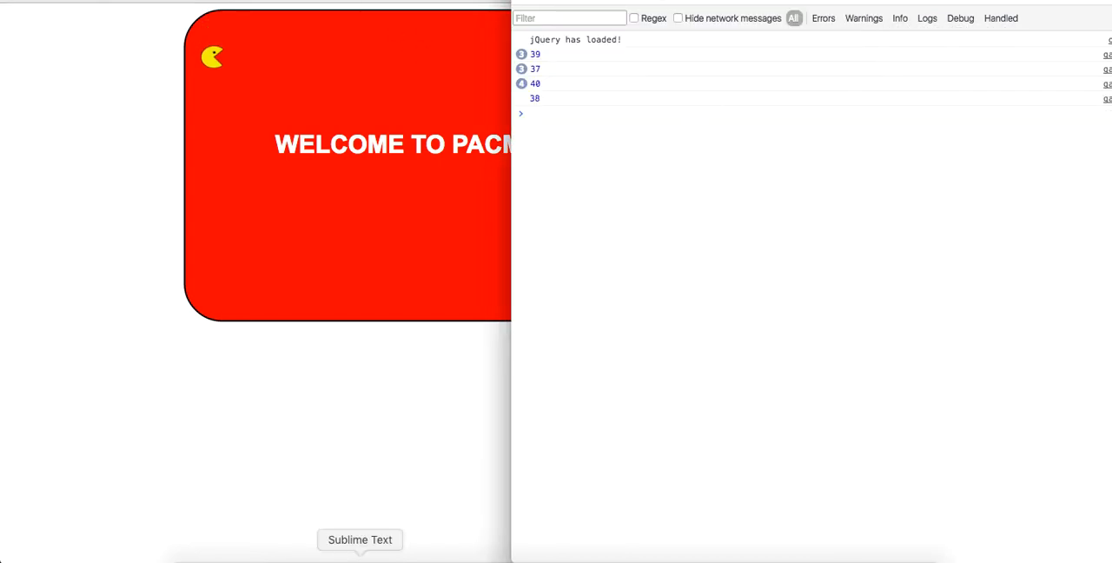
# Rewrite the duplicated case as 38 adjusting 'top' via pacman.y for the up arrow
pyautogui.click(360, 540)
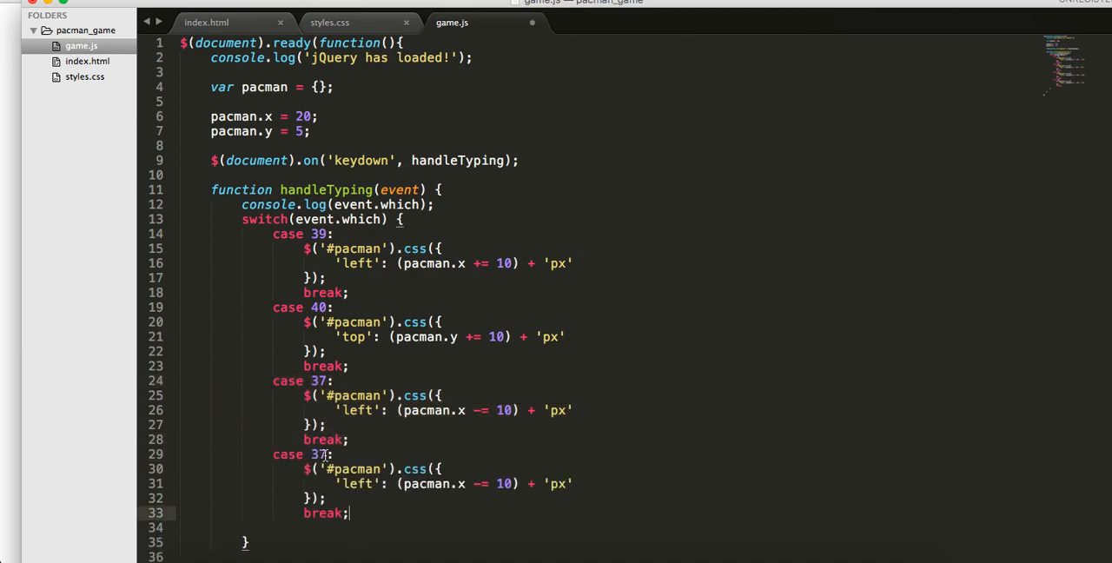
pyautogui.write('8')
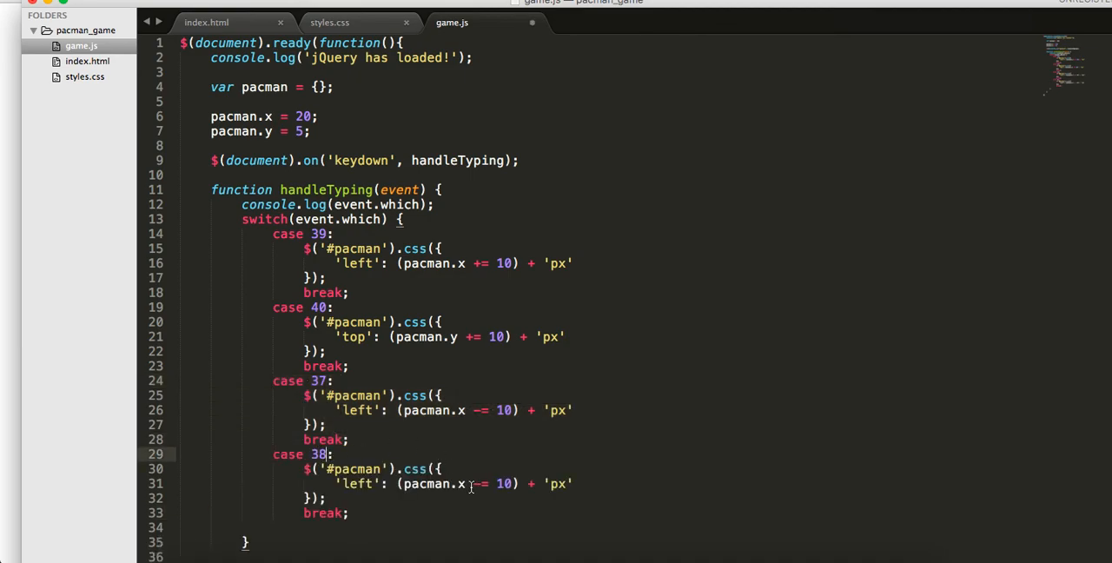
pyautogui.scroll(-3)
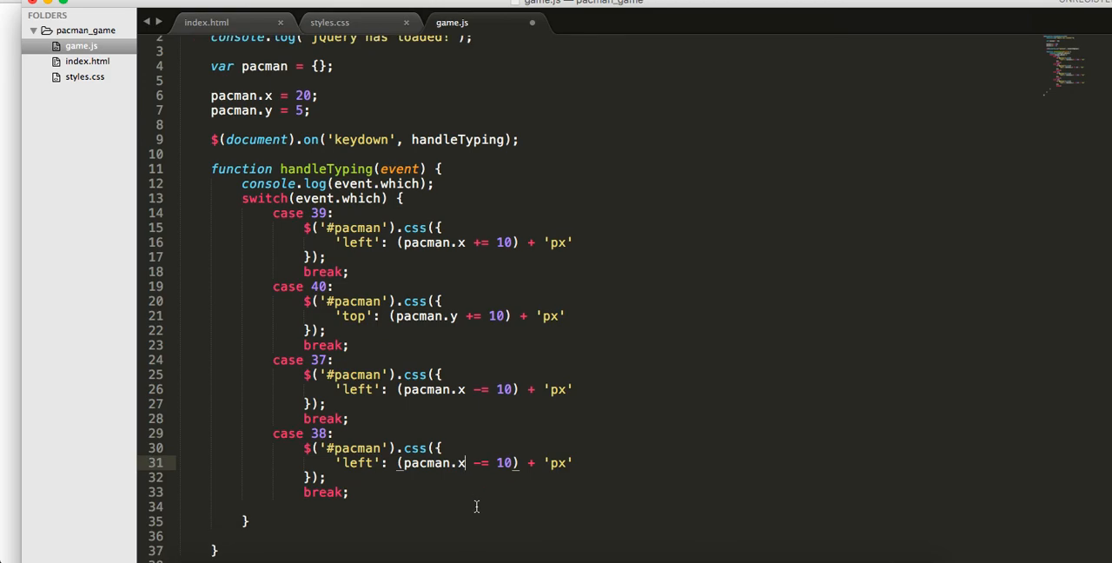
pyautogui.write('lt')
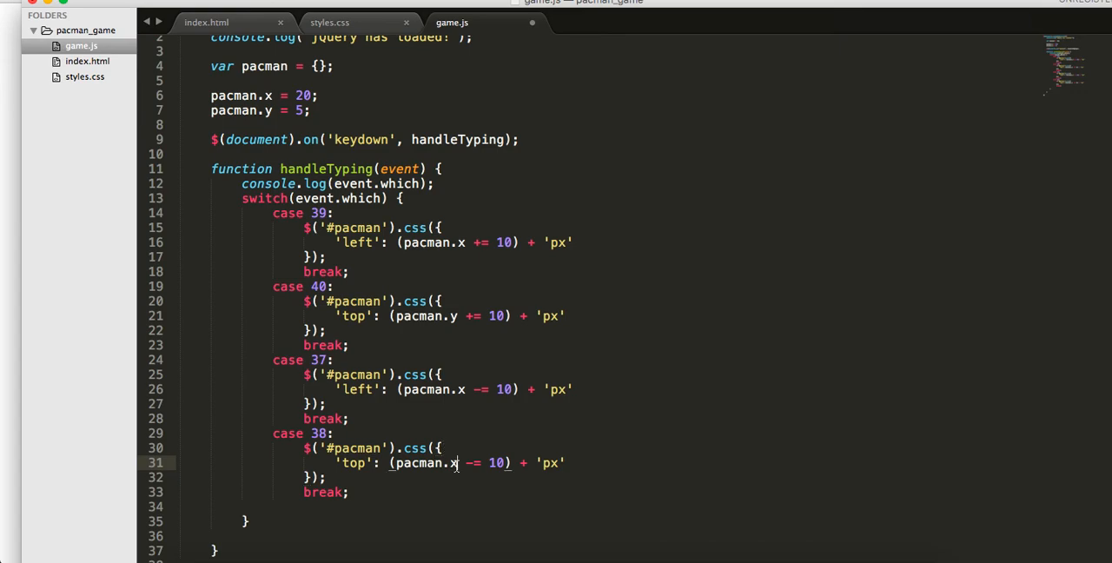
pyautogui.write('y')
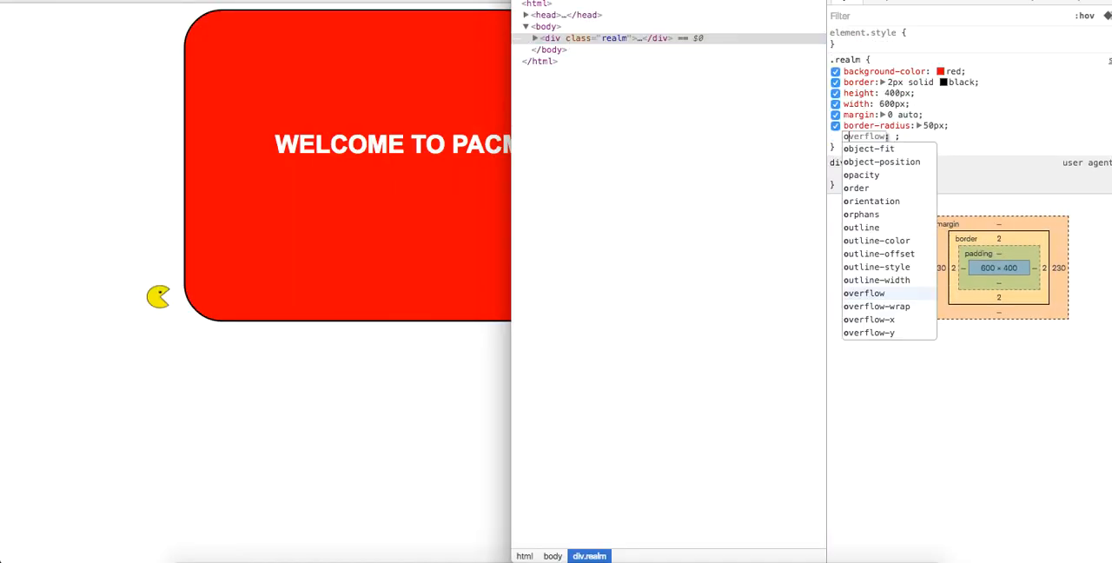
# Try overflow: hidden on .realm in DevTools, then add overflow: hidden; to .realm in styles.css
pyautogui.write('hidden')
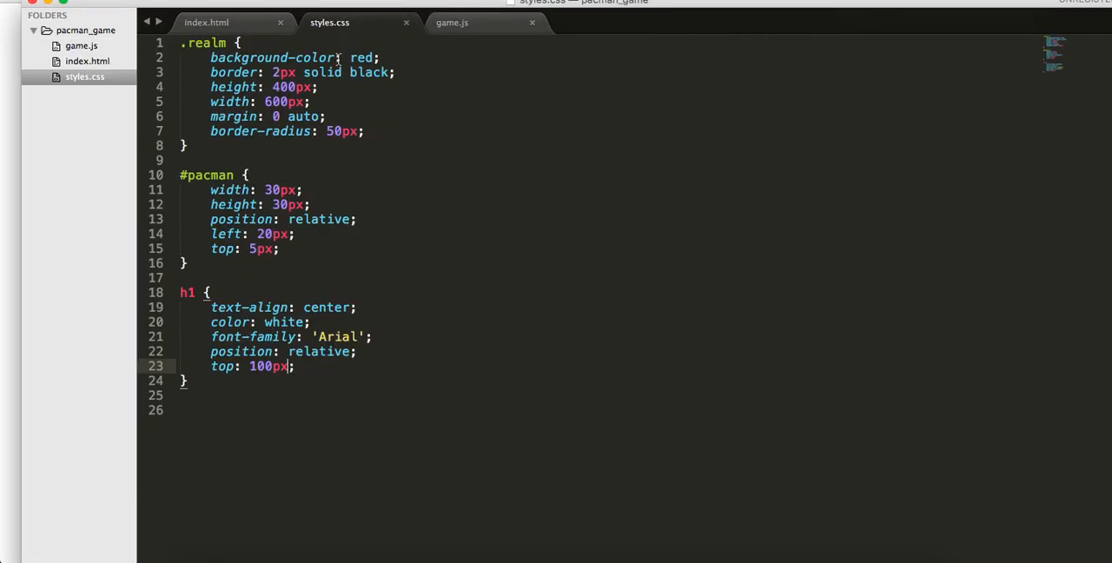
pyautogui.press('enter')
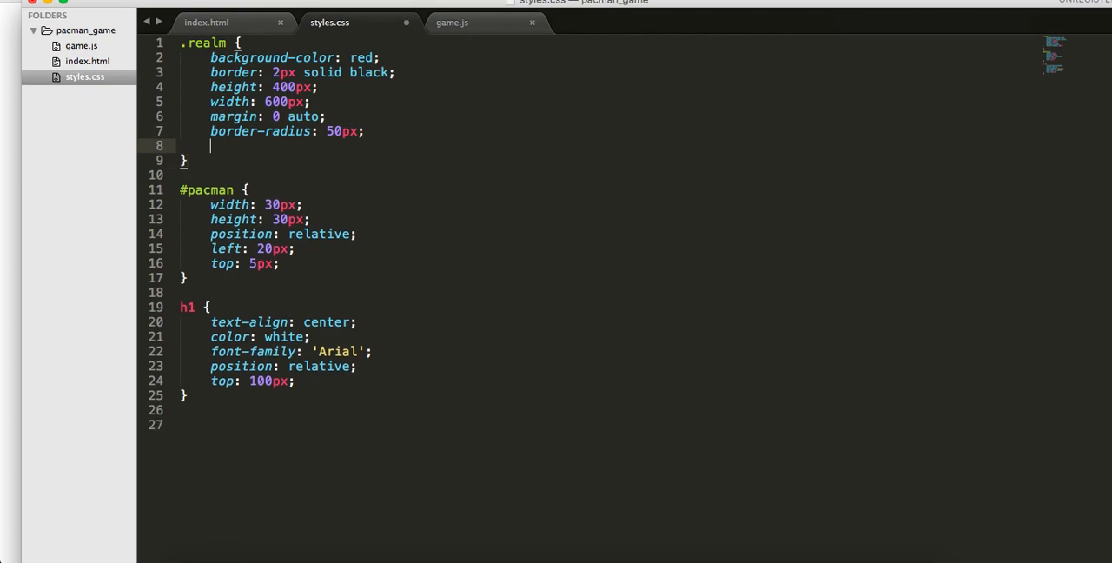
pyautogui.write('overflow:hidd')
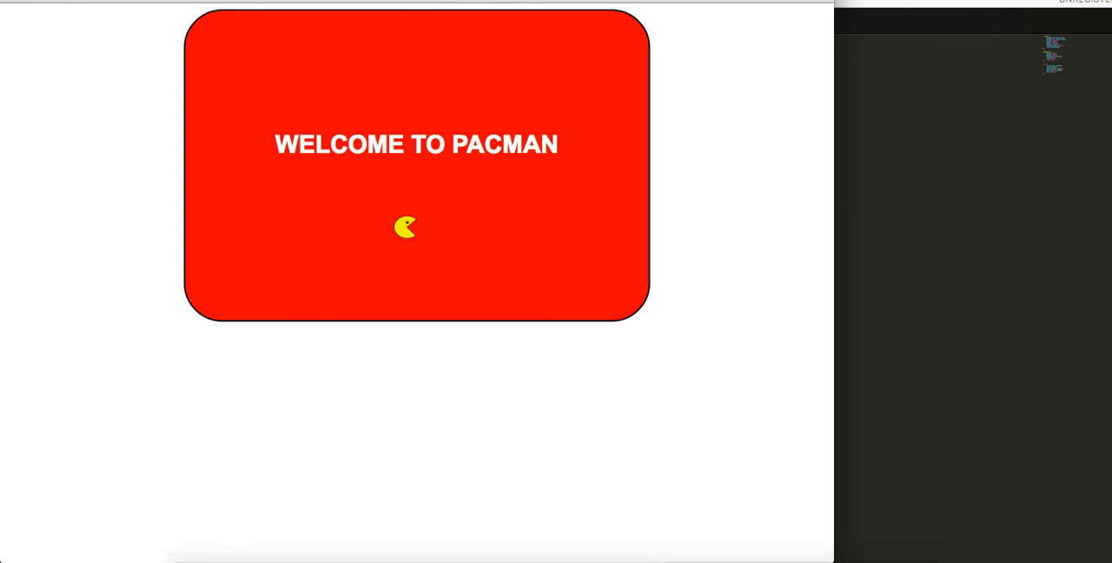
pyautogui.moveTo(318, 67)
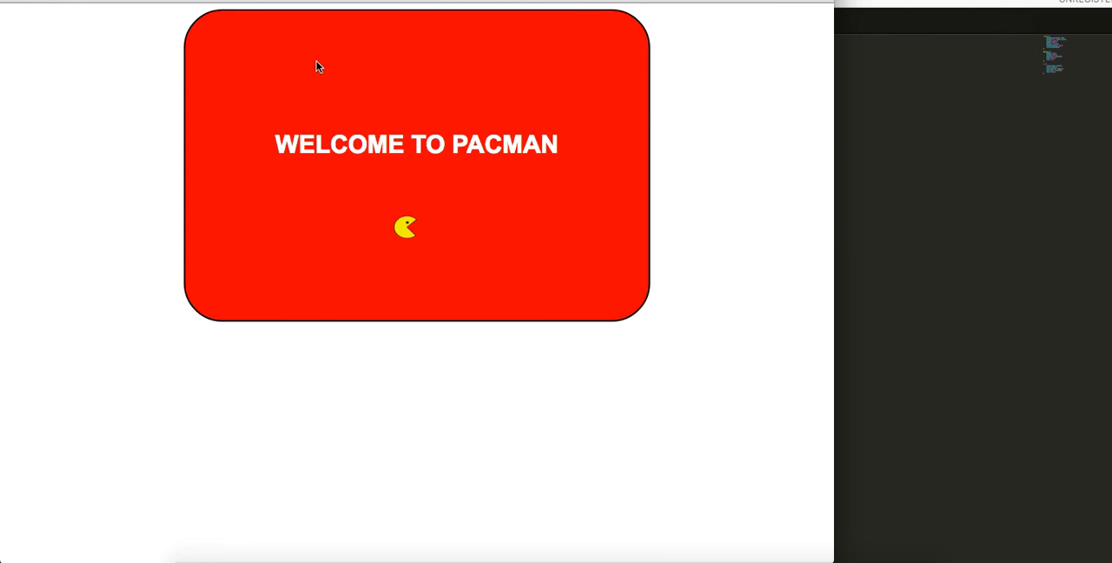
pyautogui.moveTo(875, 252)
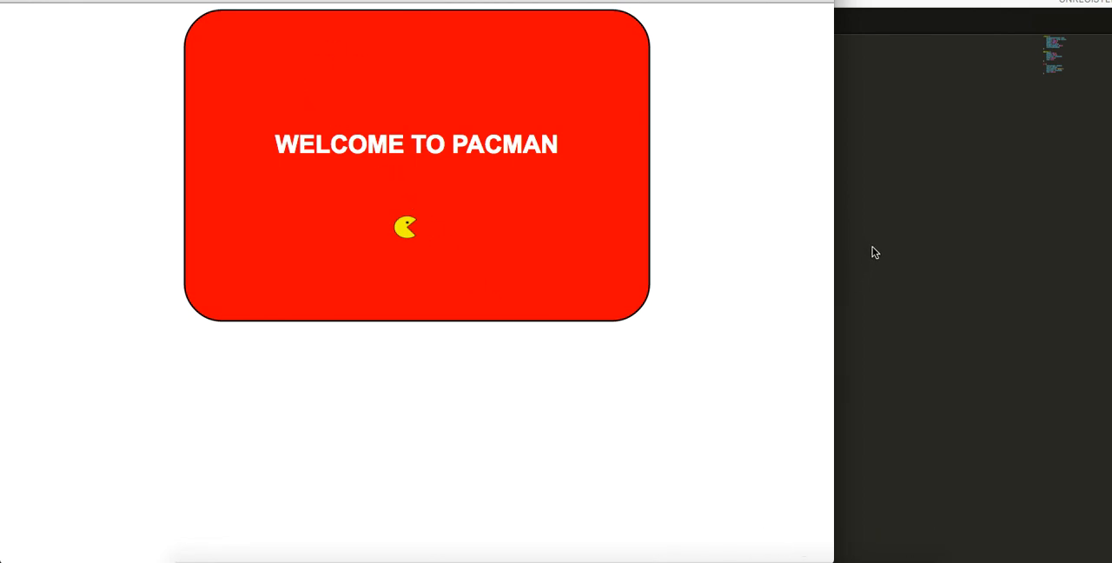